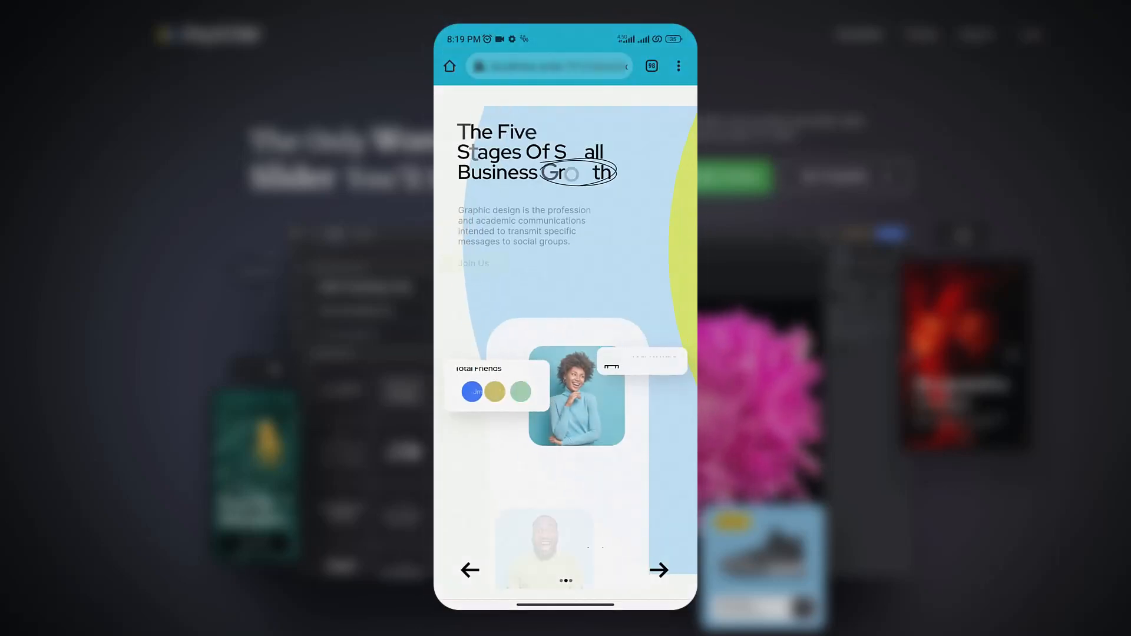
Advance the phone preview to the Secrets To Grow Your Business Quickly slide
click(658, 571)
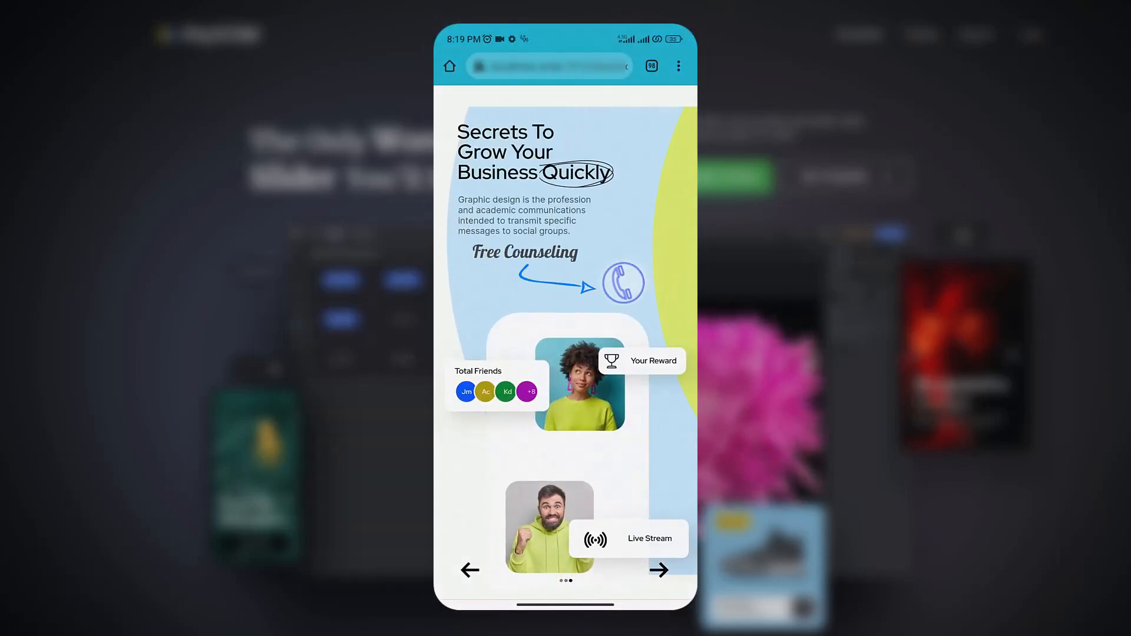
click(622, 281)
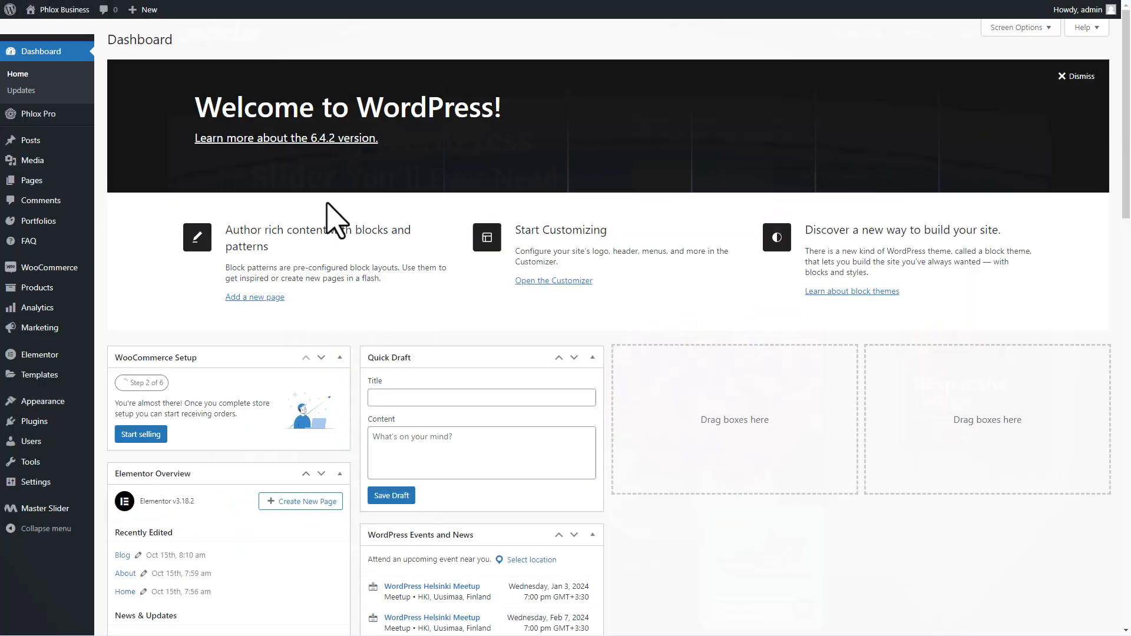
mouse_move(313, 255)
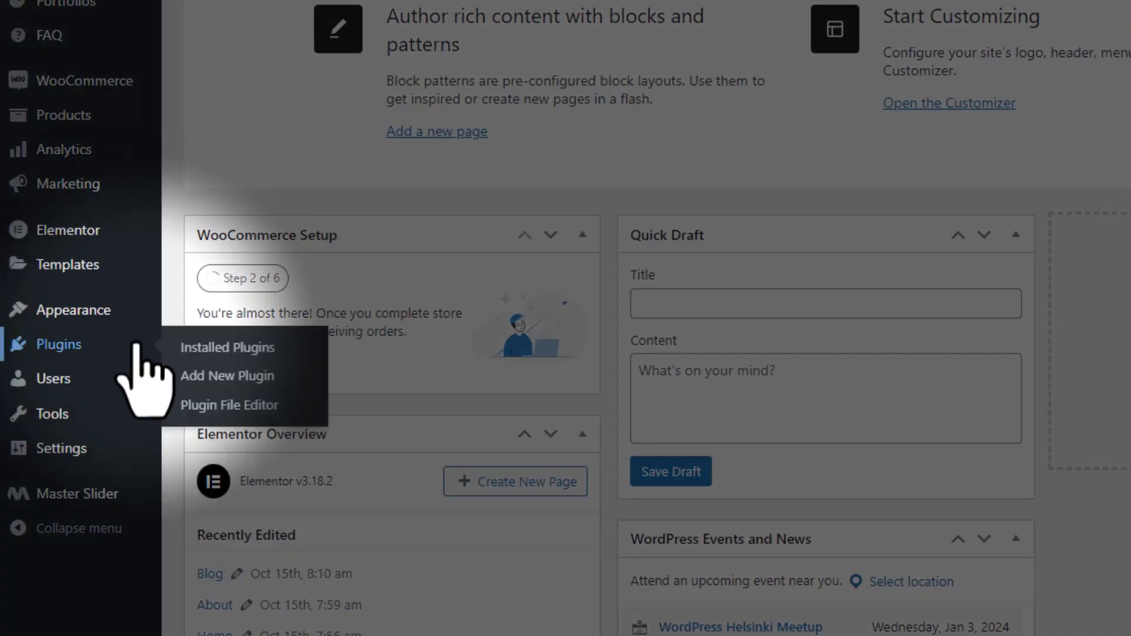
mouse_move(227, 376)
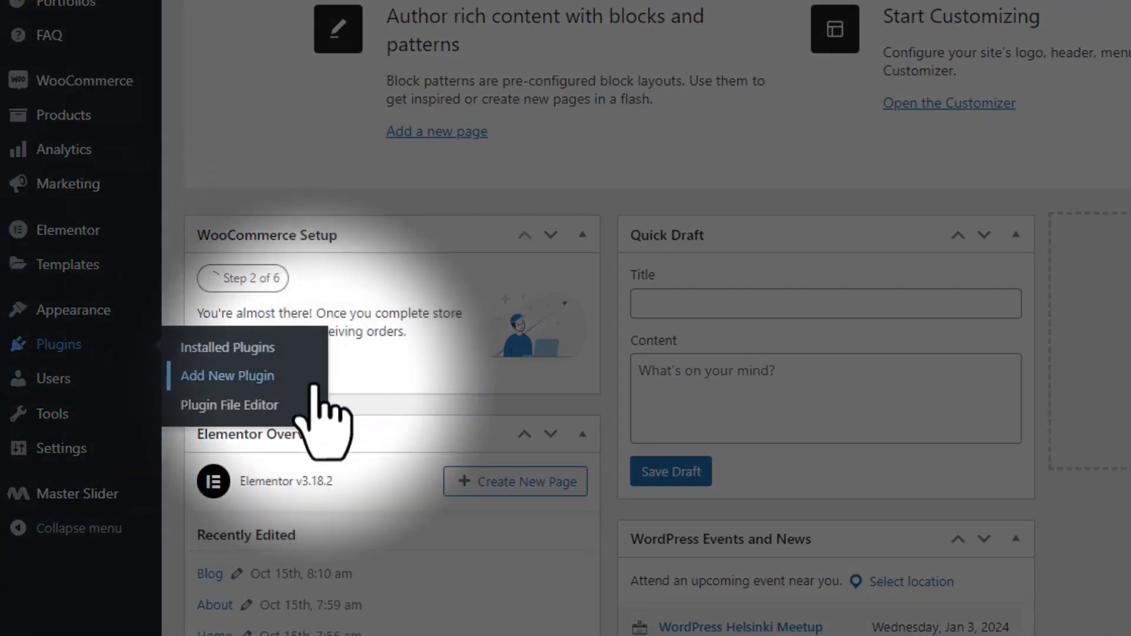
Search plugins for 'depicter', install and activate Depicter Slider, and go to its dashboard
click(226, 376)
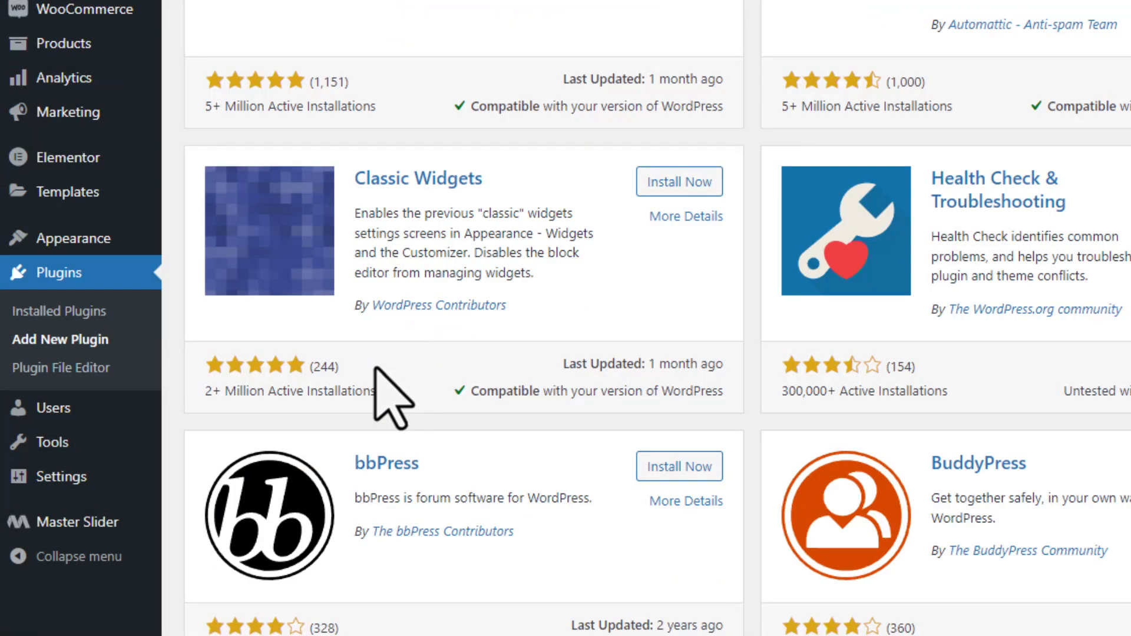
text(de)
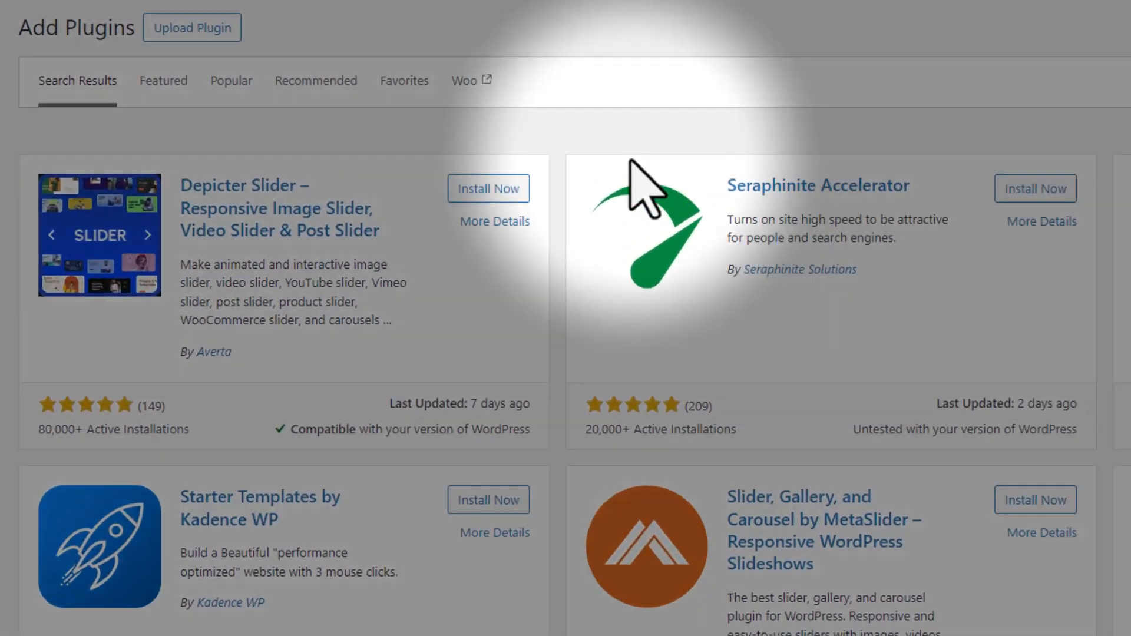
click(488, 188)
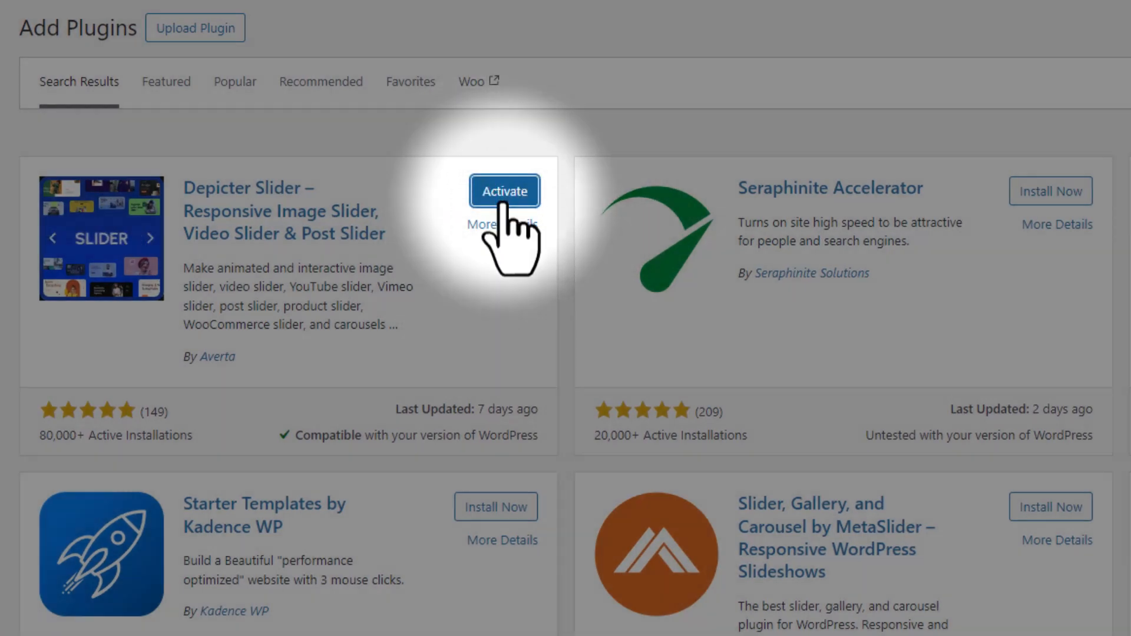
click(505, 191)
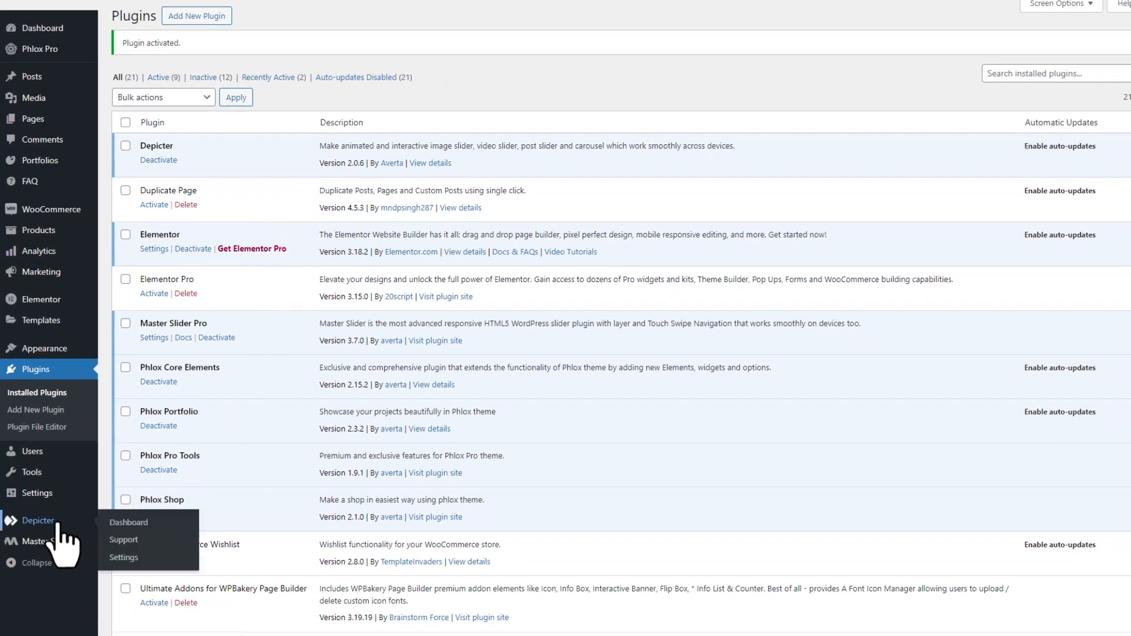
click(128, 522)
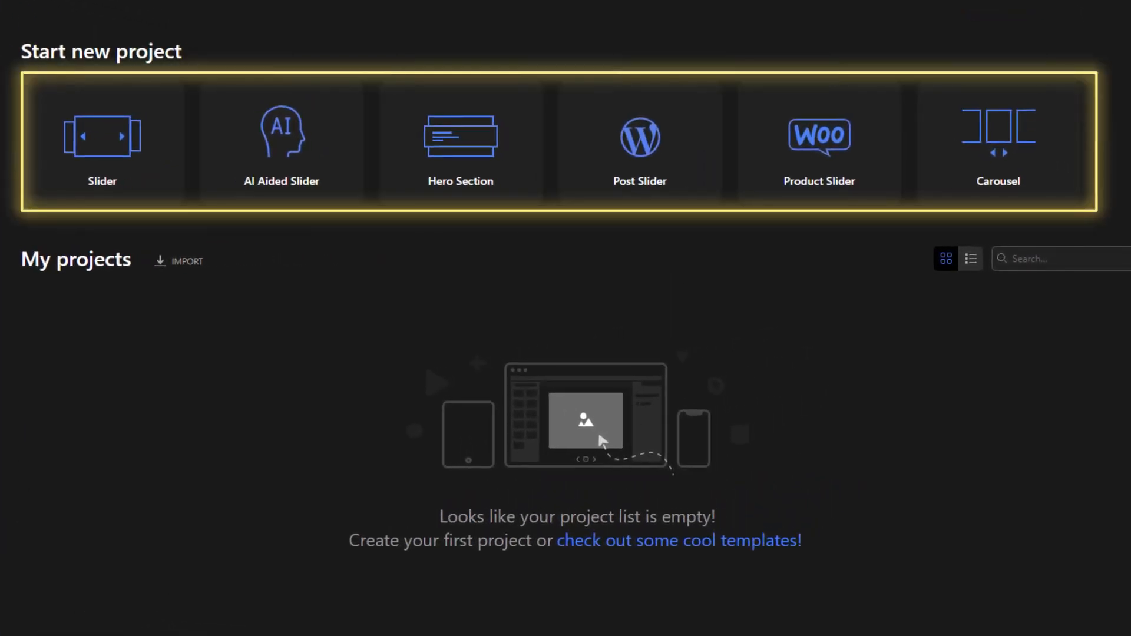
mouse_move(656, 176)
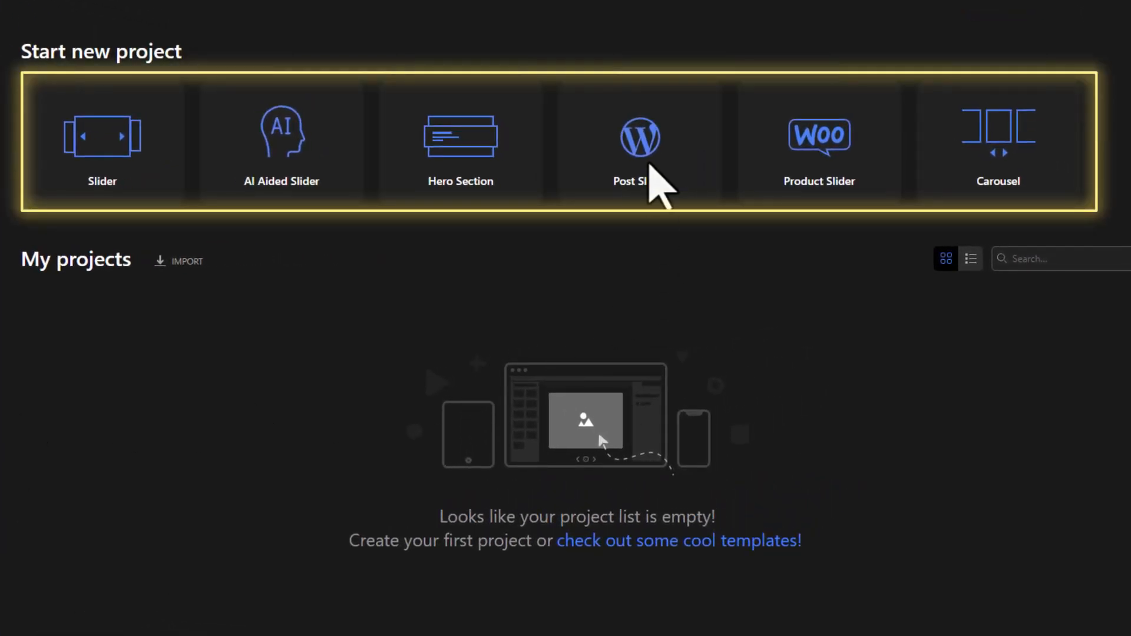
mouse_move(660, 21)
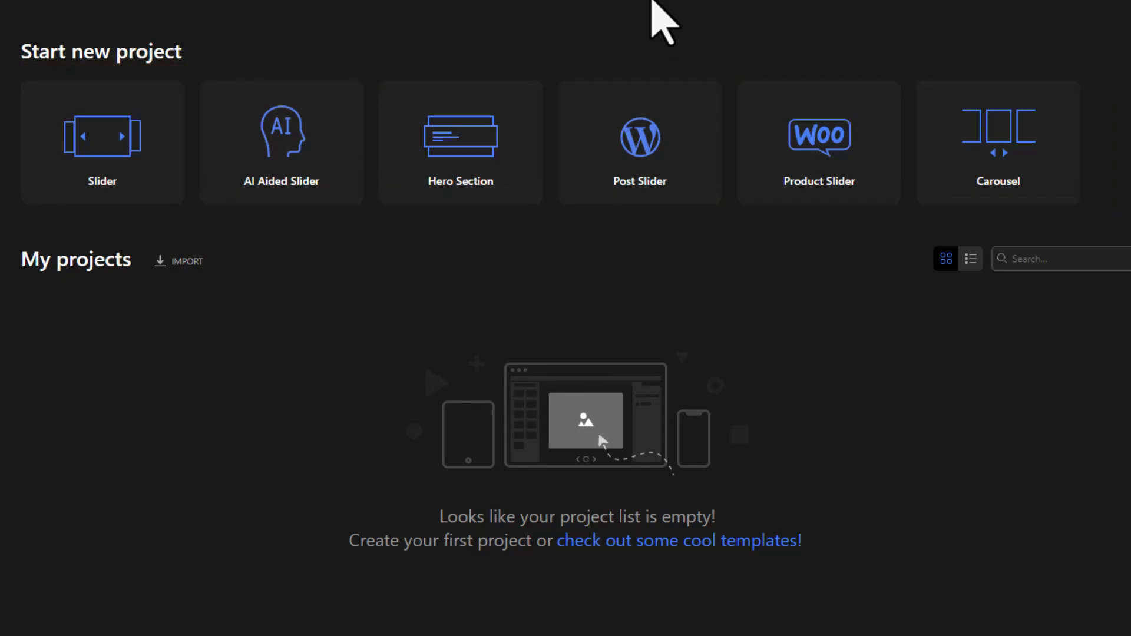
mouse_move(461, 173)
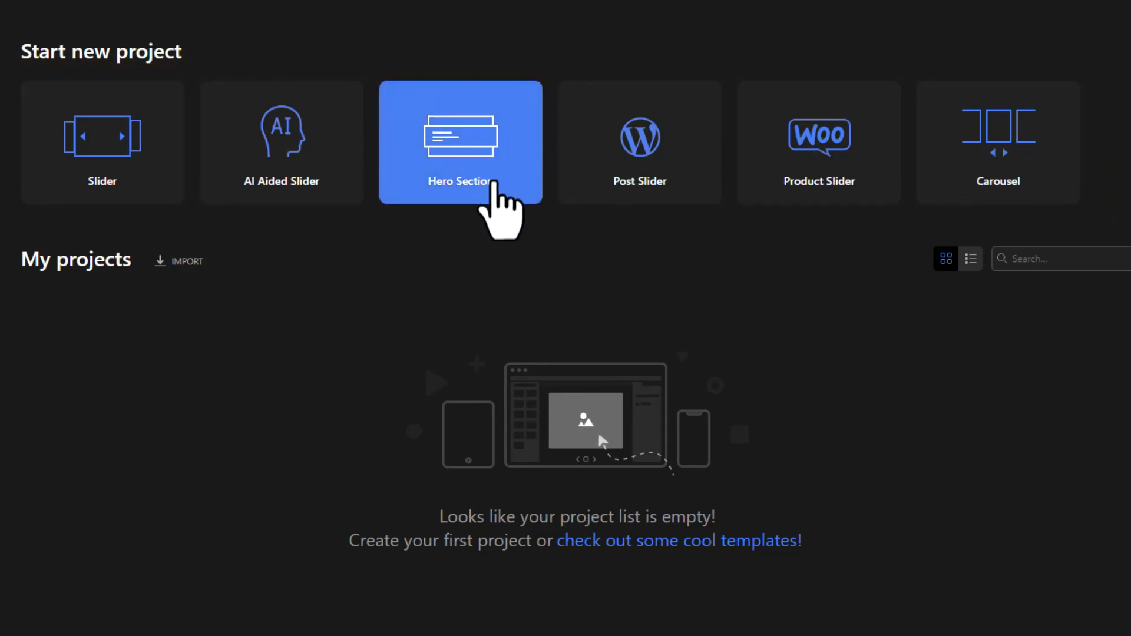
Start a new Hero Section project by importing the Car template
click(460, 143)
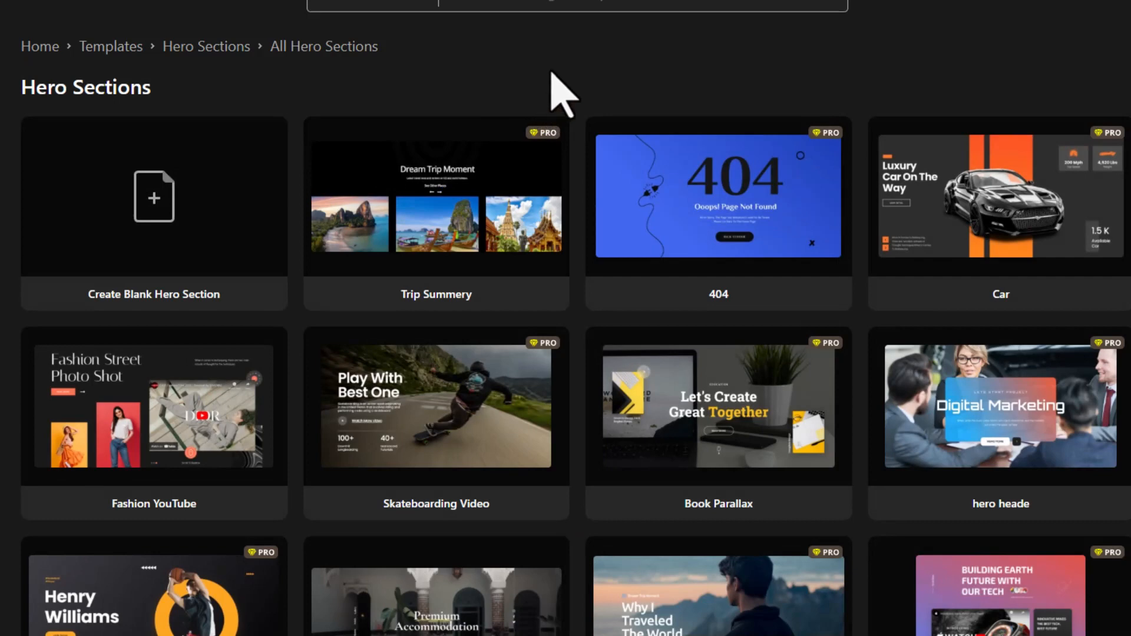
mouse_move(1000, 210)
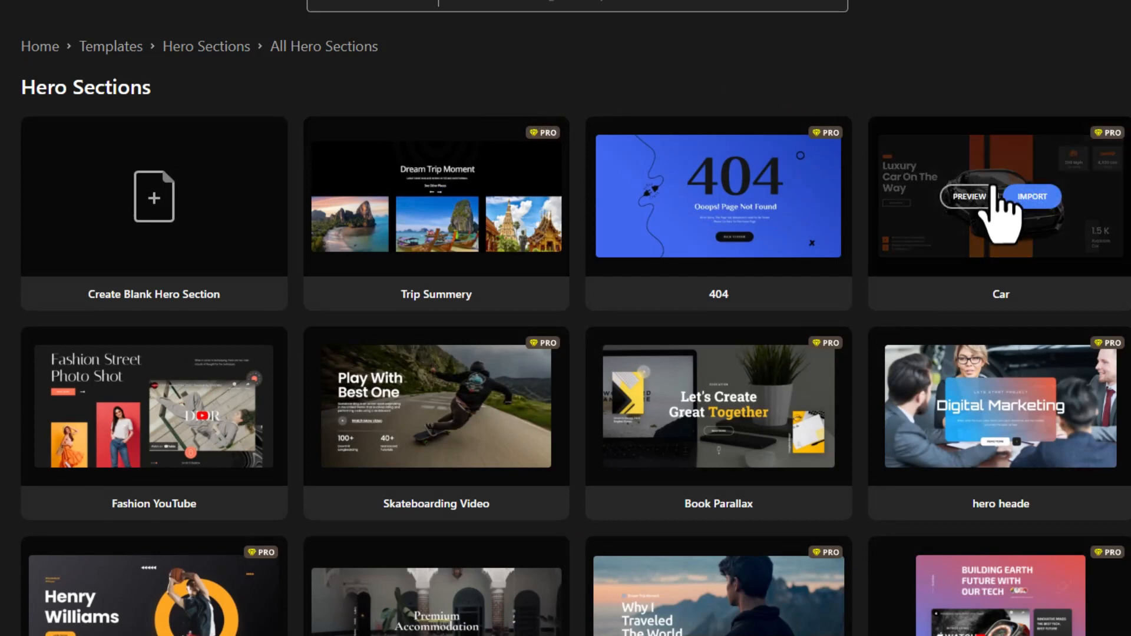
click(1032, 197)
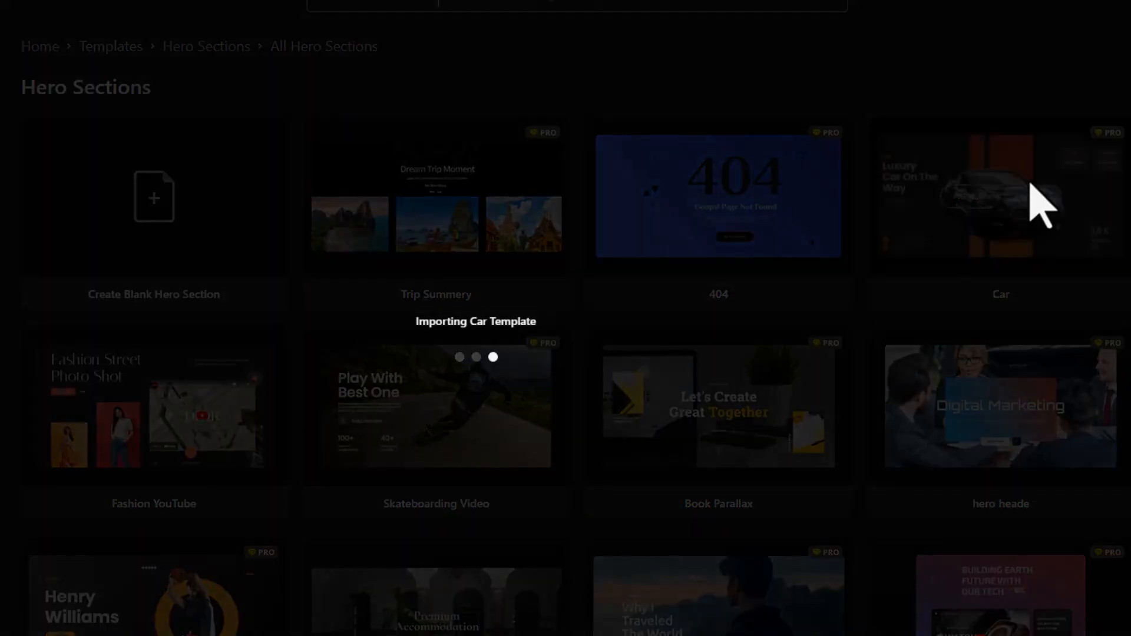
click(1000, 195)
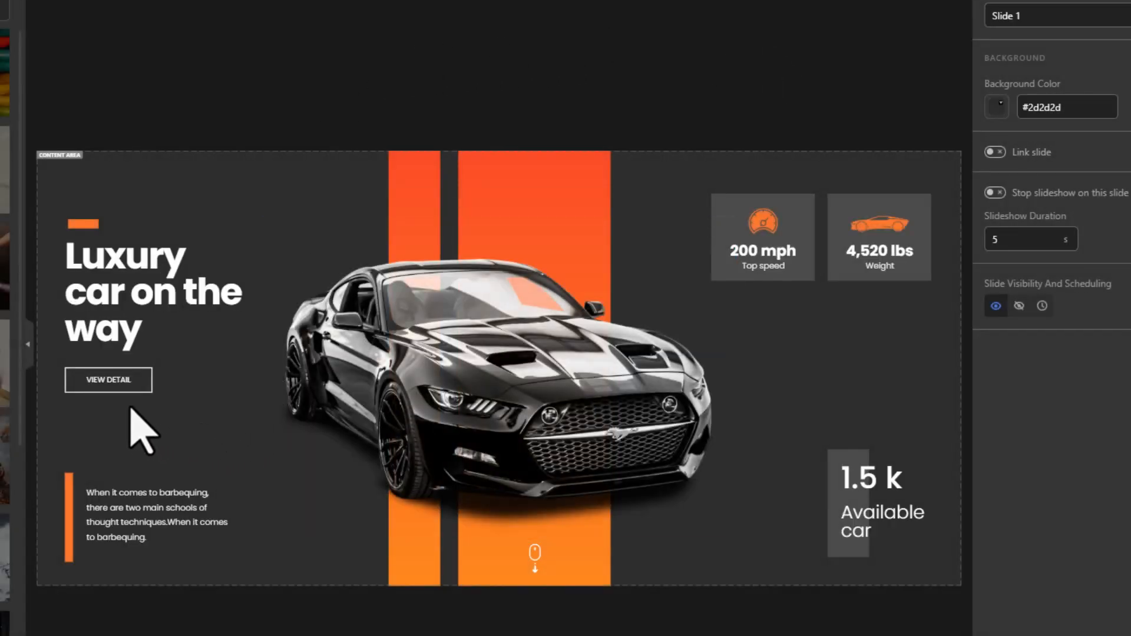
mouse_move(292, 129)
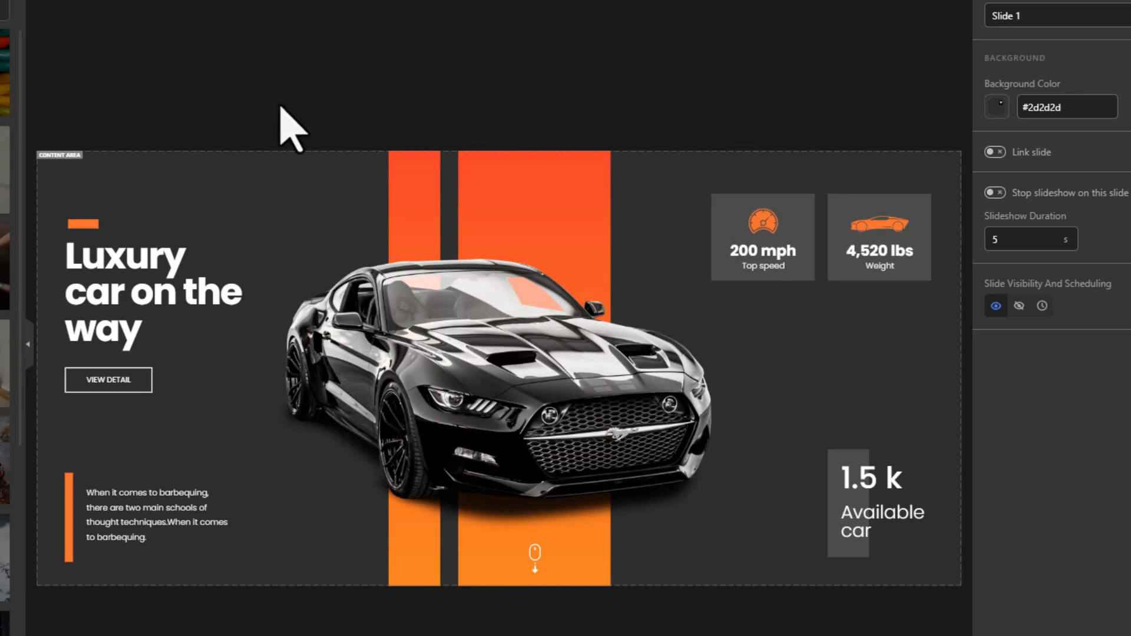
mouse_move(316, 95)
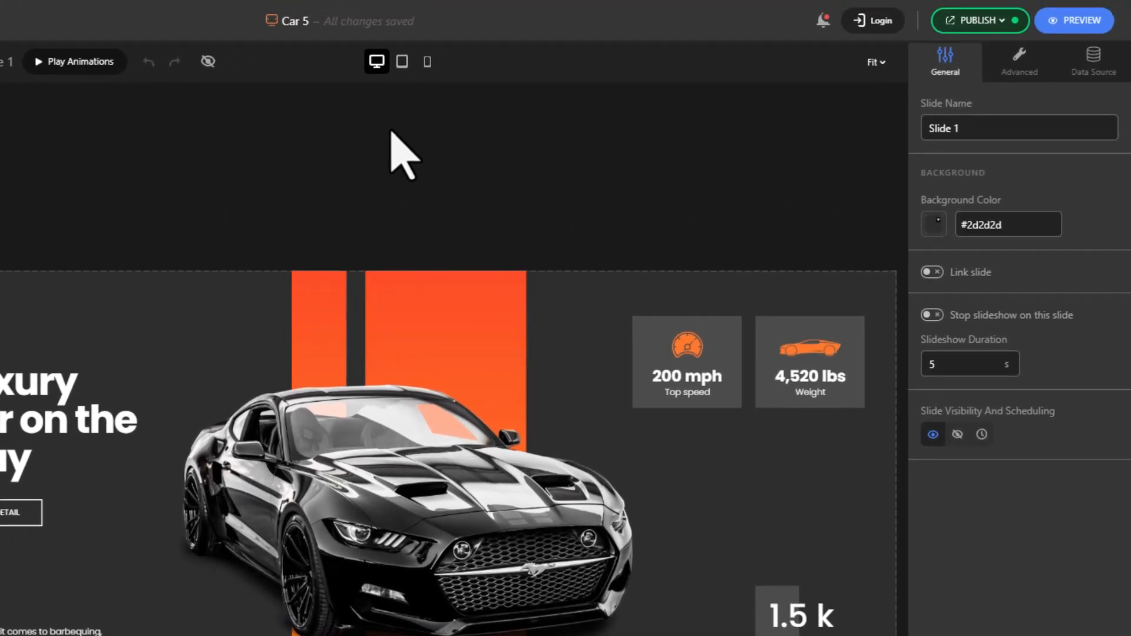
mouse_move(419, 136)
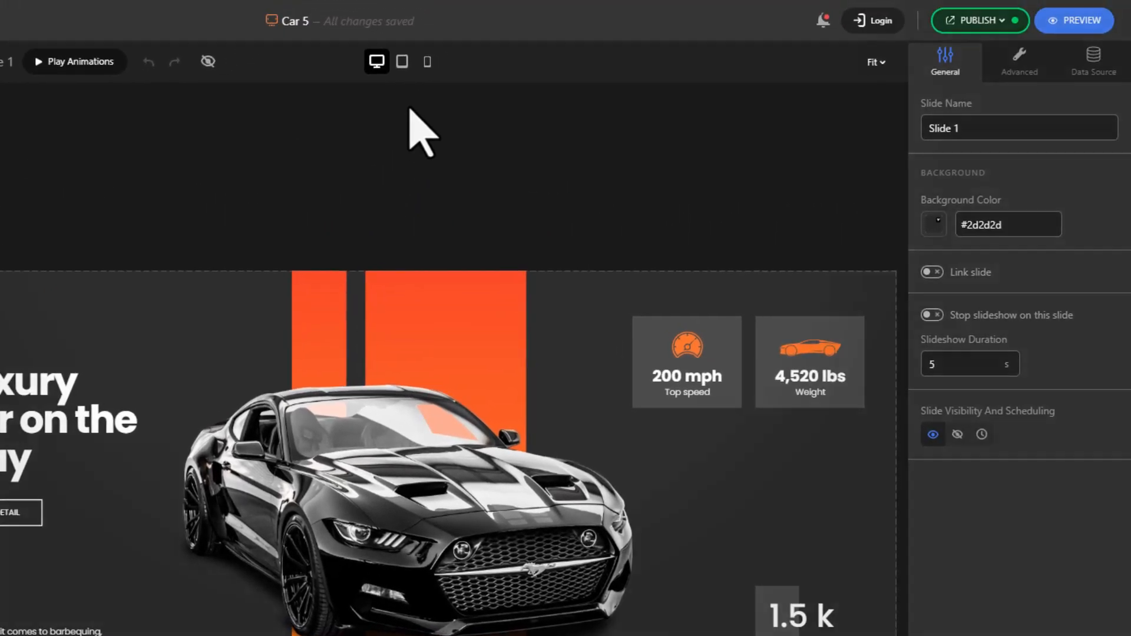
Switch the Car hero editor to the mobile device layout and select its content
click(427, 62)
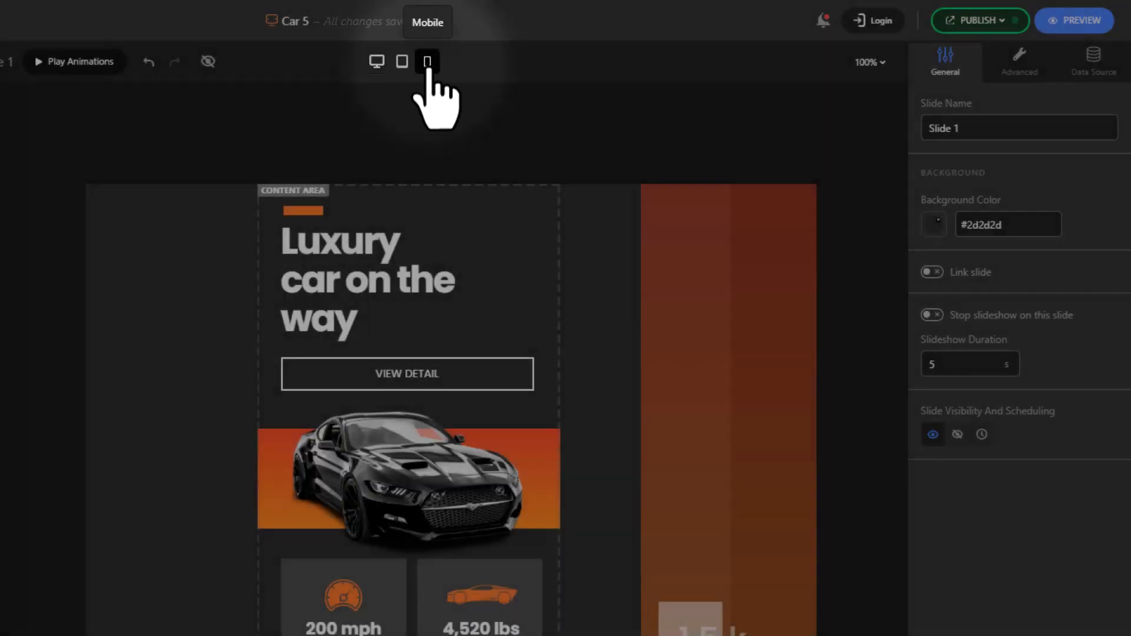
click(426, 61)
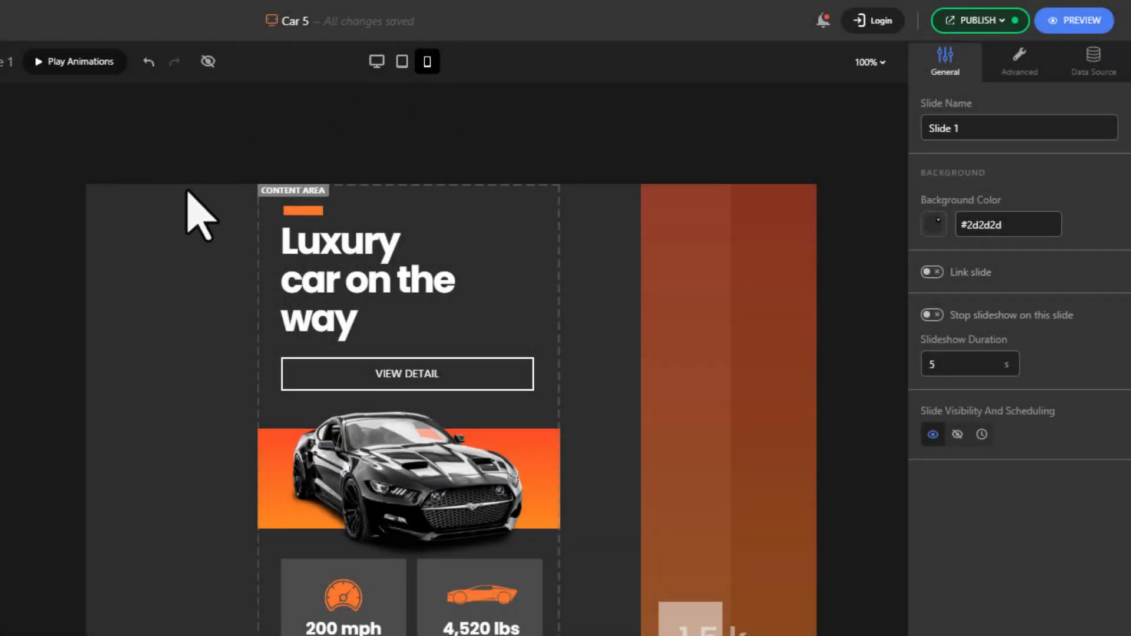
click(406, 374)
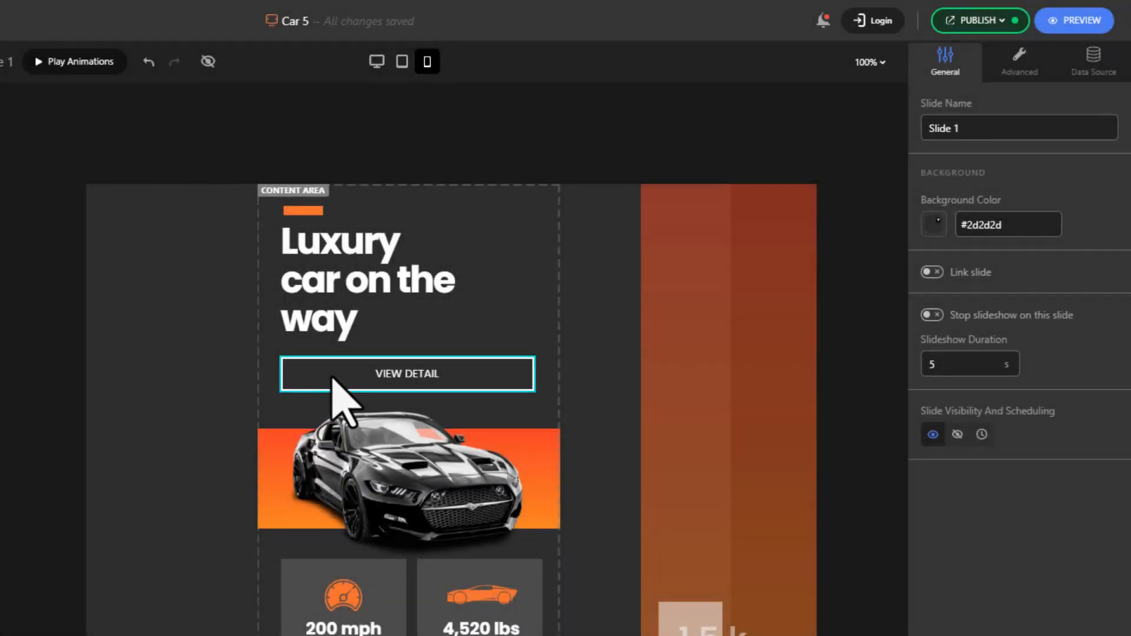
Change the button text from VIEW DETAIL to RENT A CAR NOW
click(406, 373)
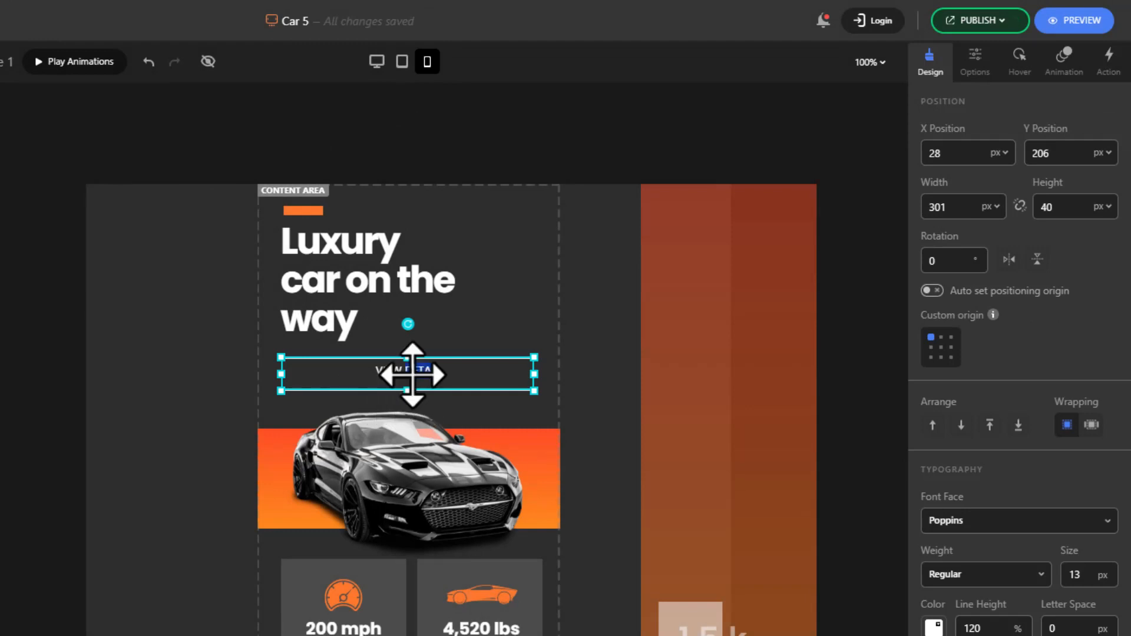
mouse_move(161, 417)
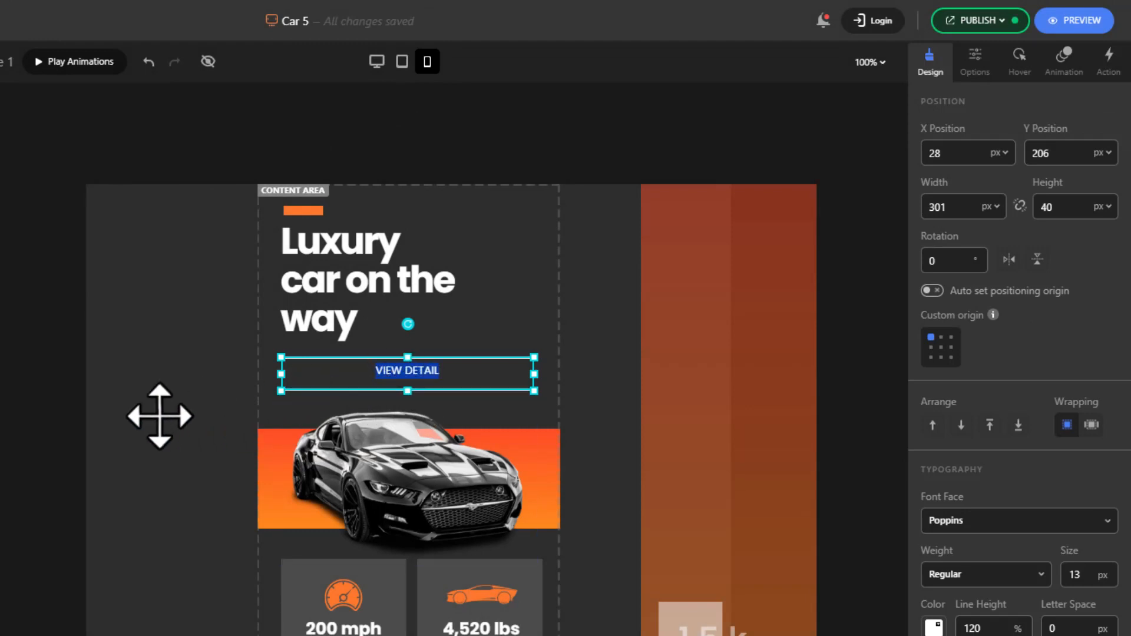
text(RENT)
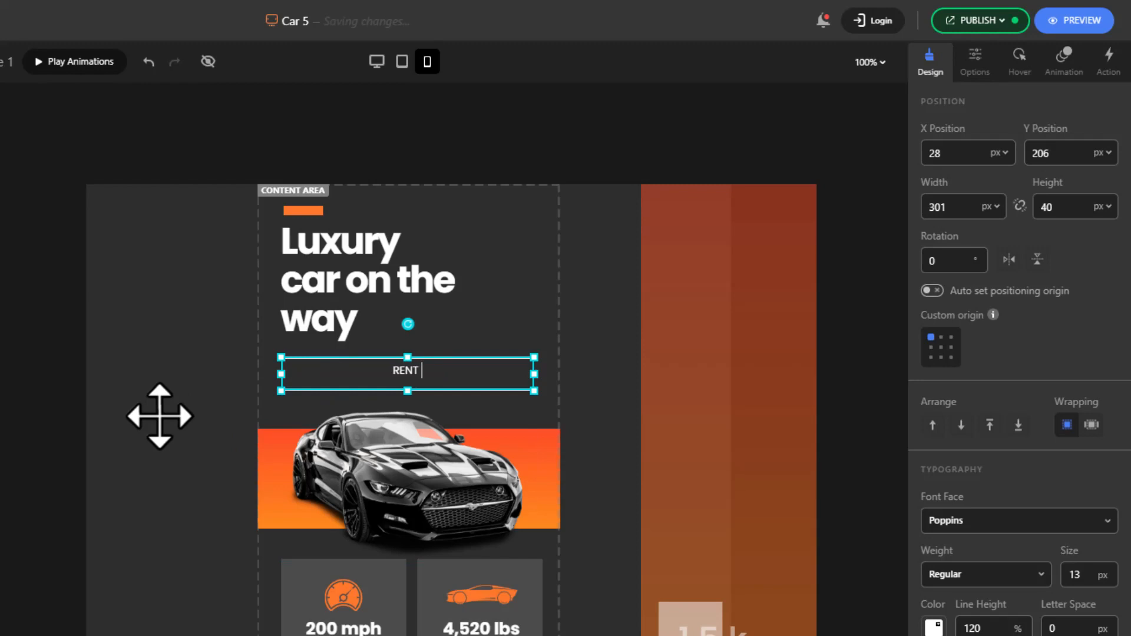
text(A CAR NO)
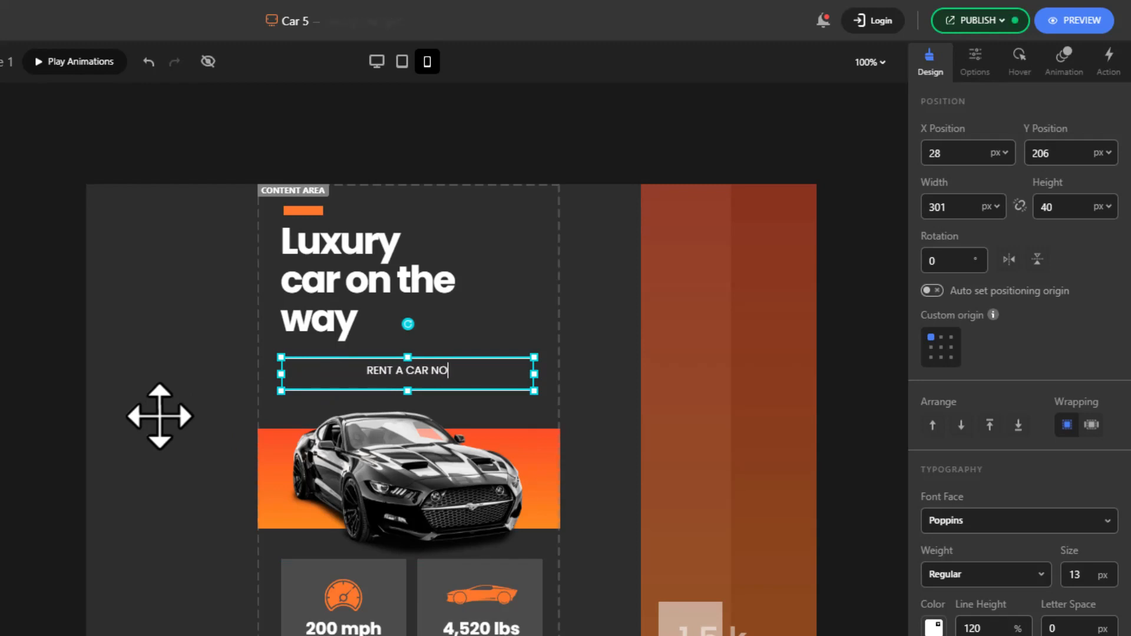
text(W)
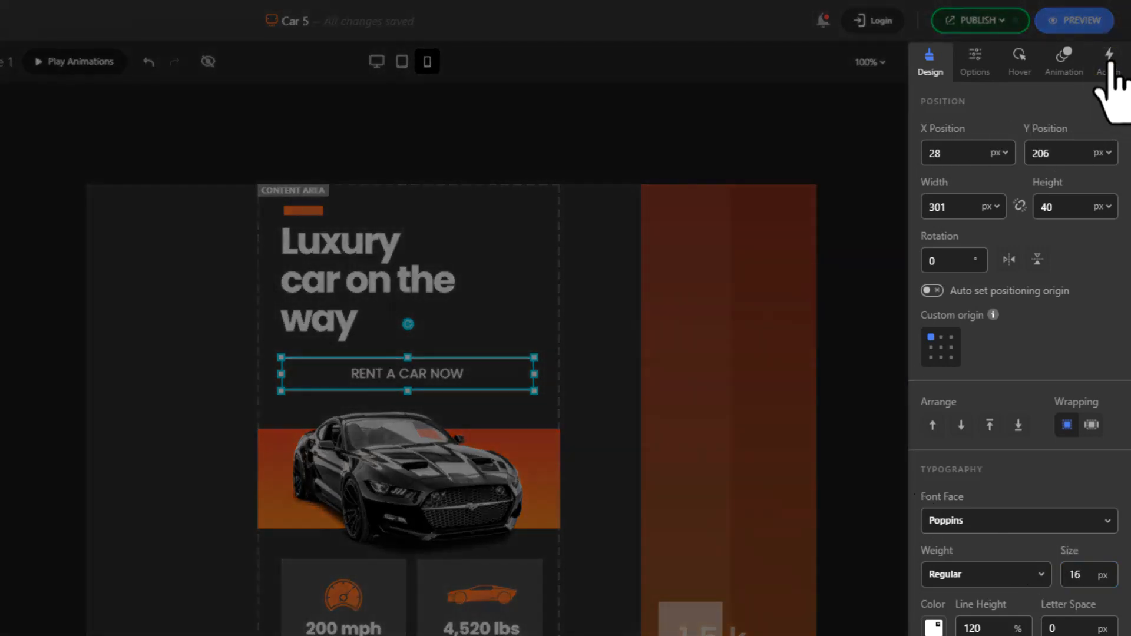
Add a Go to URL action on Click to the button and edit its settings
click(1108, 61)
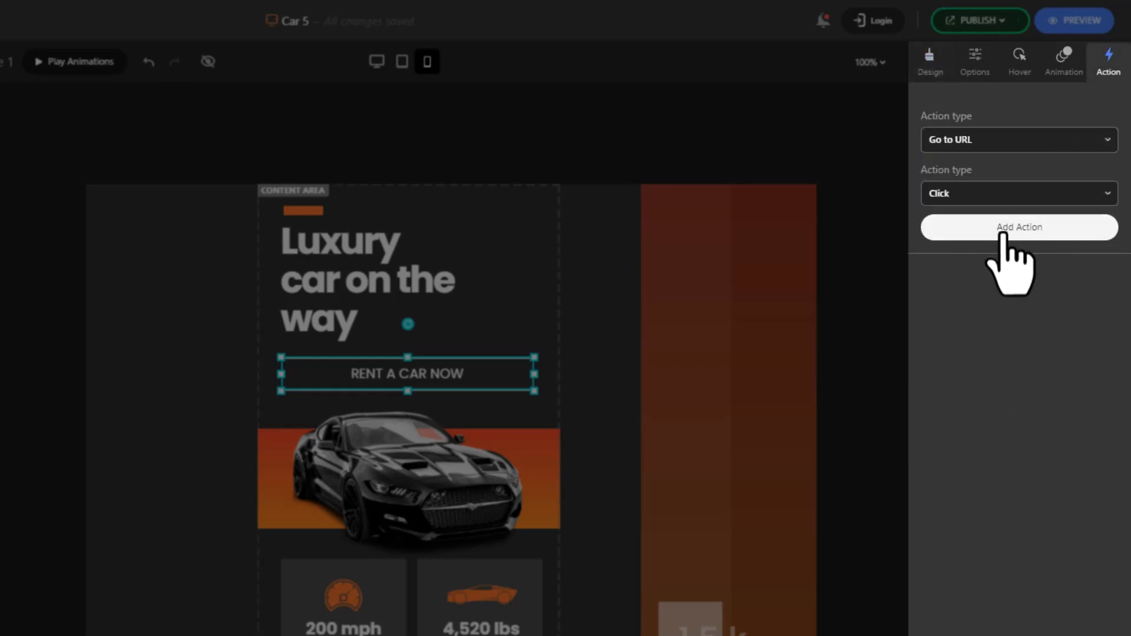
click(1018, 227)
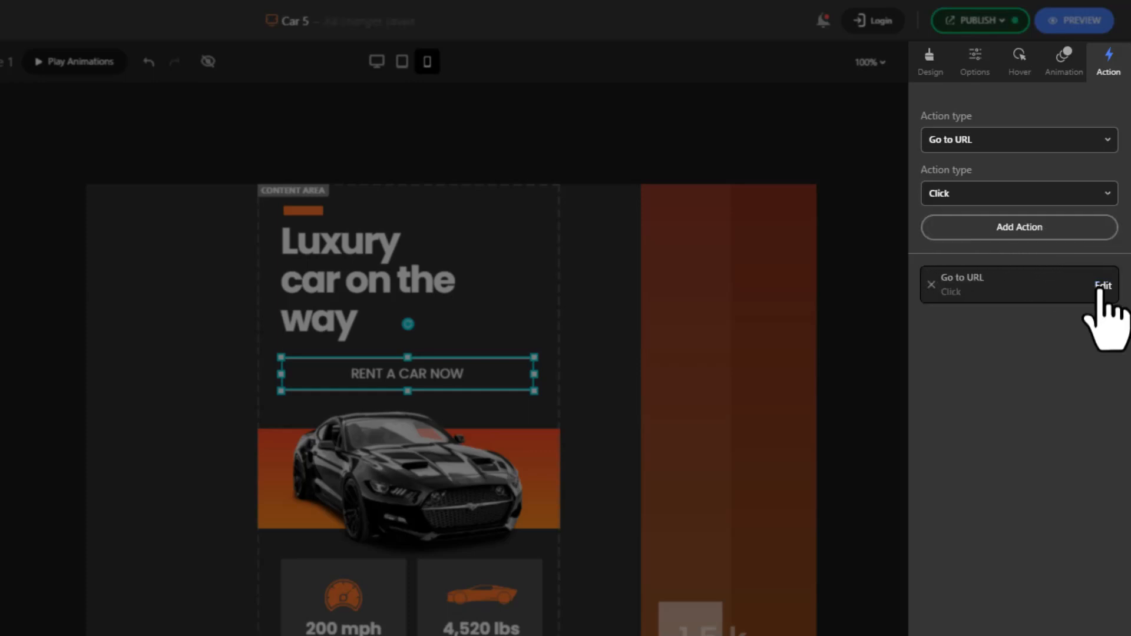
click(1101, 286)
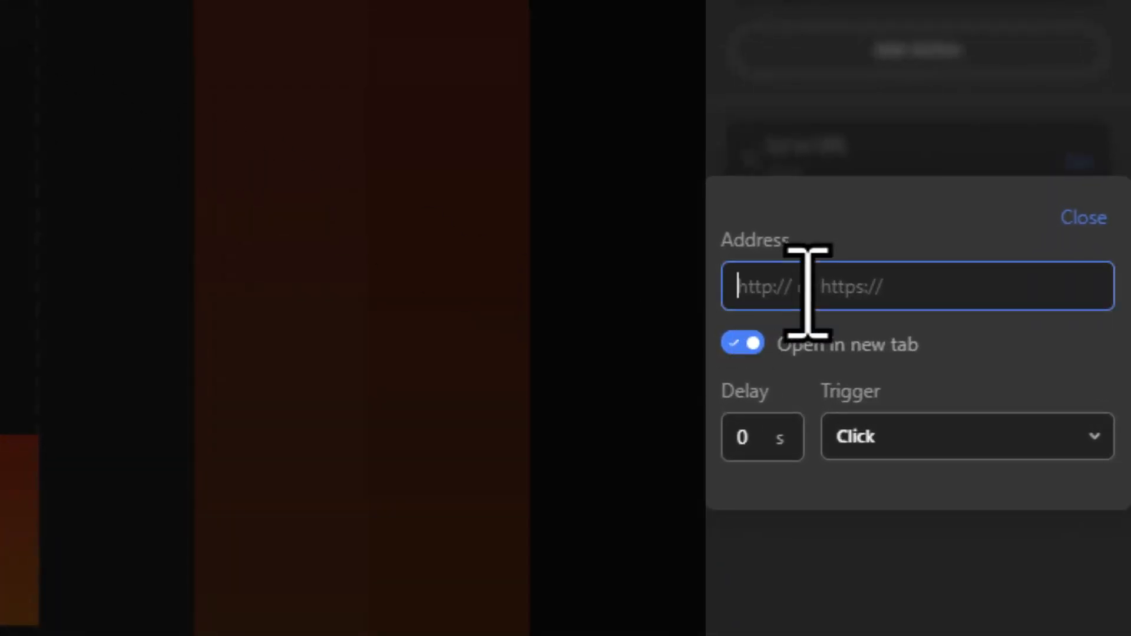
text(tel)
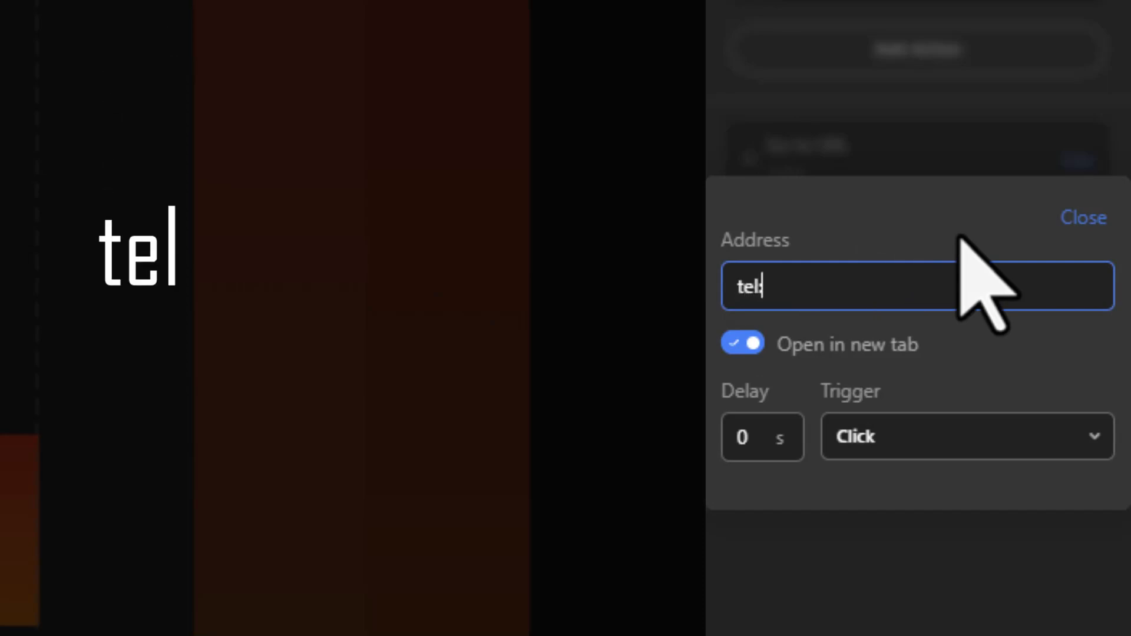
text(:+18)
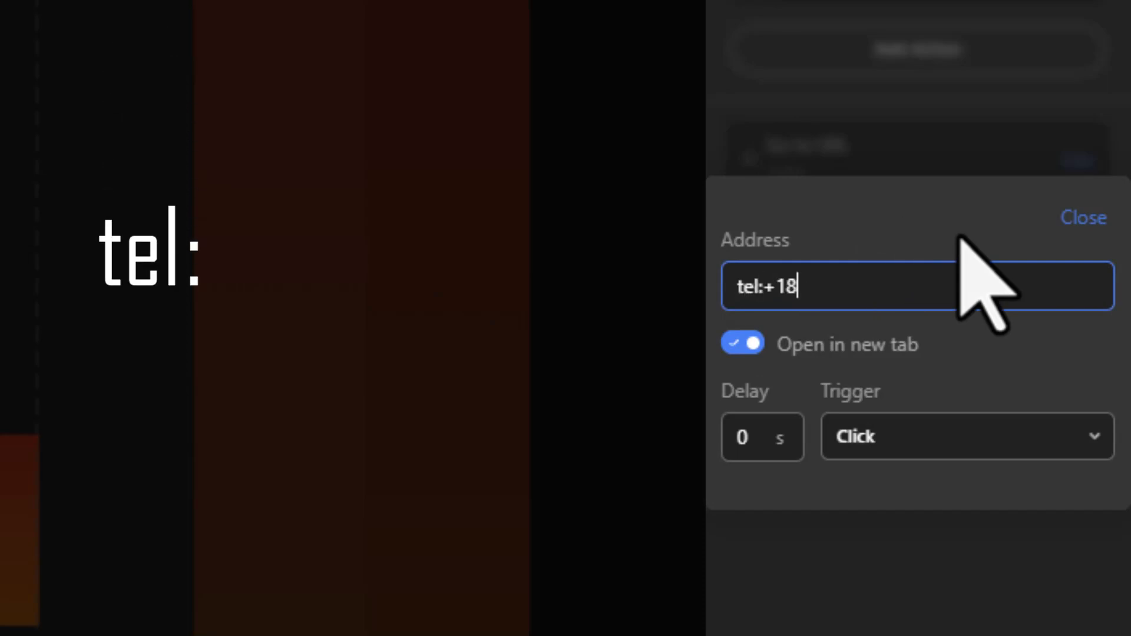
text(777983752)
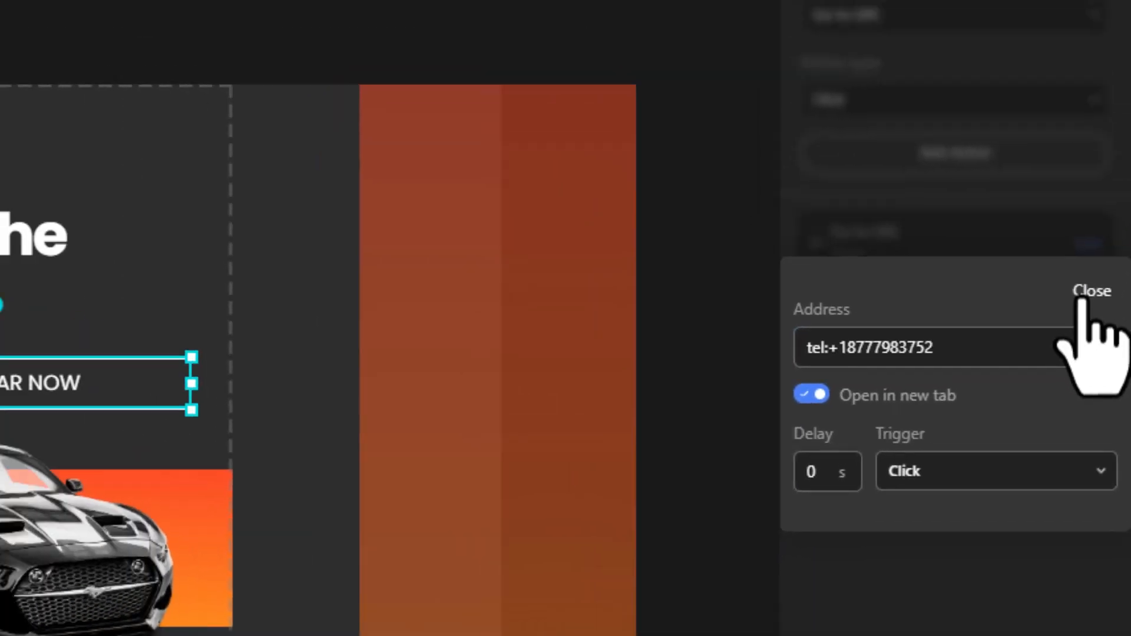
Close the action settings and preview the mobile hero section
click(1091, 291)
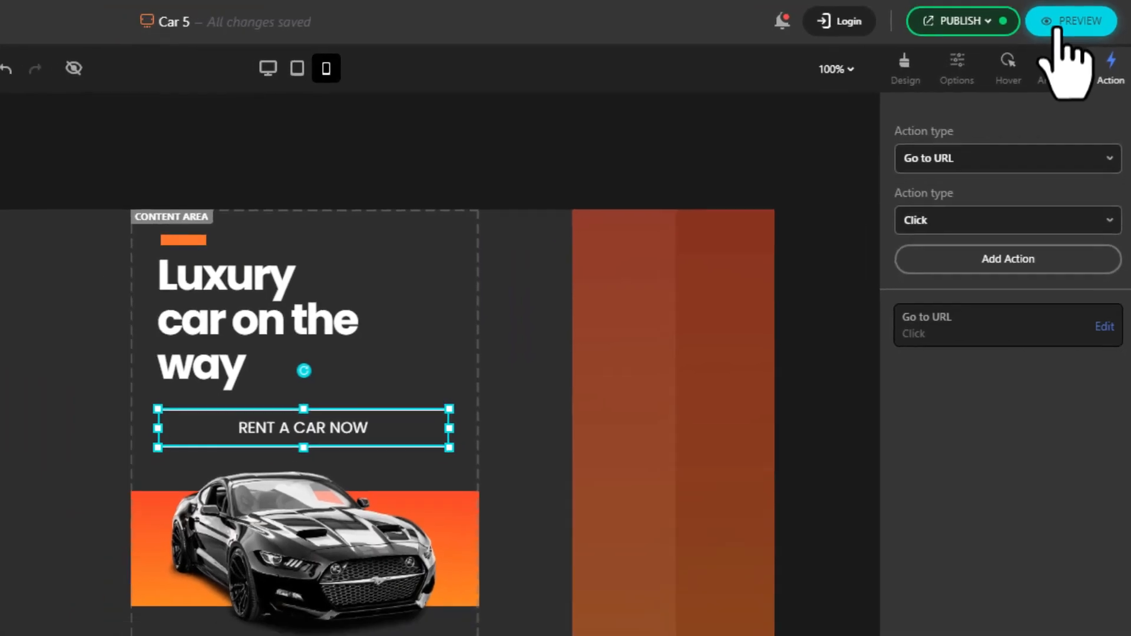
click(1071, 20)
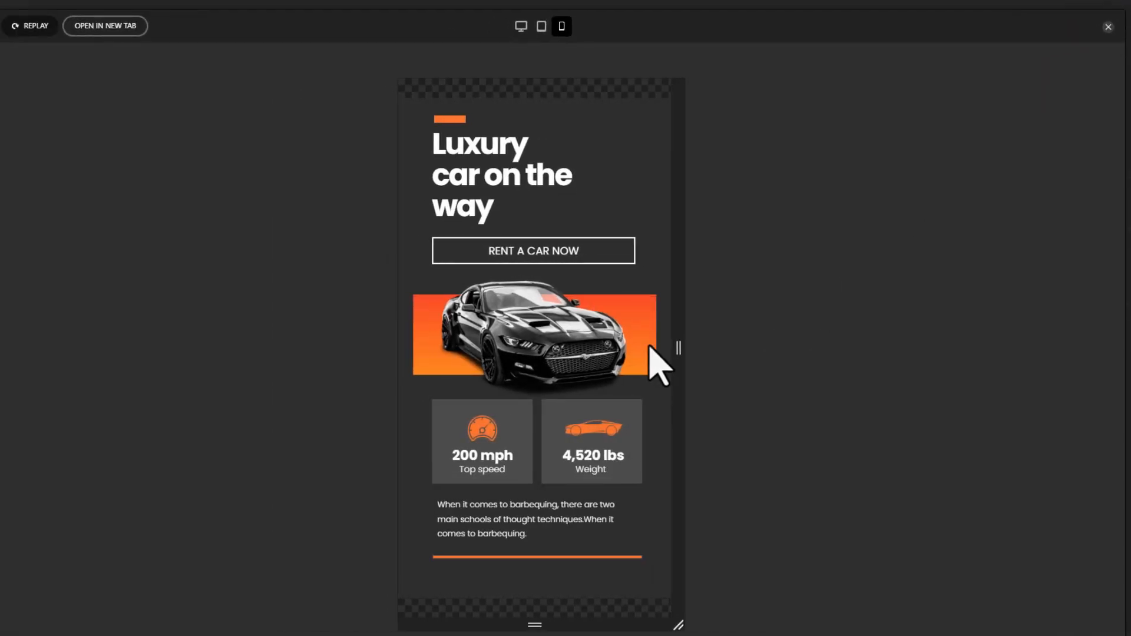
mouse_move(606, 268)
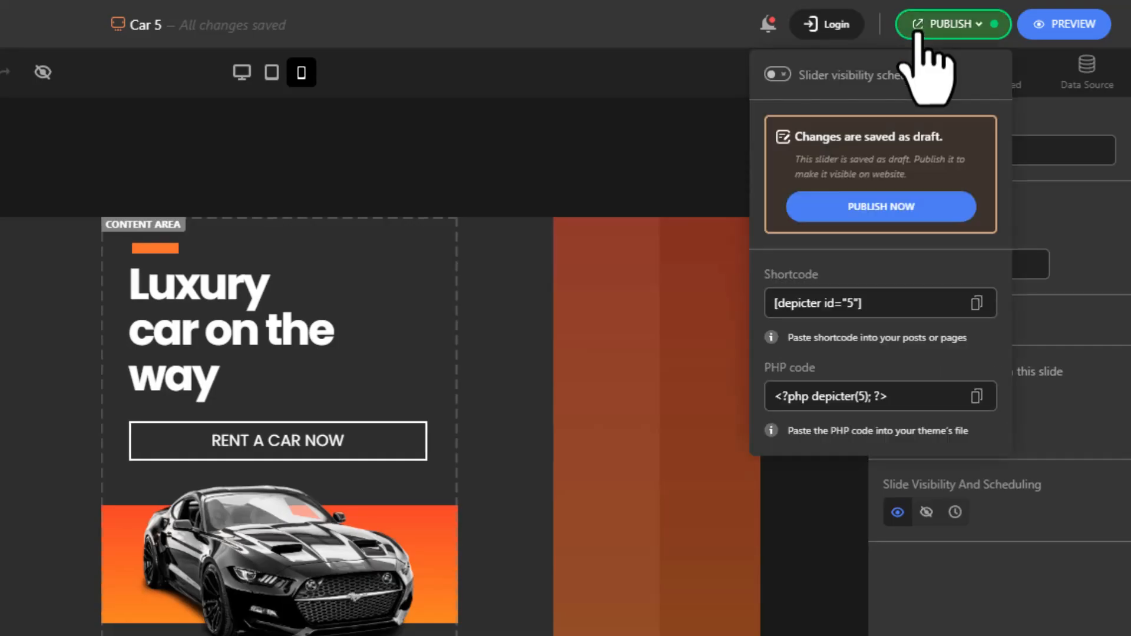
mouse_move(880, 207)
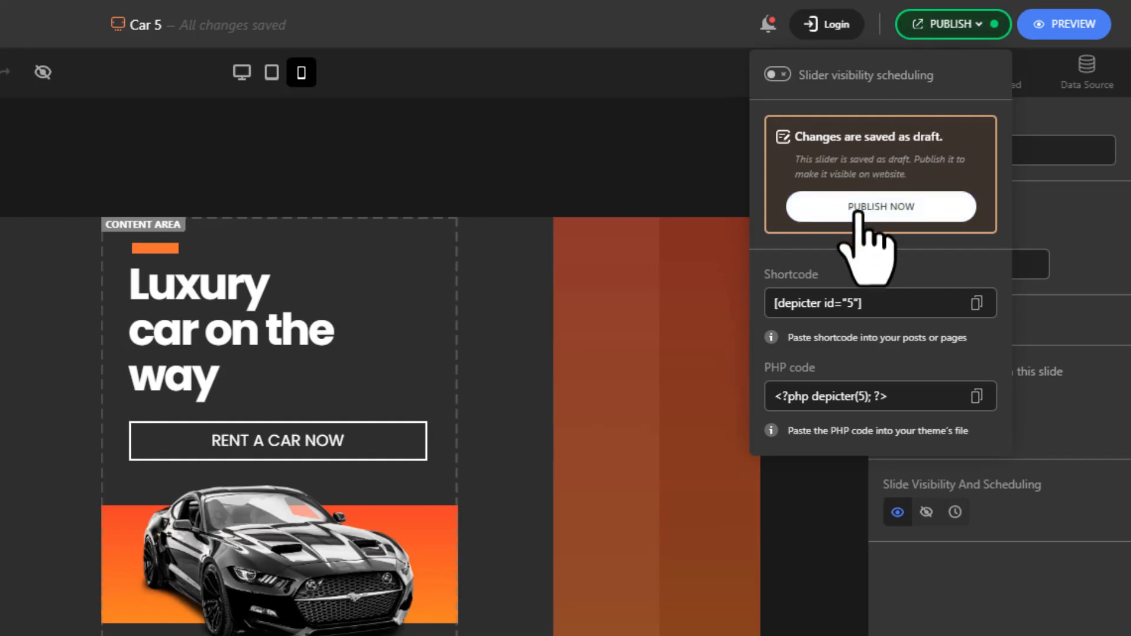
Publish the Car 5 slider live with PUBLISH NOW
click(879, 206)
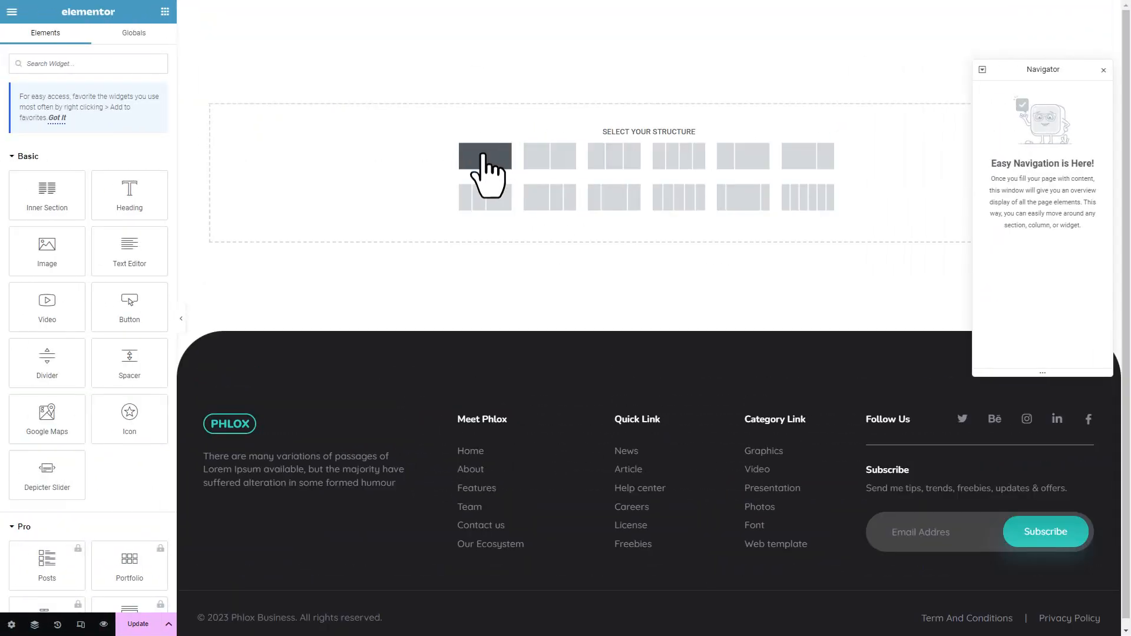
Add a single-column section with the Depicter Slider widget and list available sliders
click(484, 156)
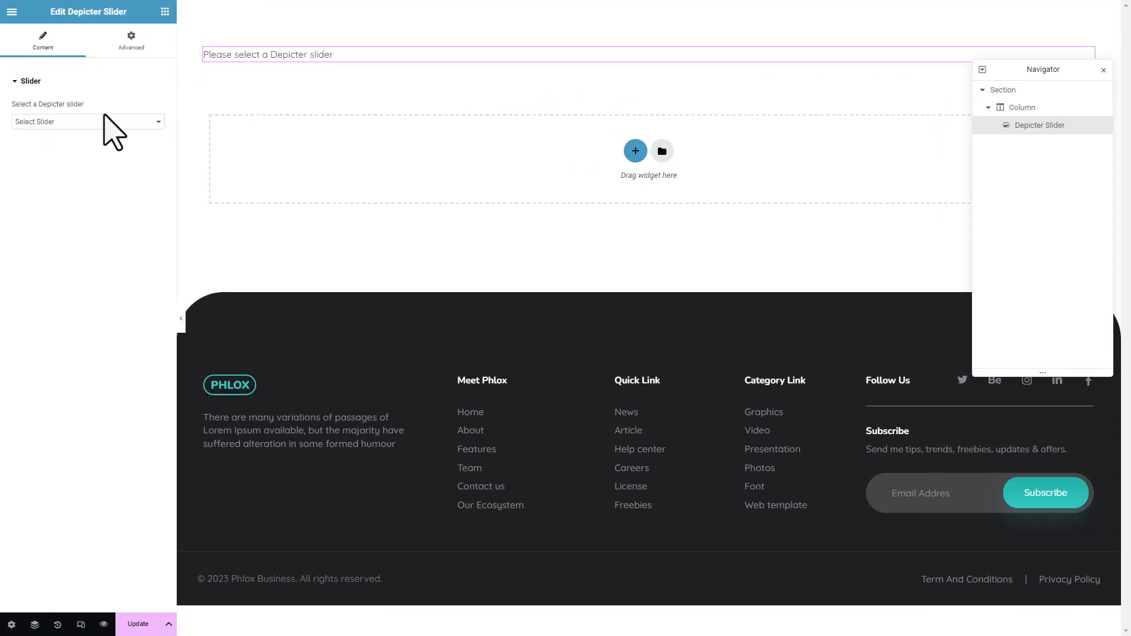
click(87, 121)
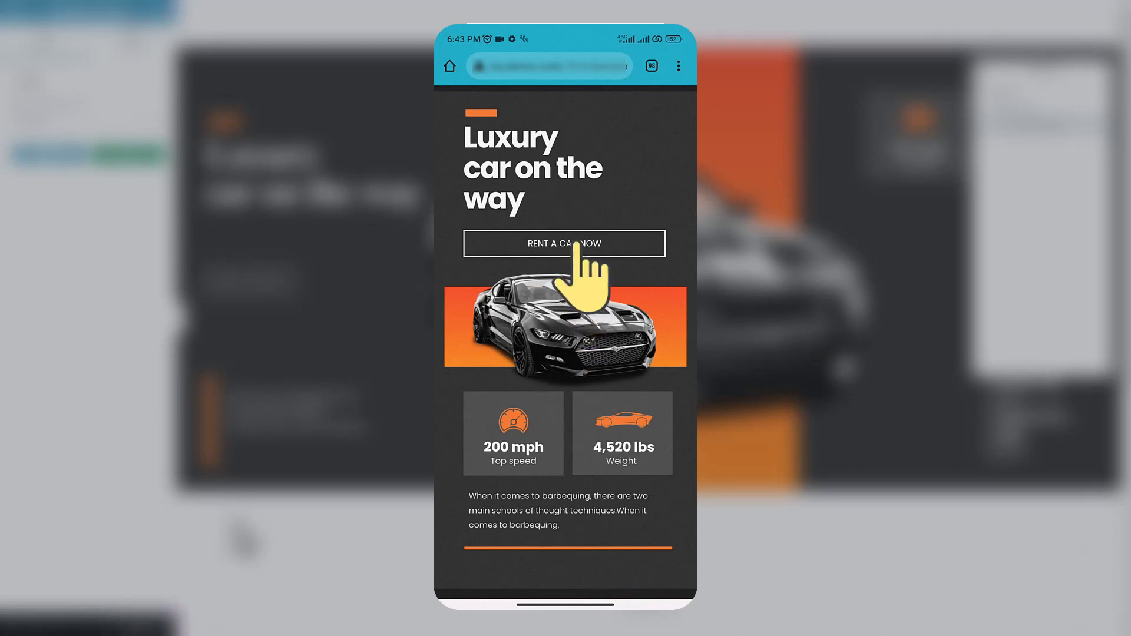
click(564, 243)
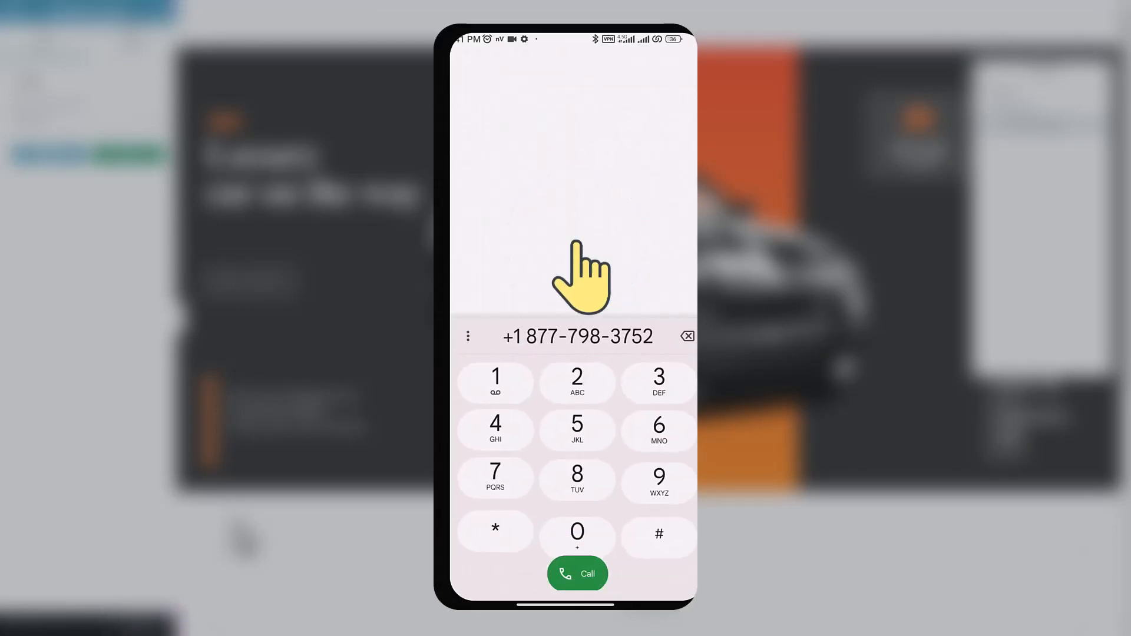
click(576, 574)
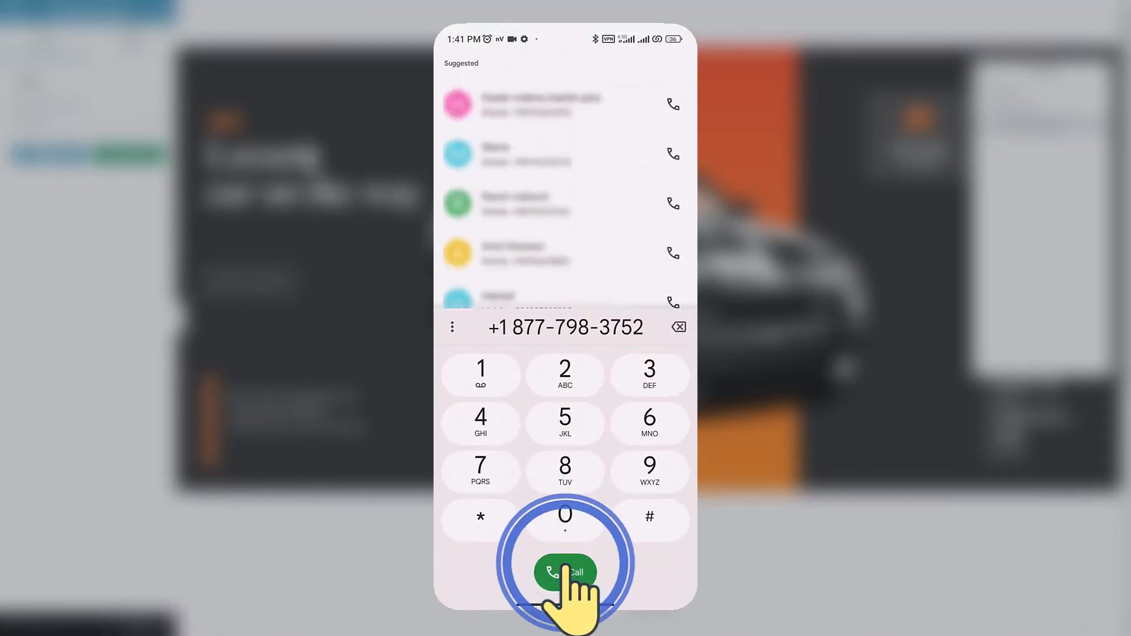
click(564, 573)
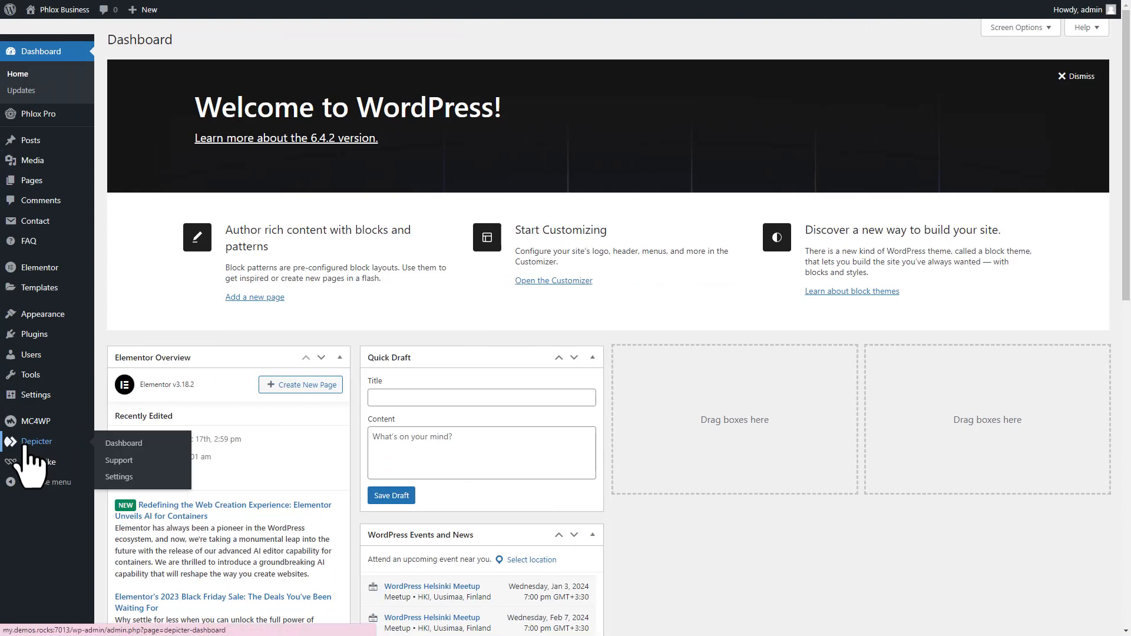
From Depicter's Business Sliders templates, import the Business Growth slider
click(123, 443)
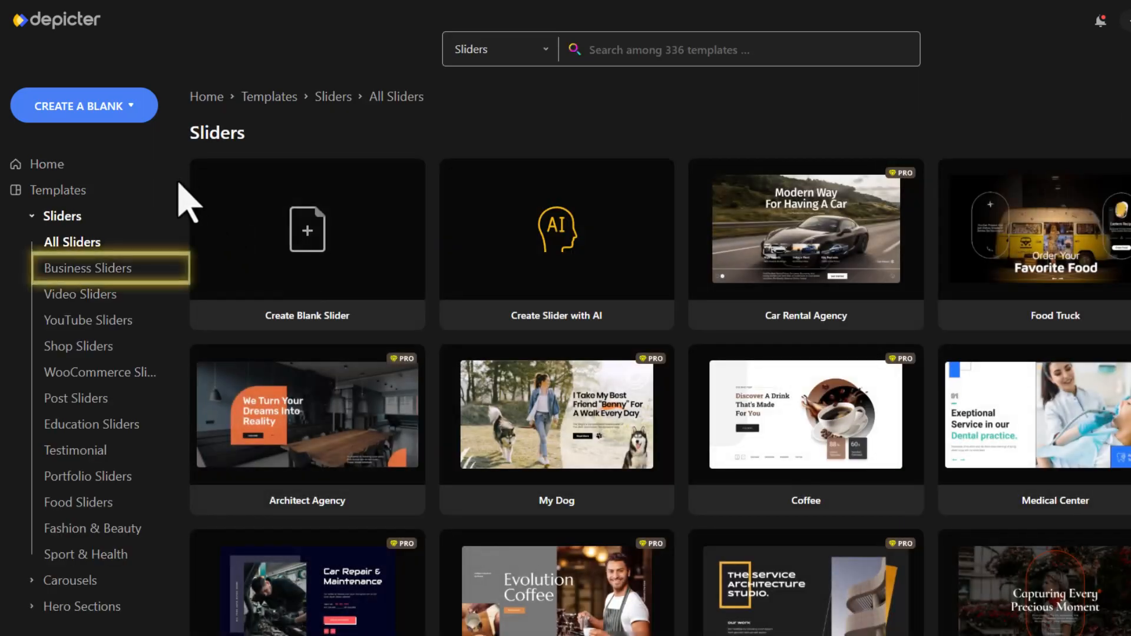
click(89, 267)
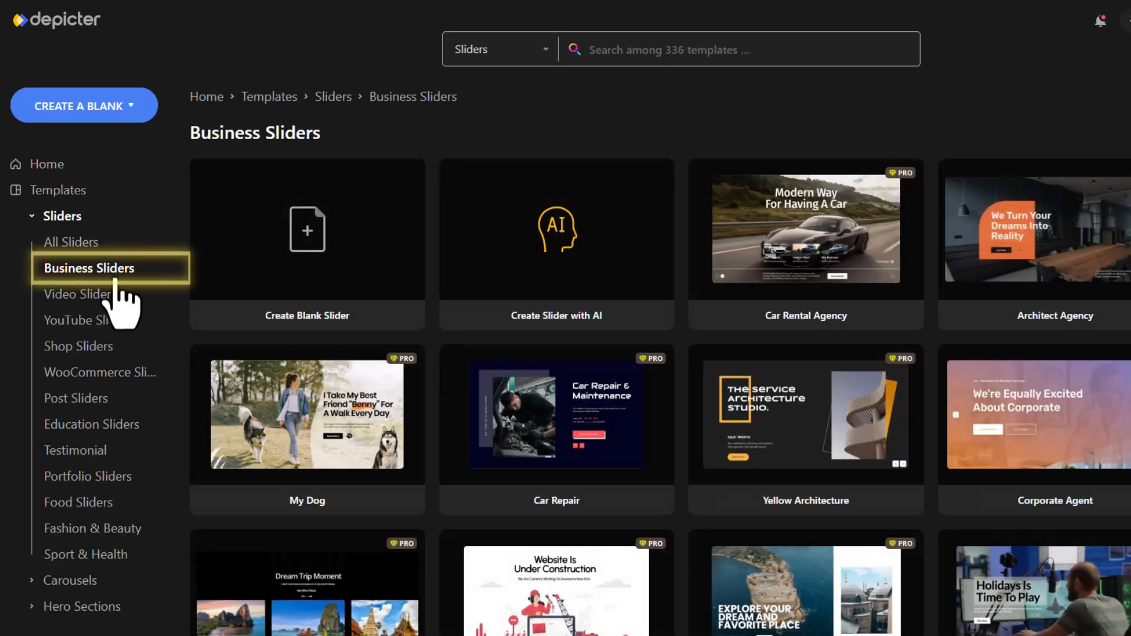
mouse_move(930, 265)
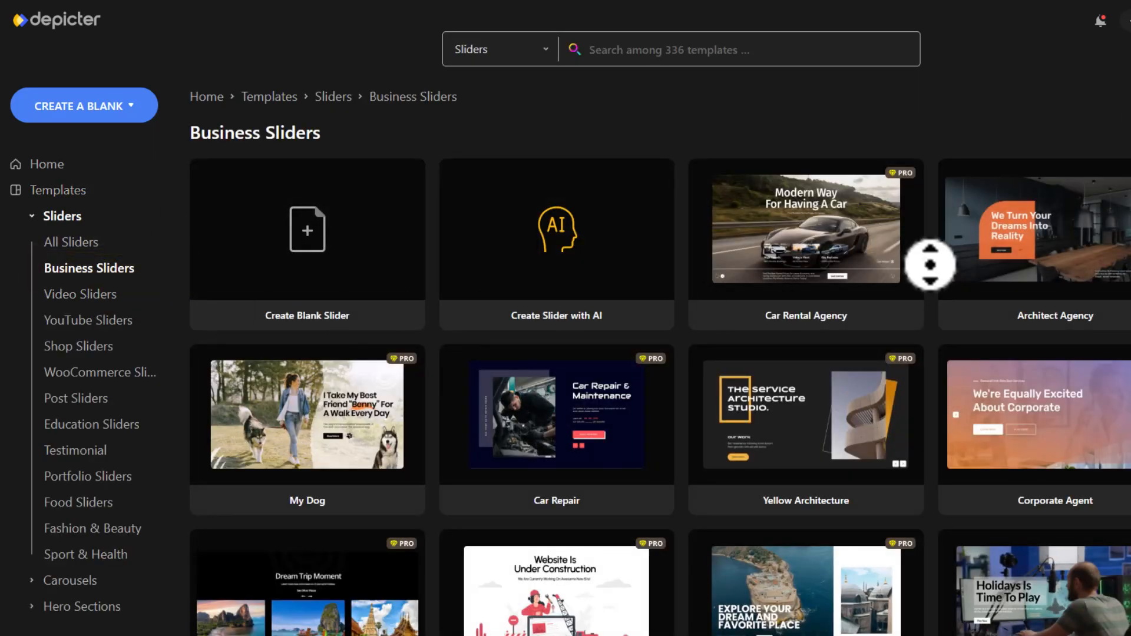
scroll(down, 3)
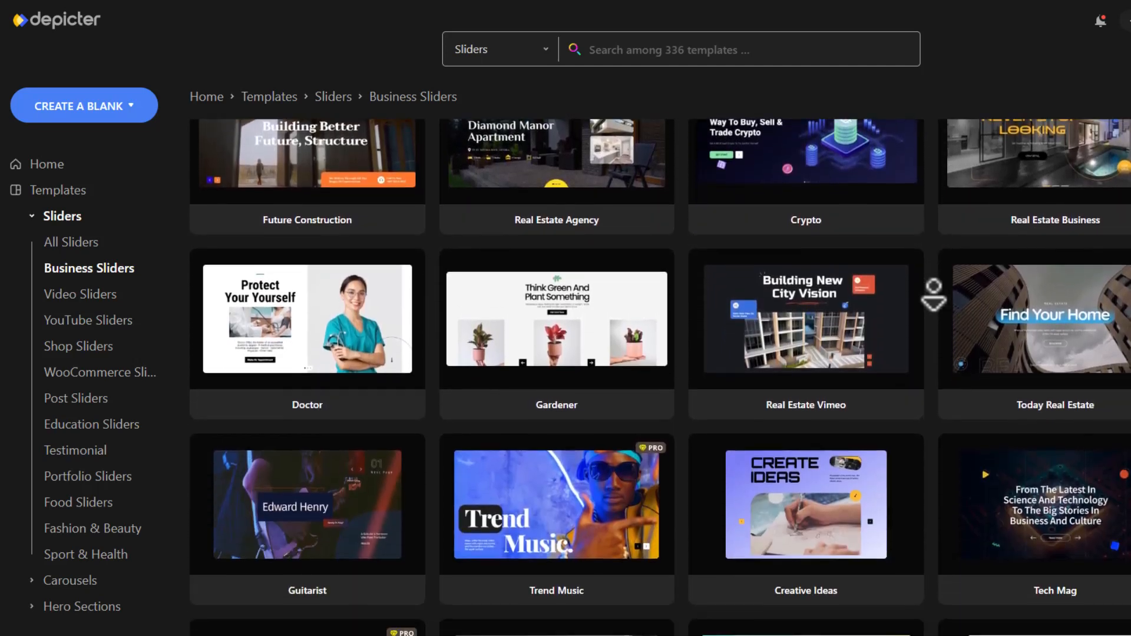
scroll(up, 3)
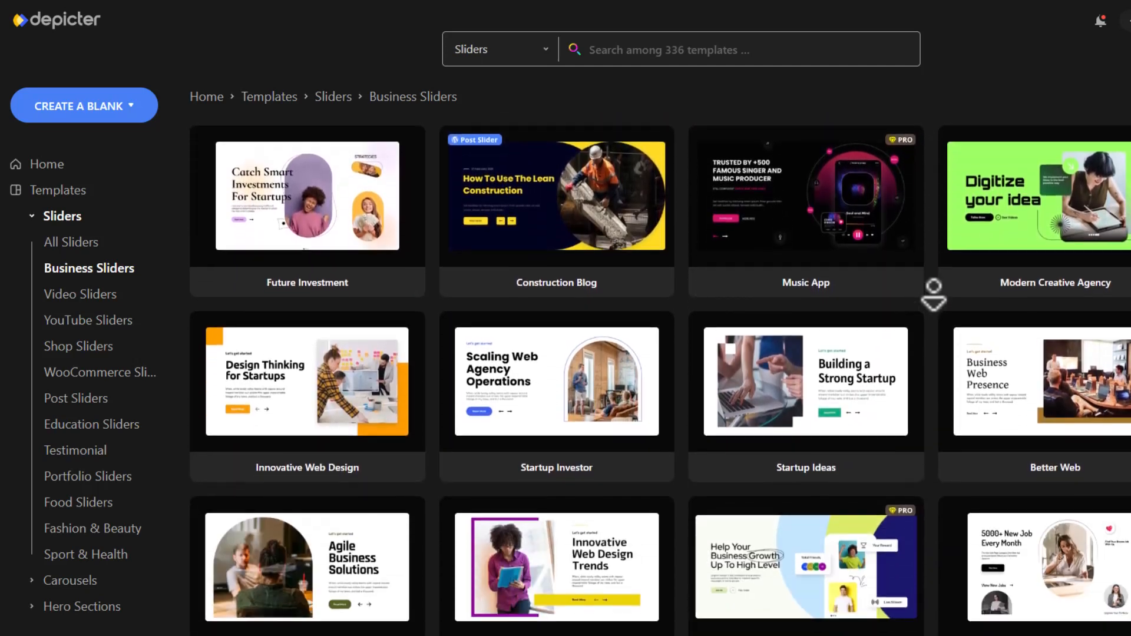
scroll(down, 3)
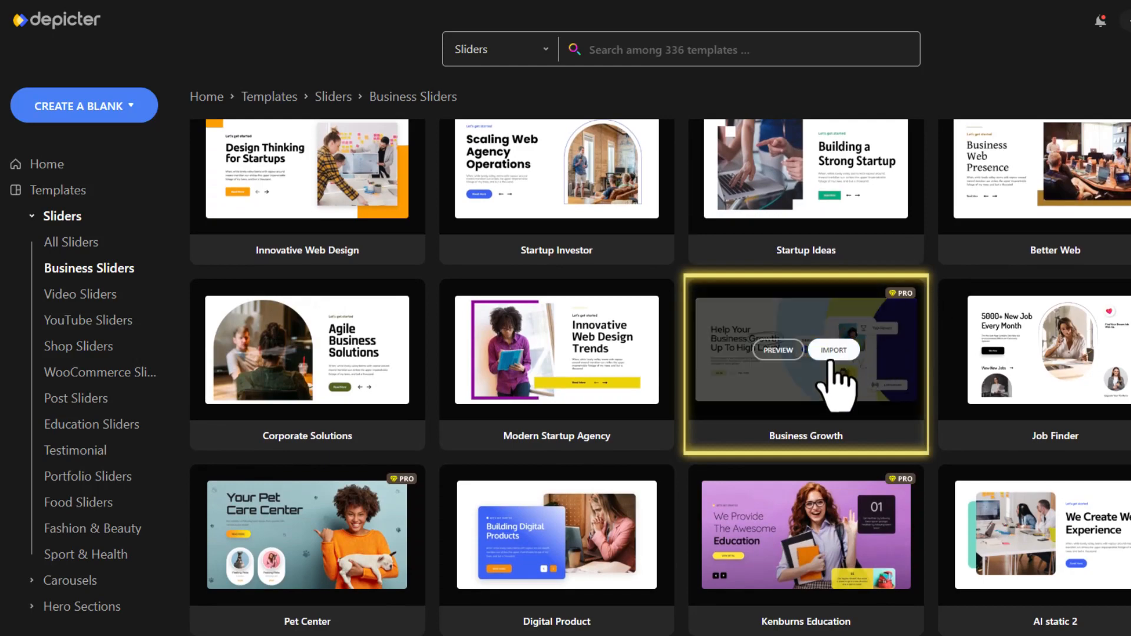
click(833, 350)
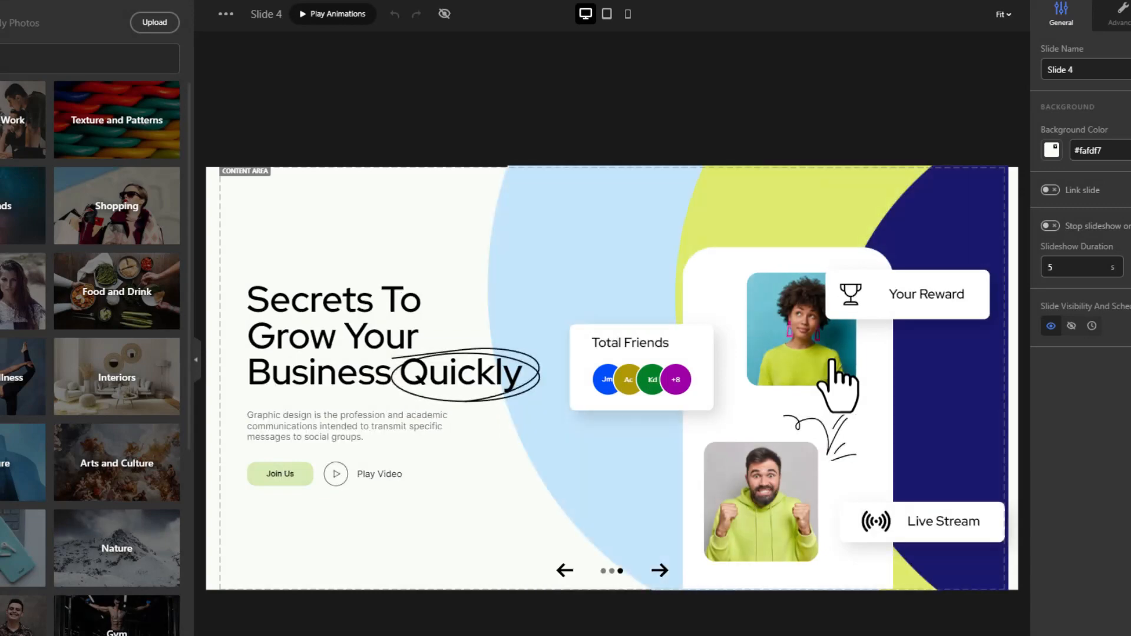
mouse_move(559, 143)
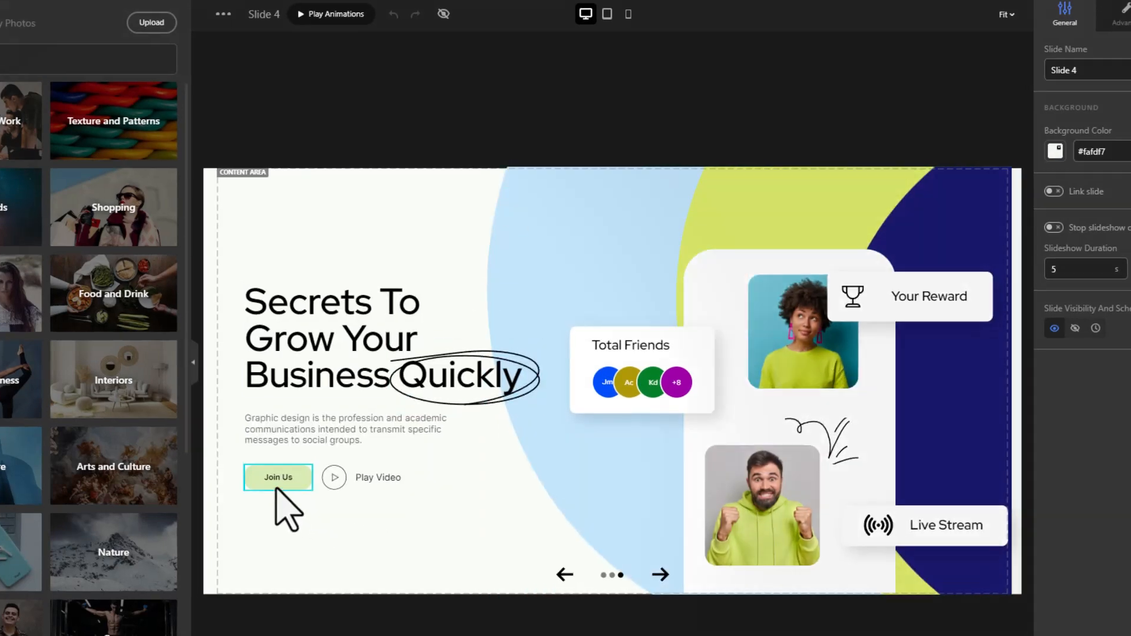
Switch slide 4 to its mobile layout and delete the Join Us and Play Video buttons
click(660, 21)
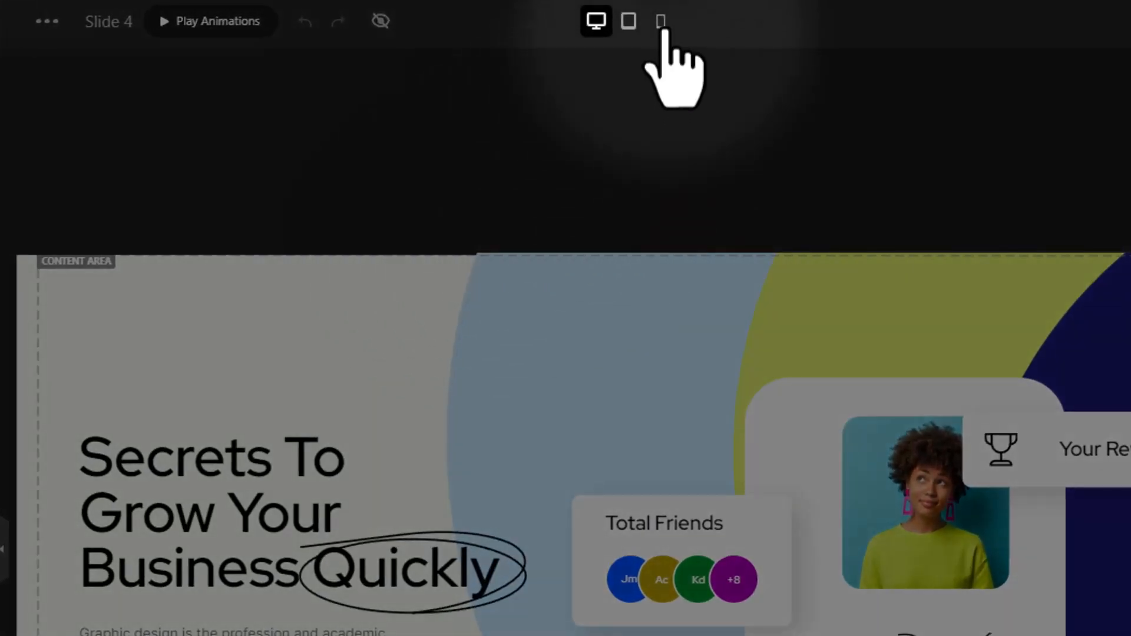
click(660, 20)
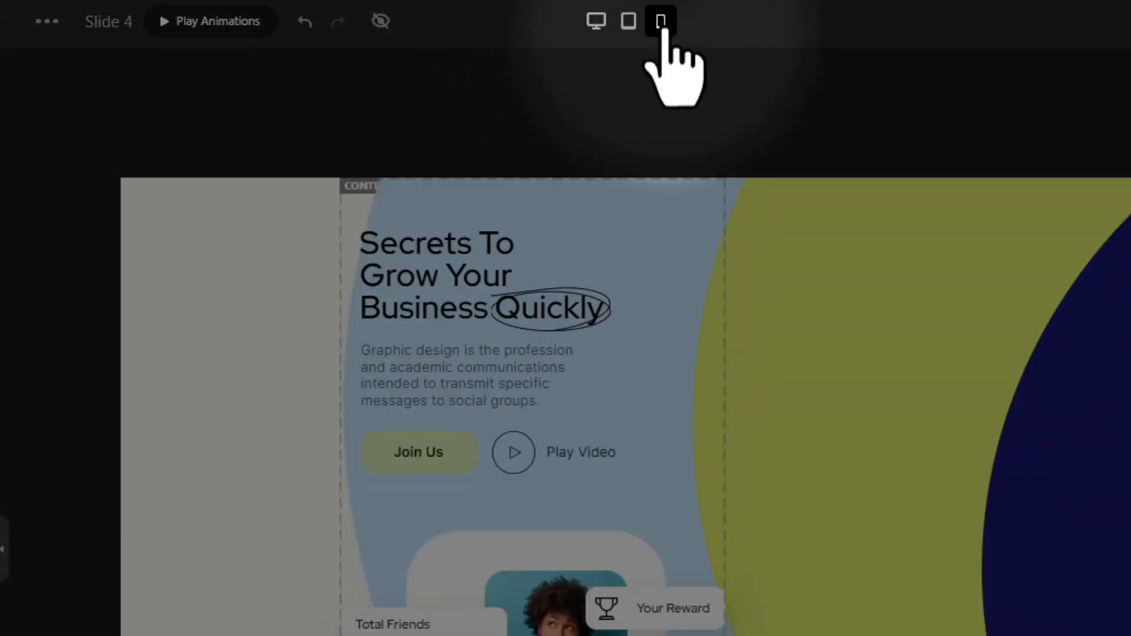
click(659, 21)
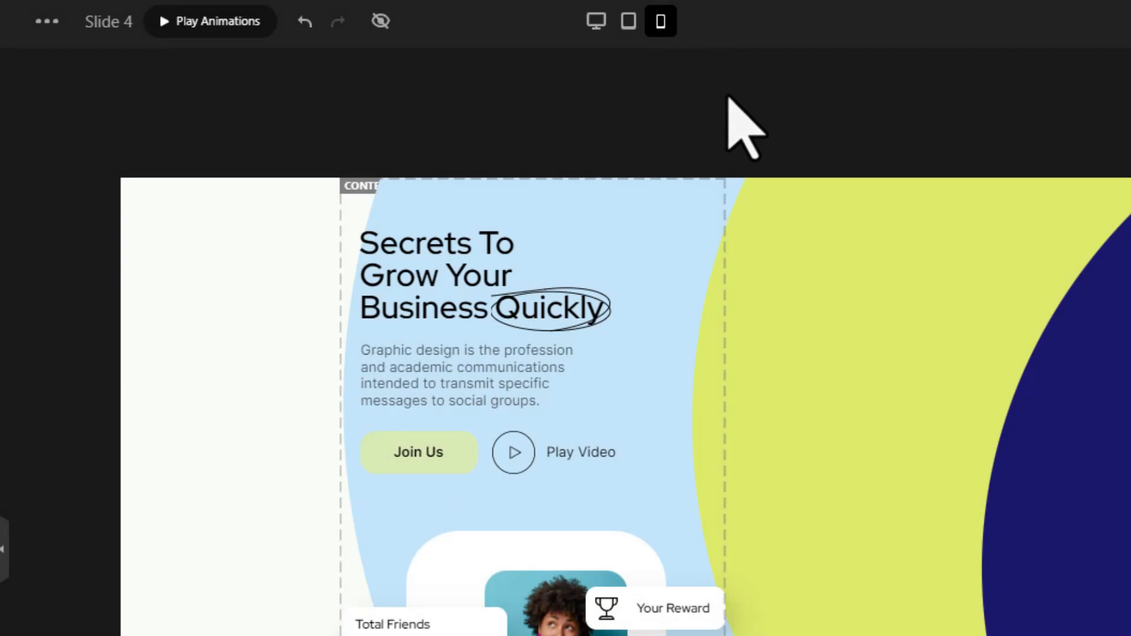
mouse_move(1082, 177)
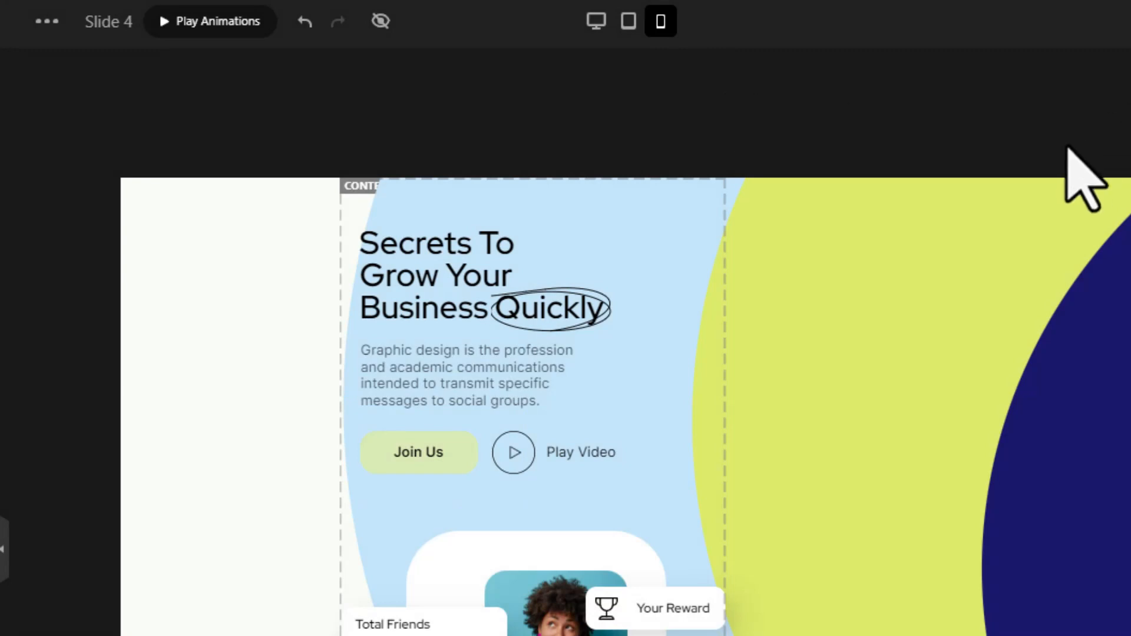
click(512, 452)
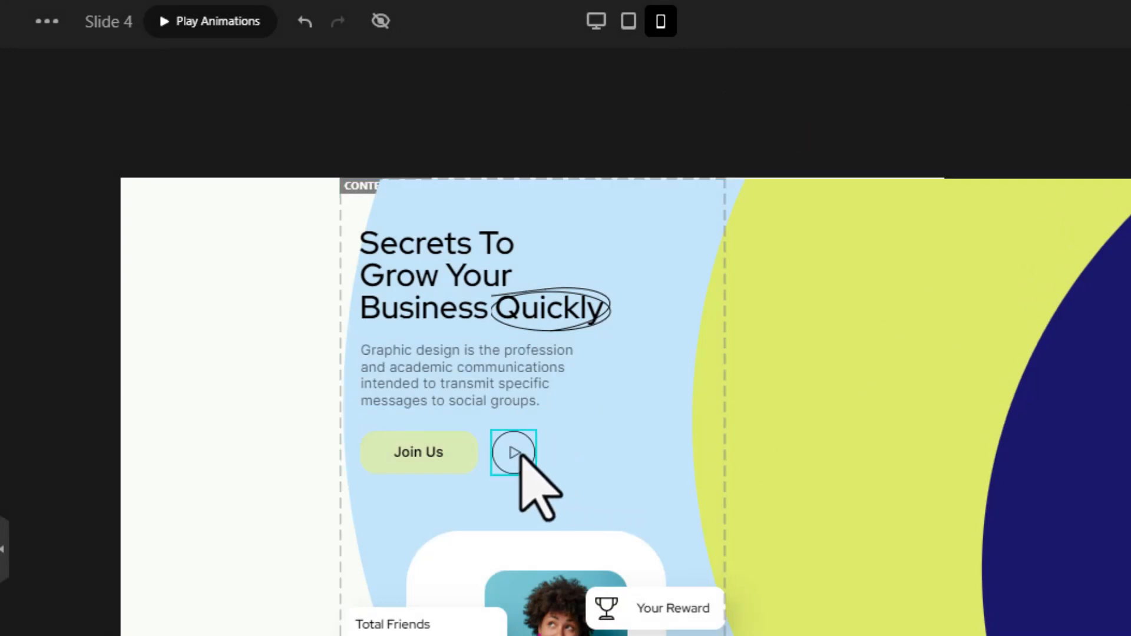
click(419, 452)
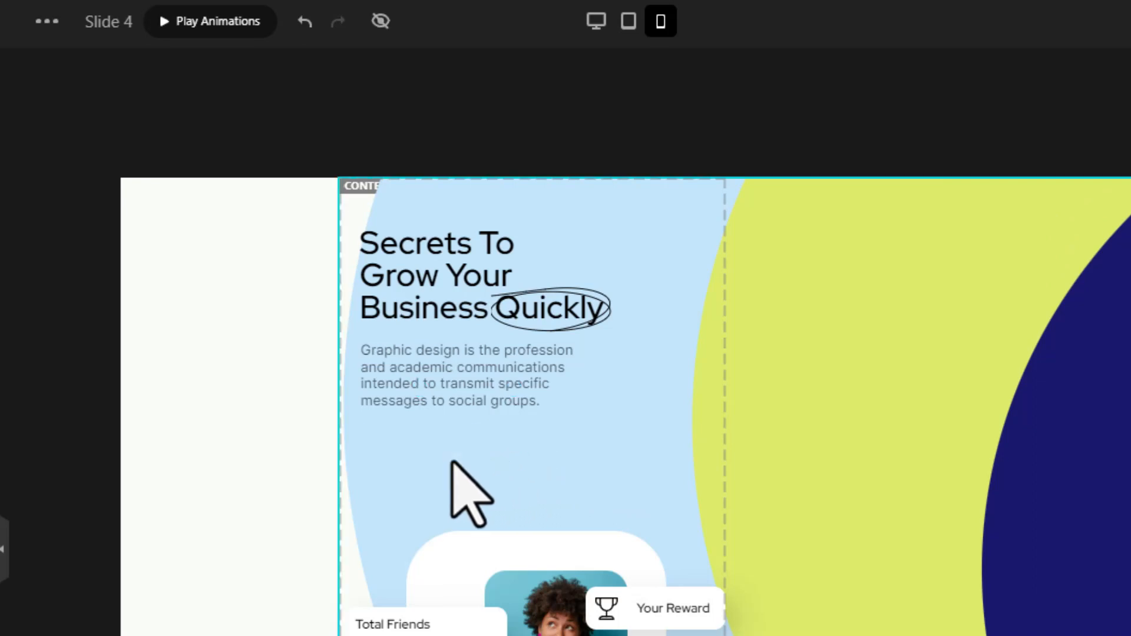
Search the stock vectors for 'call' and insert the glowing blue phone icon below the paragraph
click(25, 30)
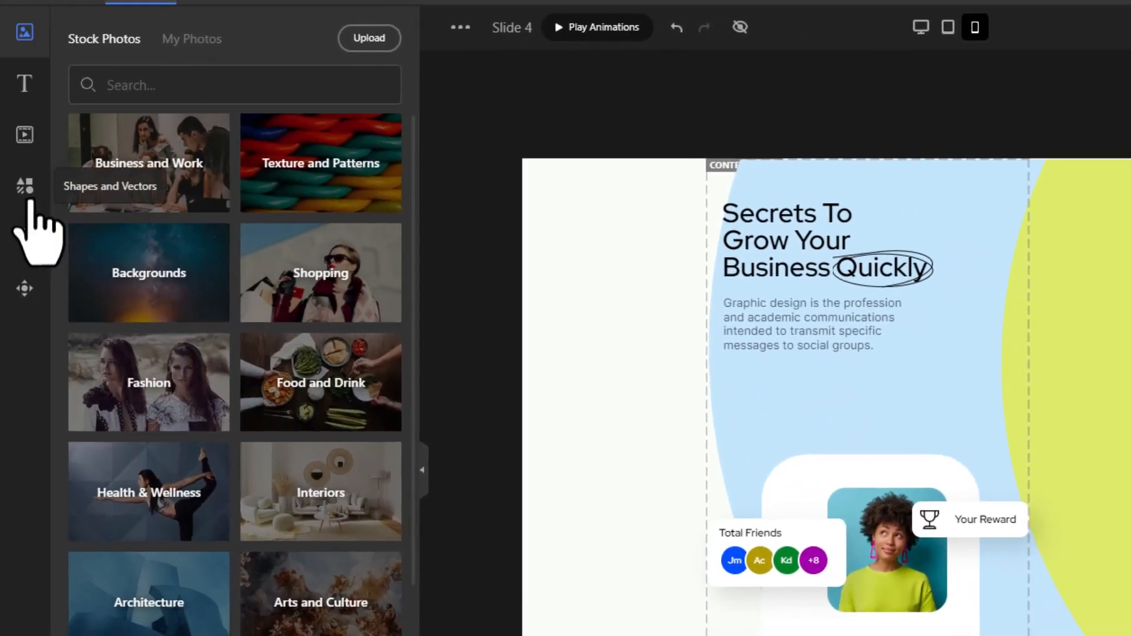
click(24, 186)
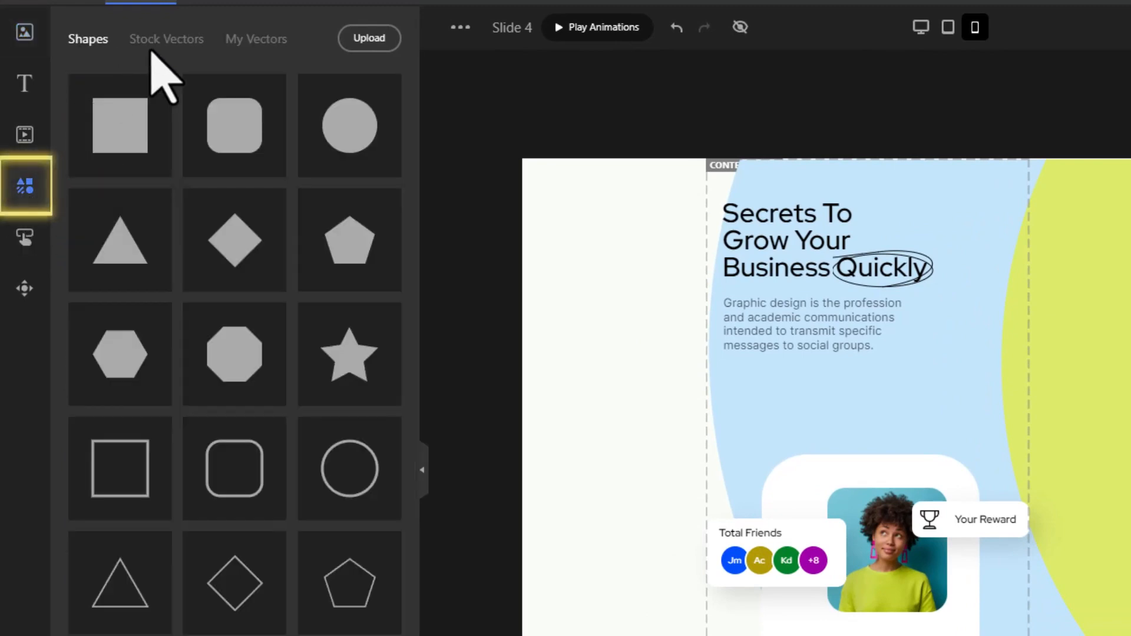
click(166, 37)
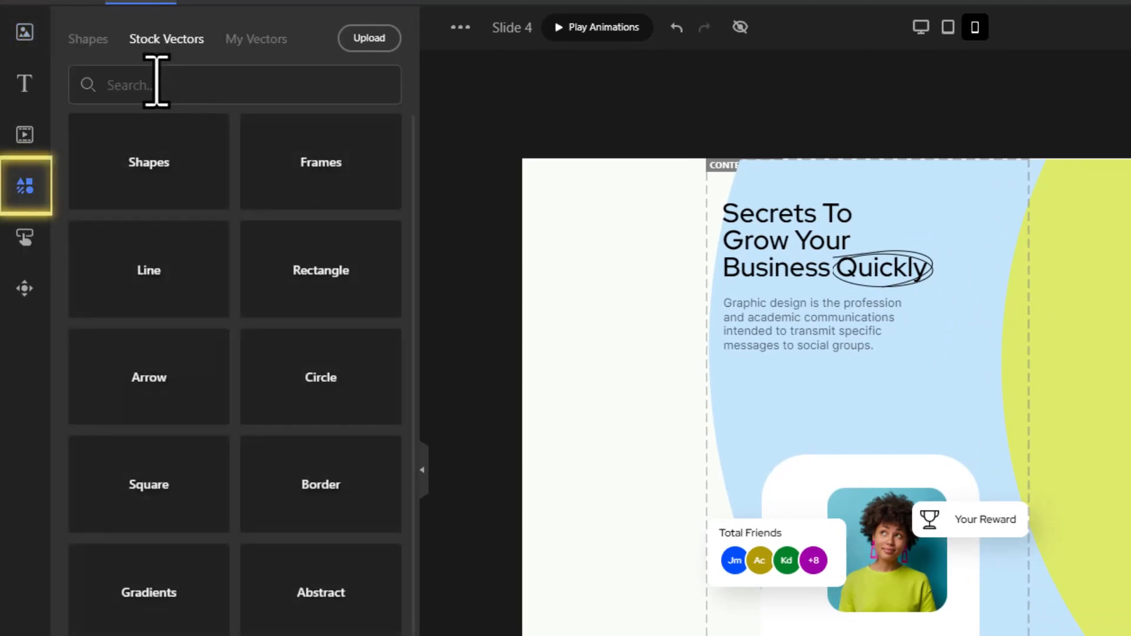
mouse_move(279, 98)
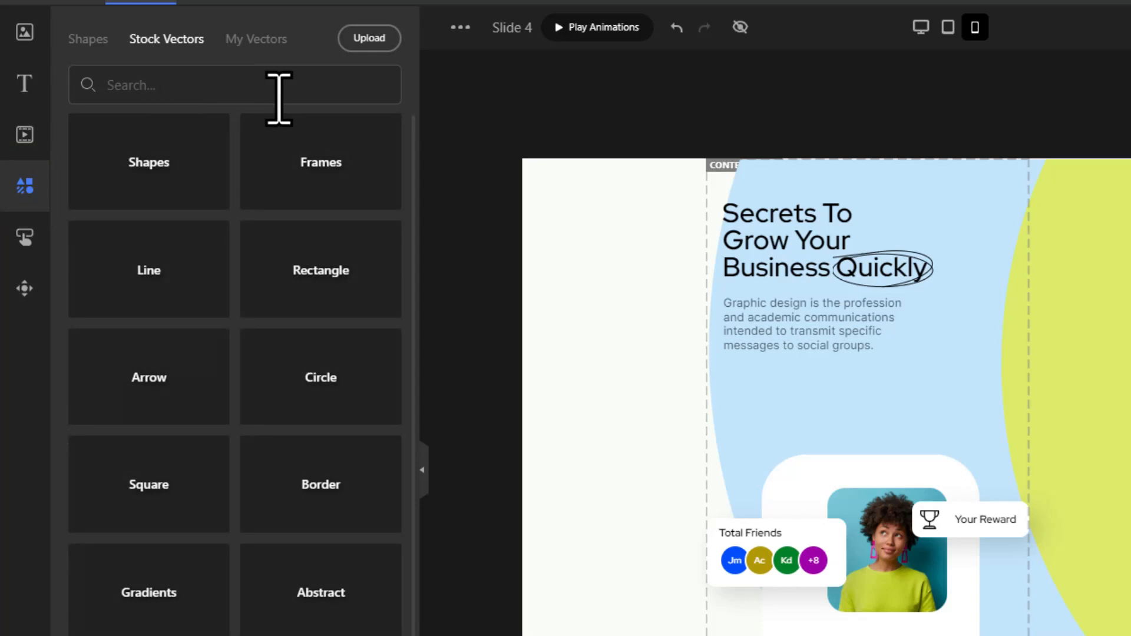
text(call)
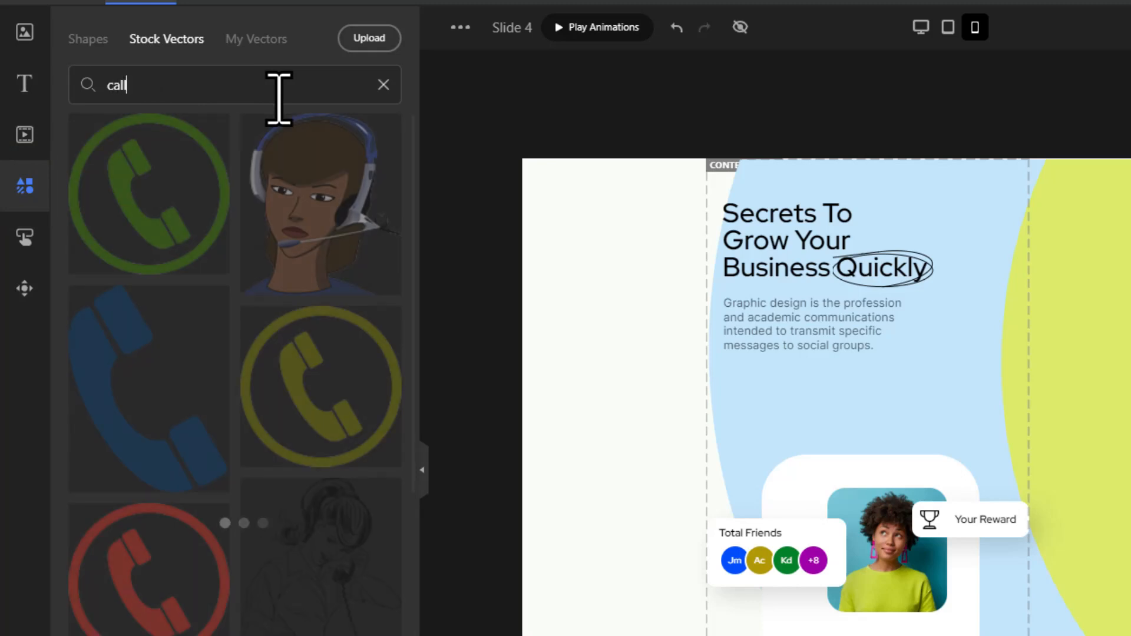
scroll(down, 3)
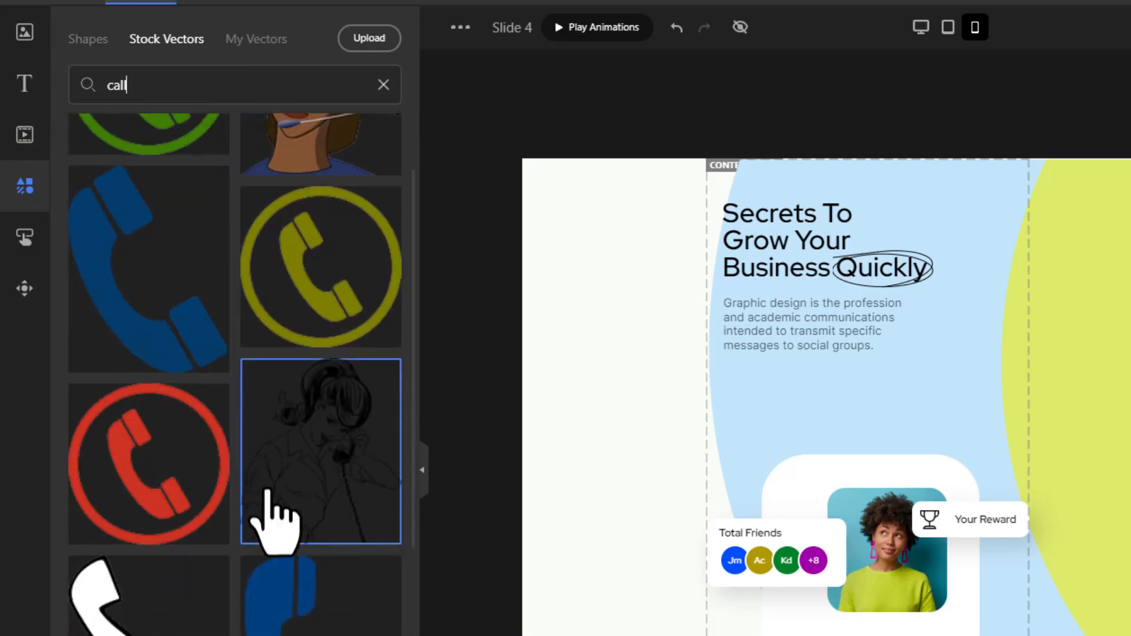
scroll(down, 3)
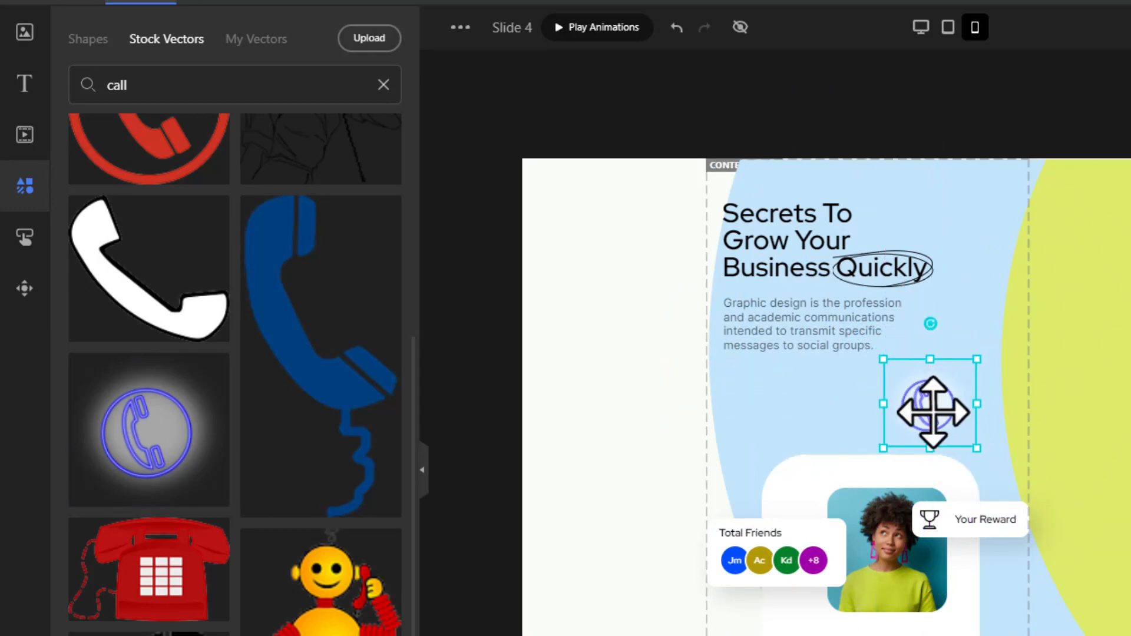
click(602, 408)
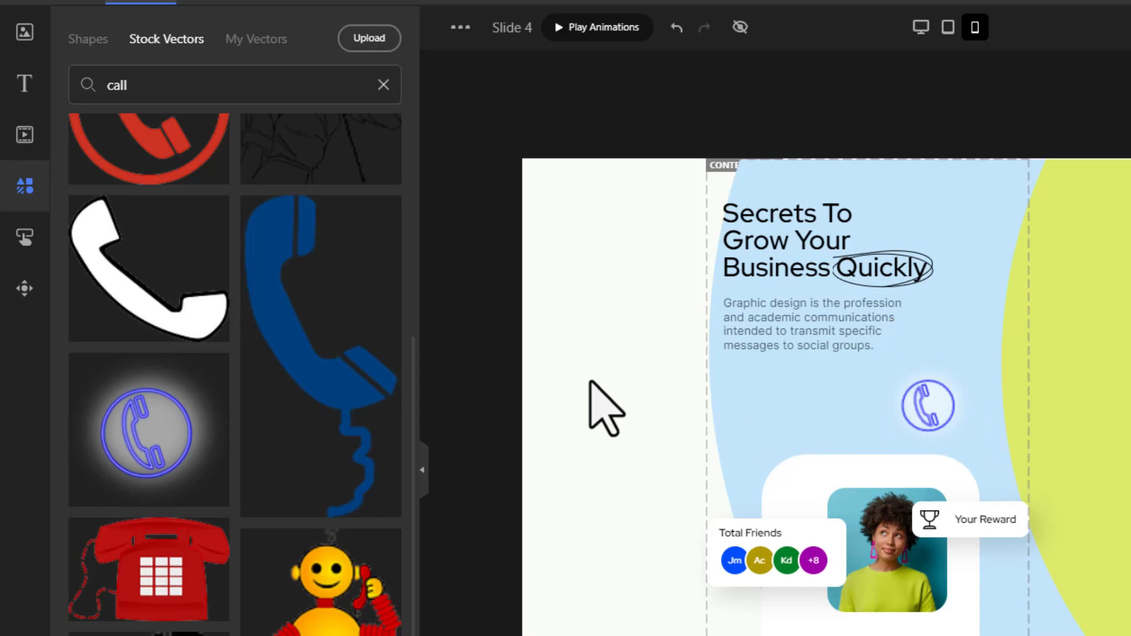
Insert a combination text style reading 'Free Counseling' with underline decoration beside the call icon
click(24, 82)
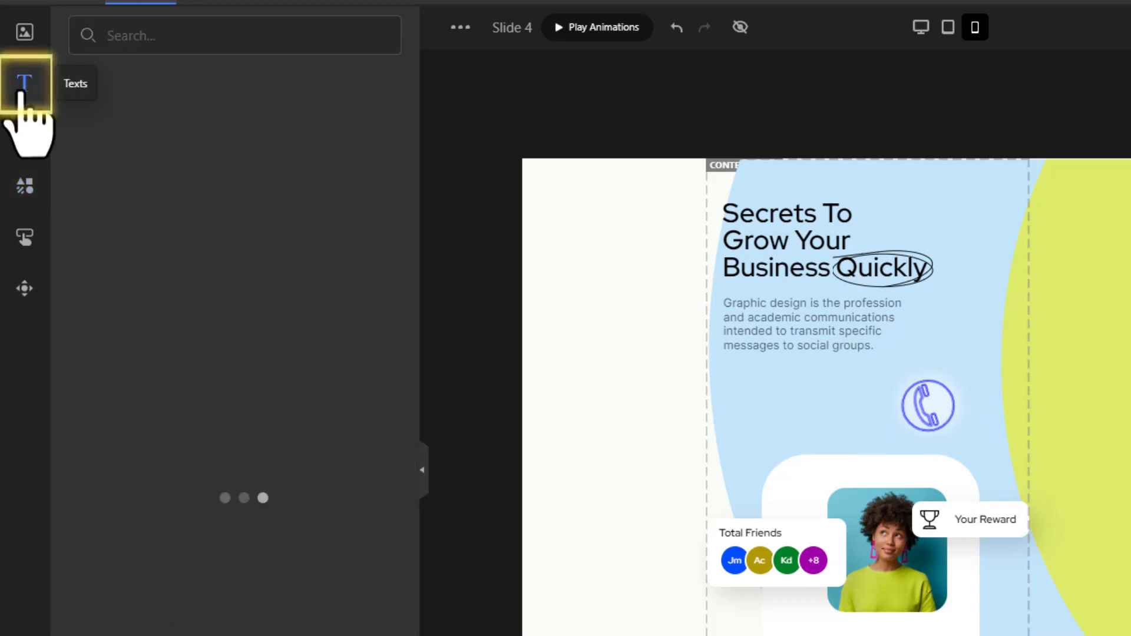
click(24, 82)
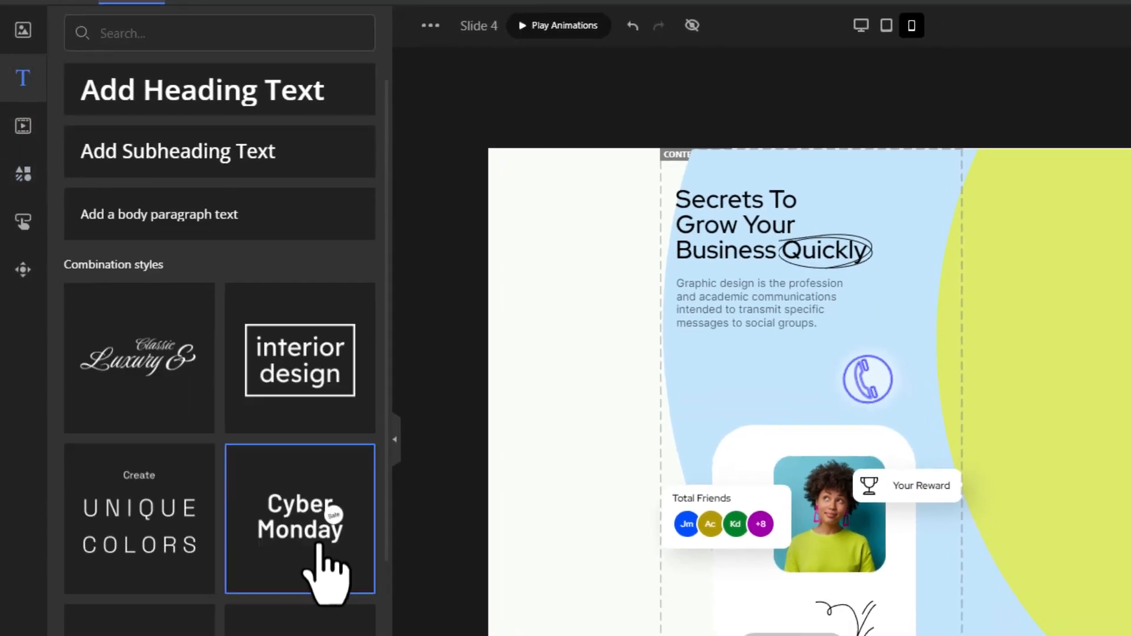
scroll(down, 3)
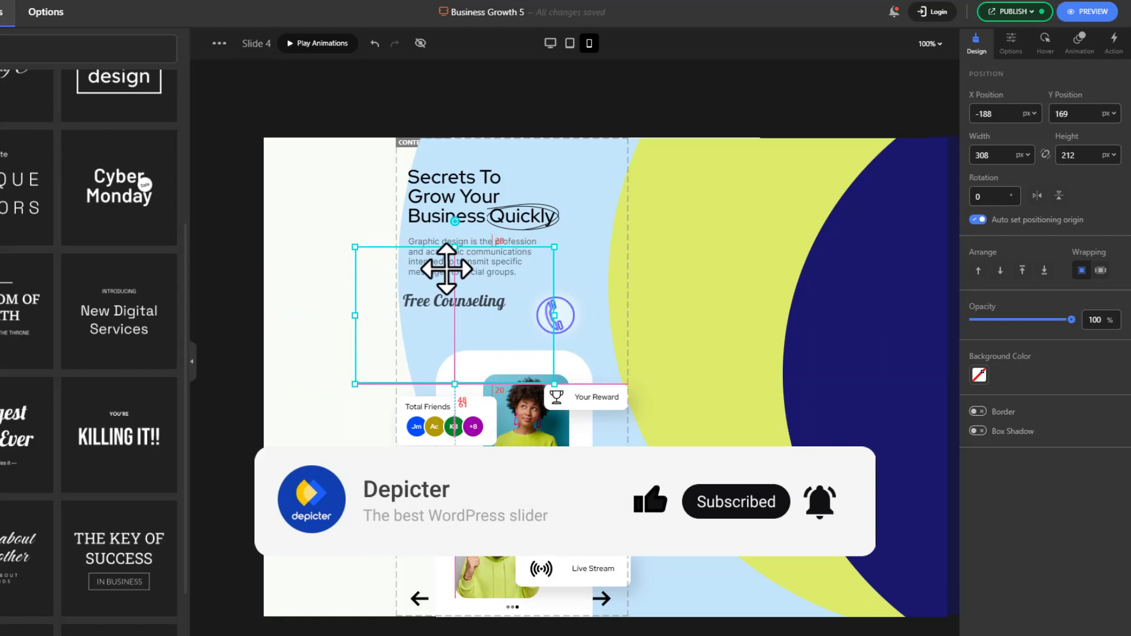
click(454, 301)
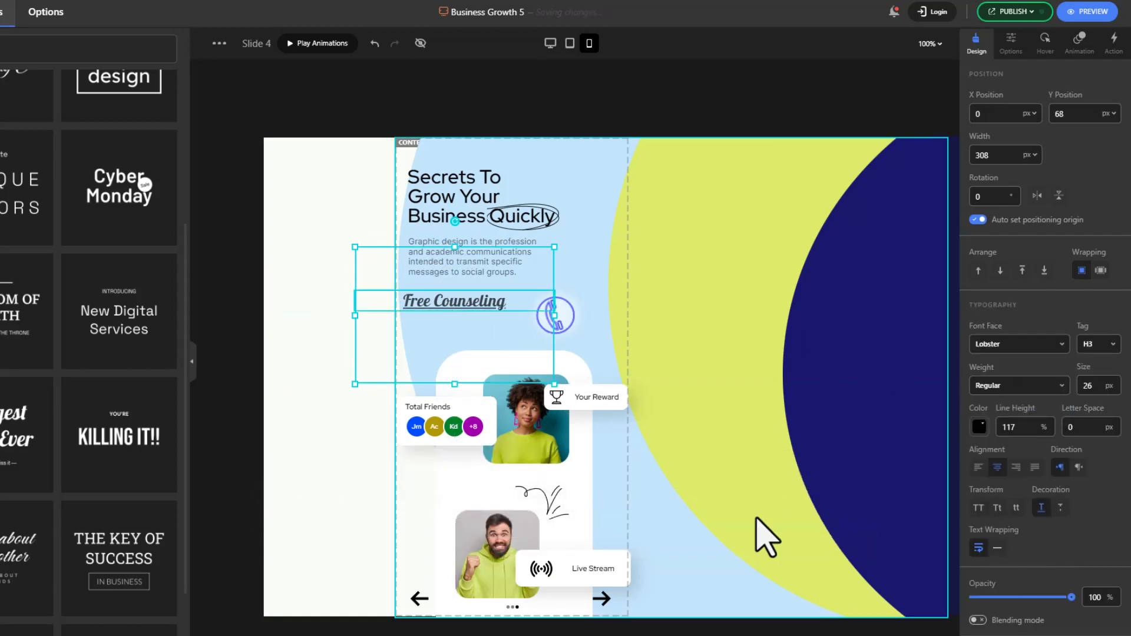
click(555, 317)
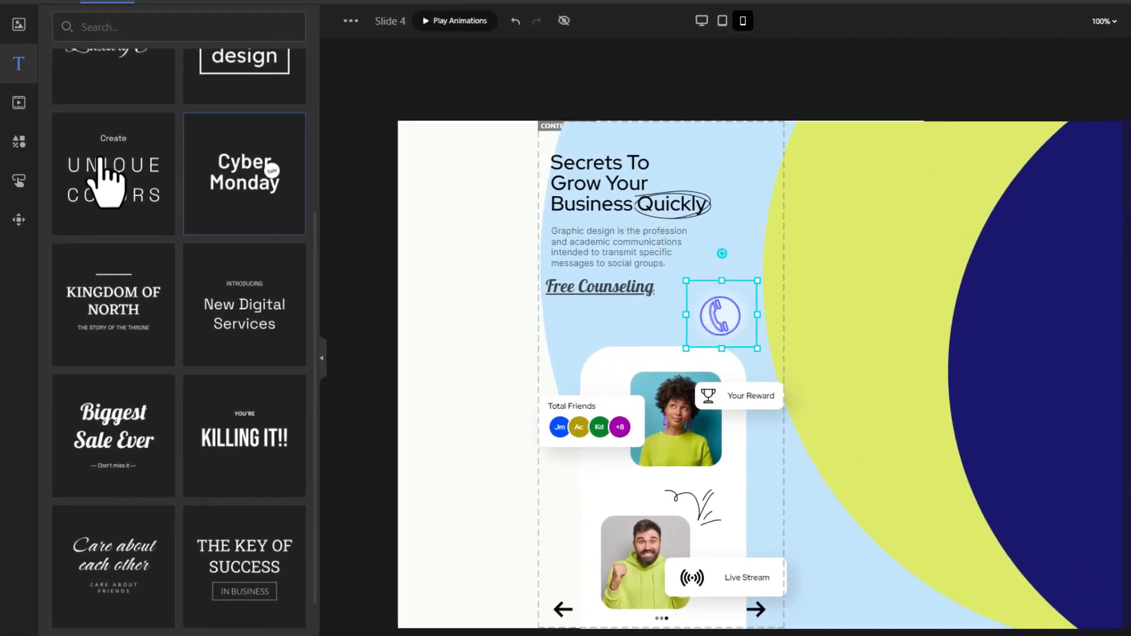
Search the stock vectors for 'sketch arrow' and insert a curved blue arrow pointing at the call icon
click(18, 140)
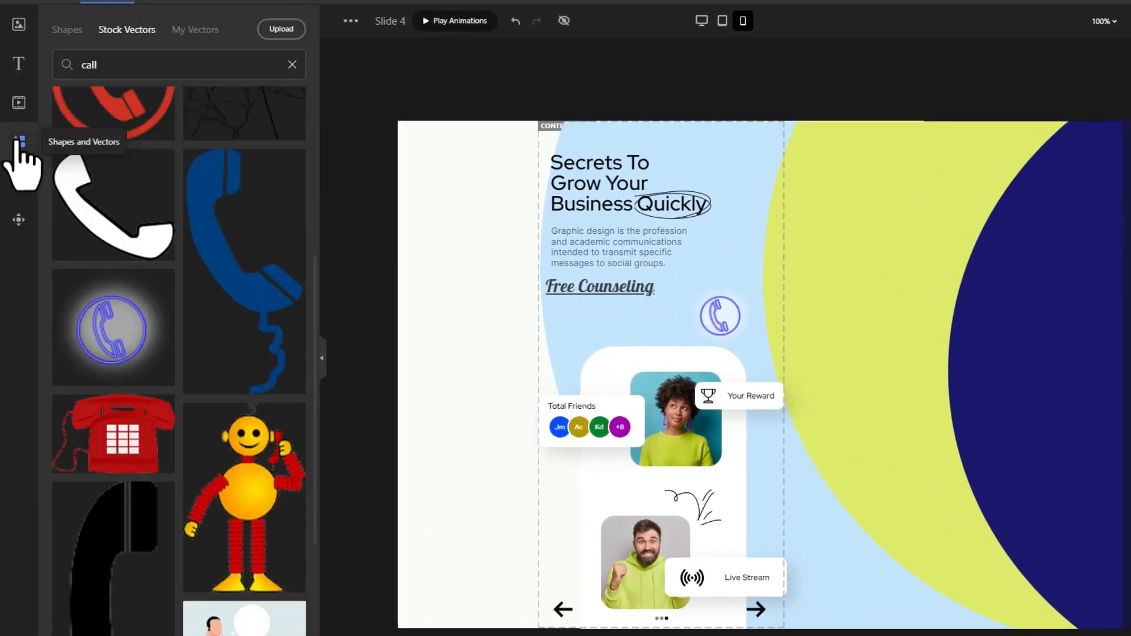
click(292, 63)
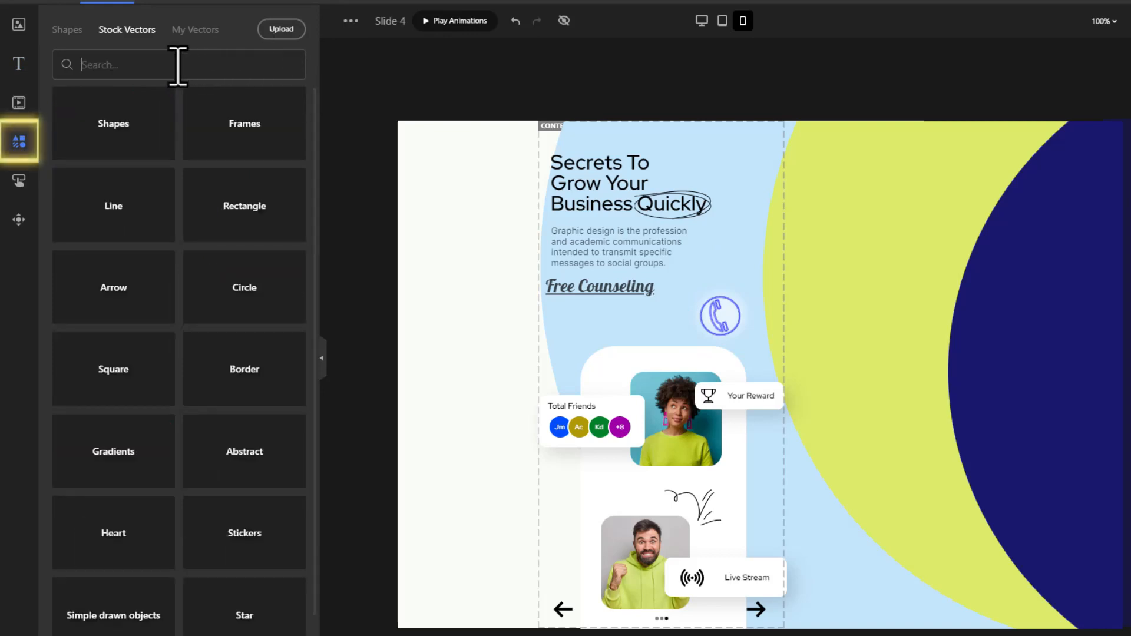
text(sketch arrow)
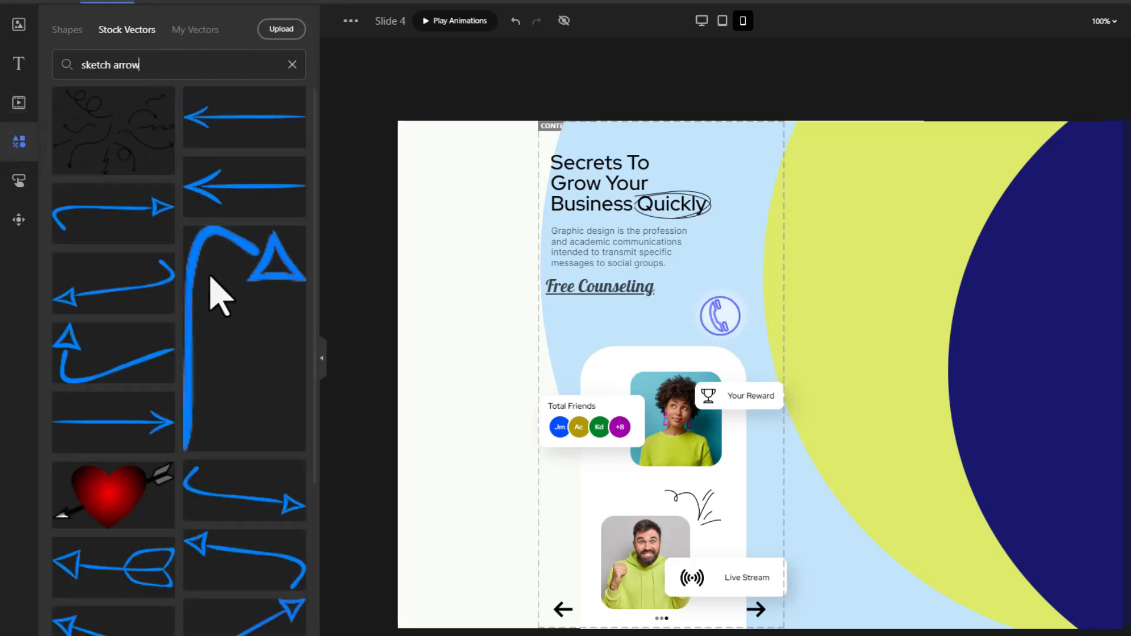
click(243, 491)
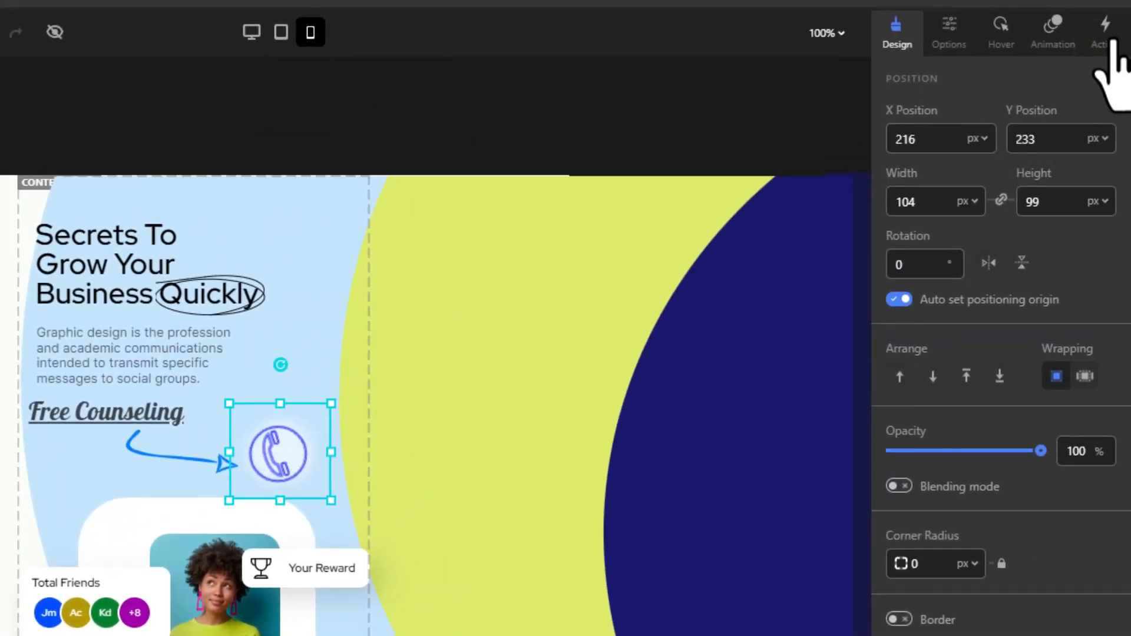
click(1104, 32)
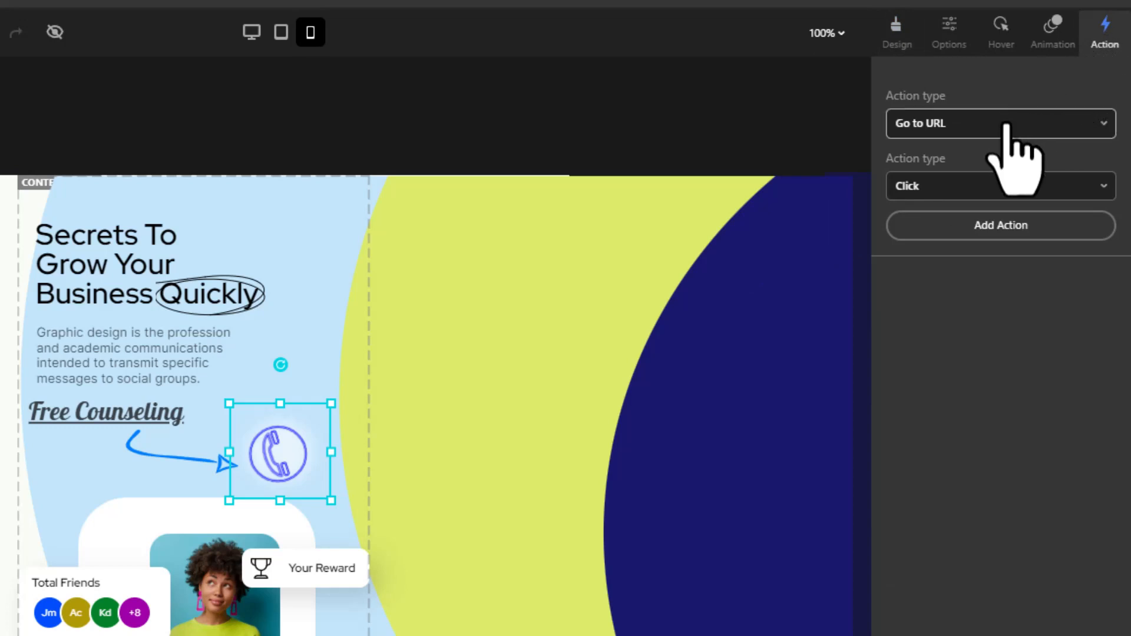
click(1001, 226)
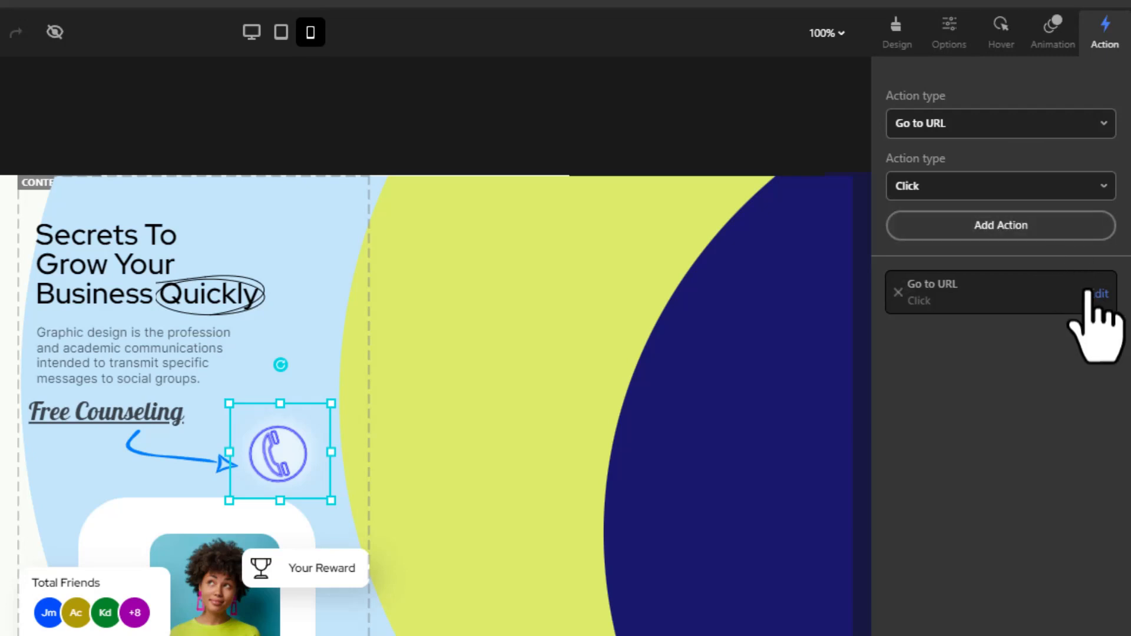
click(1100, 293)
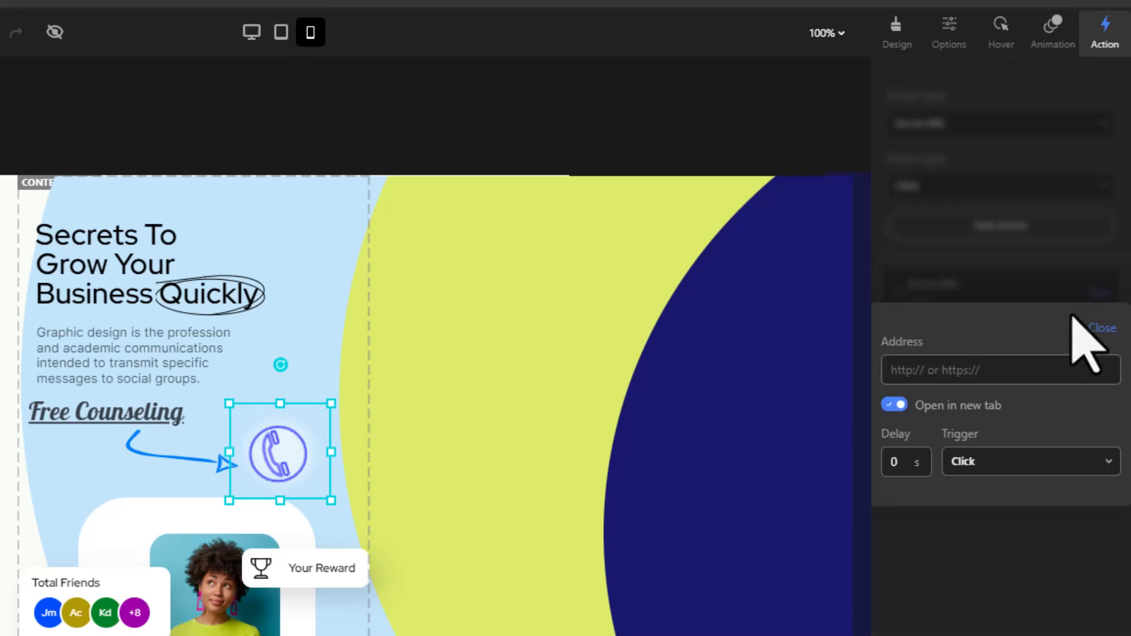
click(1000, 369)
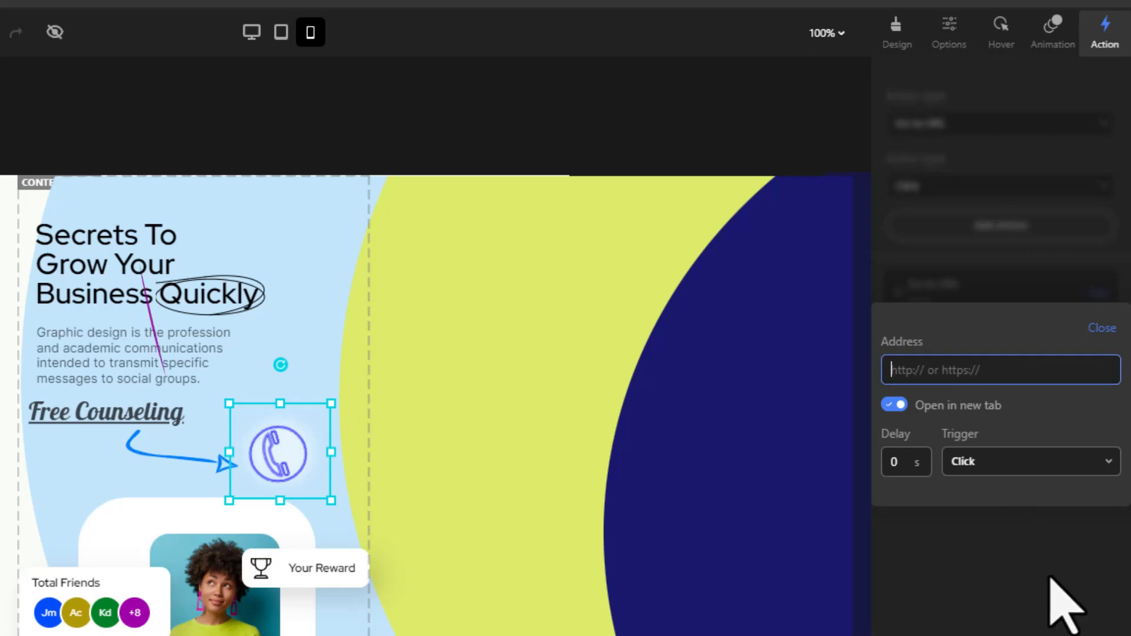
text(tel)
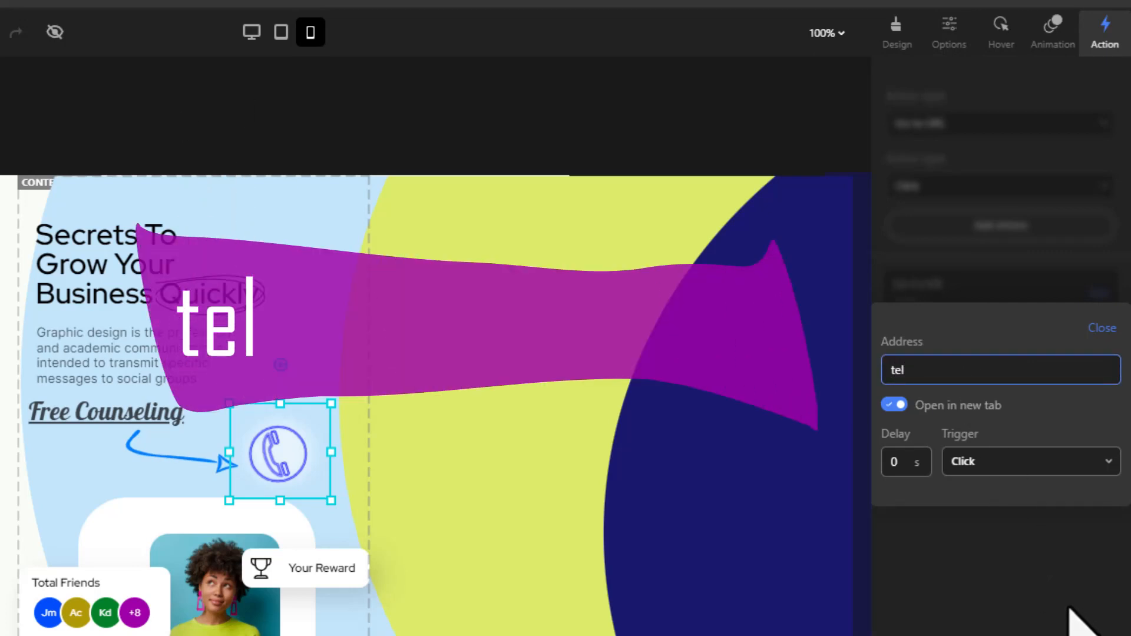
text(:+1)
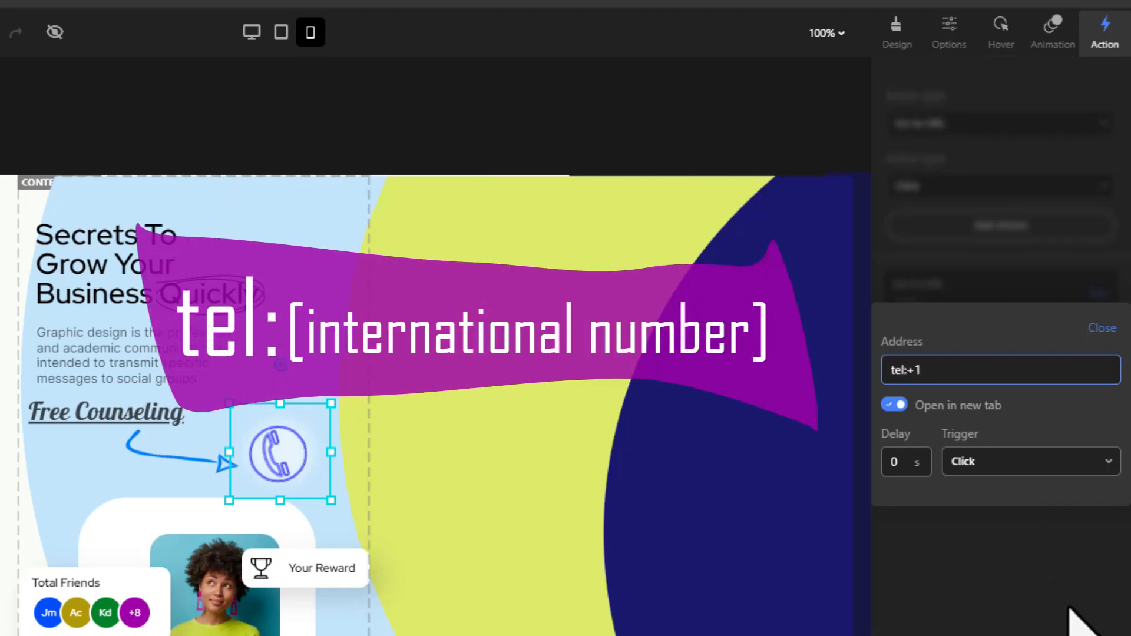
text(770738)
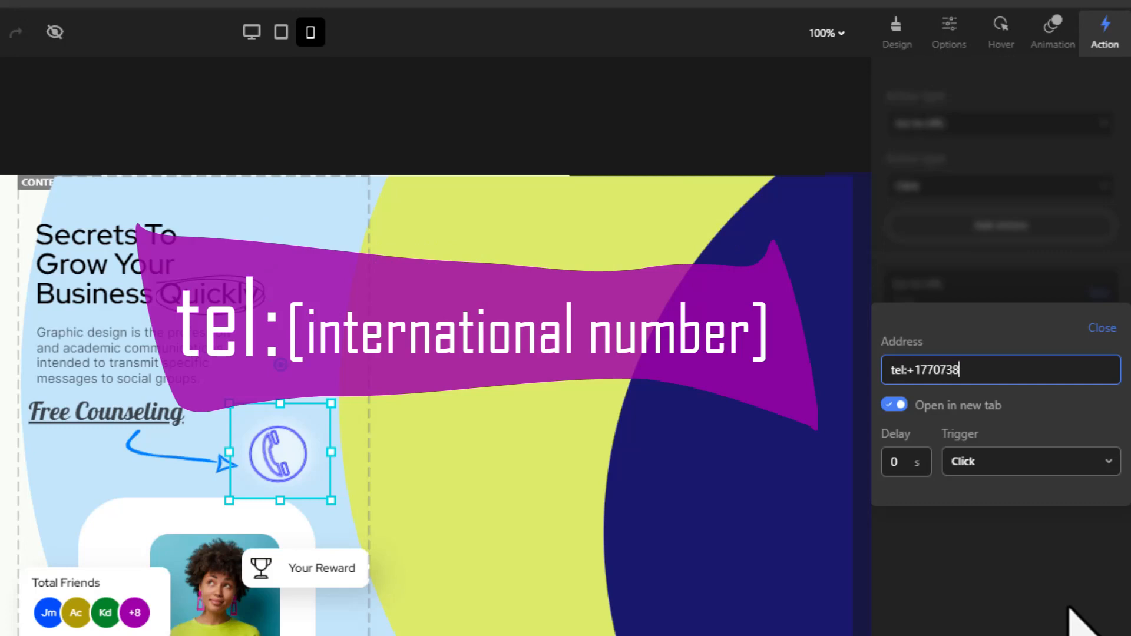
text(2101)
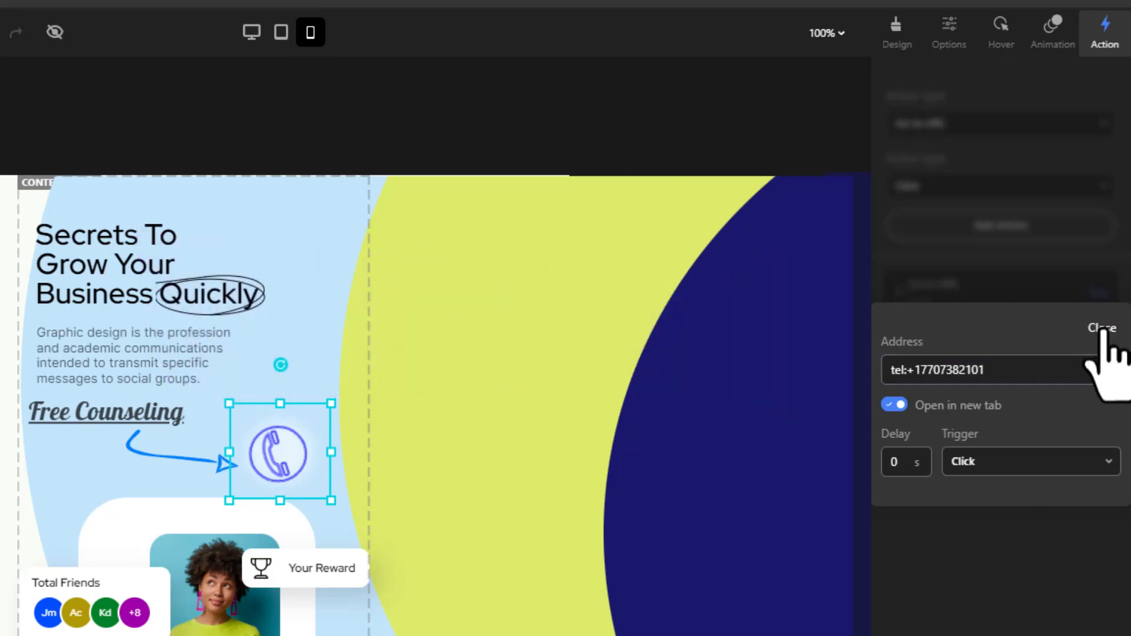
Apply Scale Down 1 to the icon, Radial Clip In to the group, Lines appear from bottom to the text
click(1052, 32)
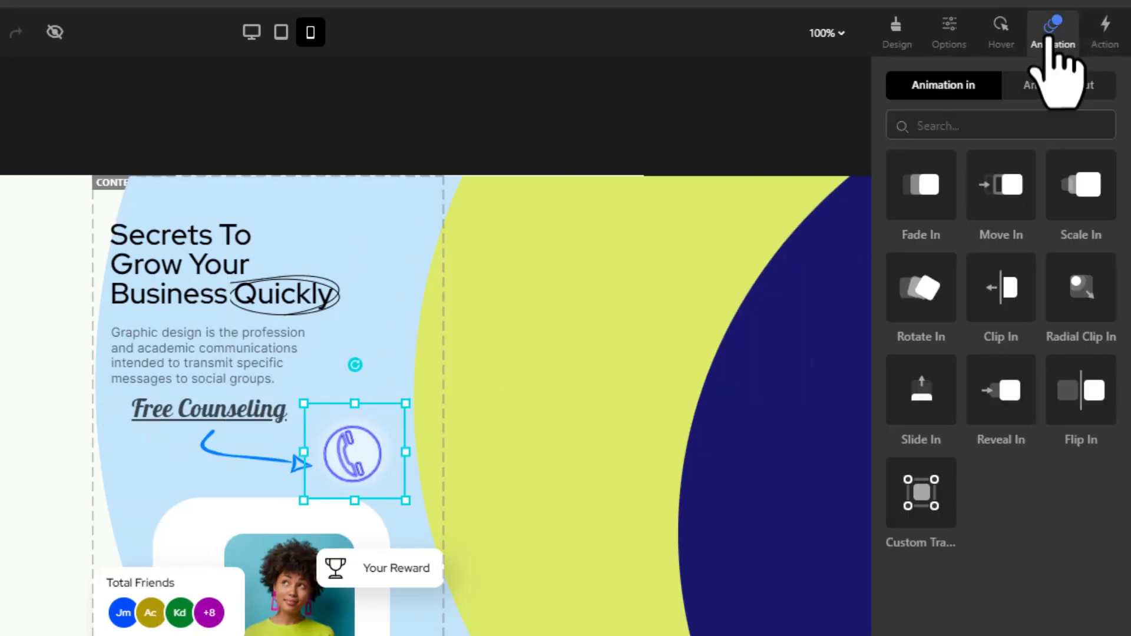
click(1080, 185)
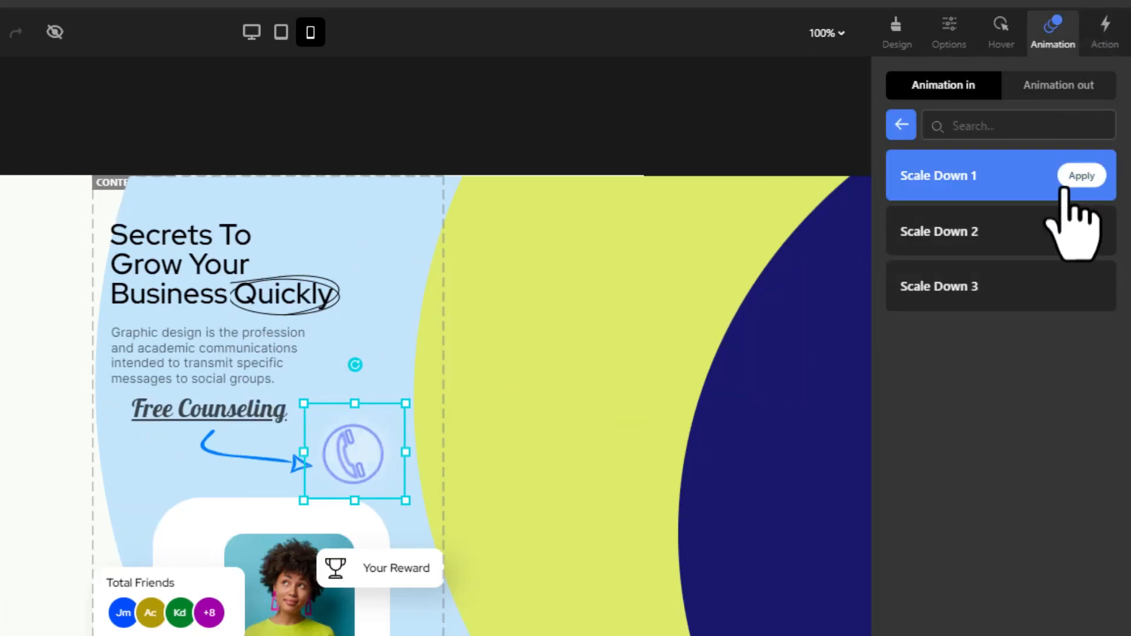
click(1081, 175)
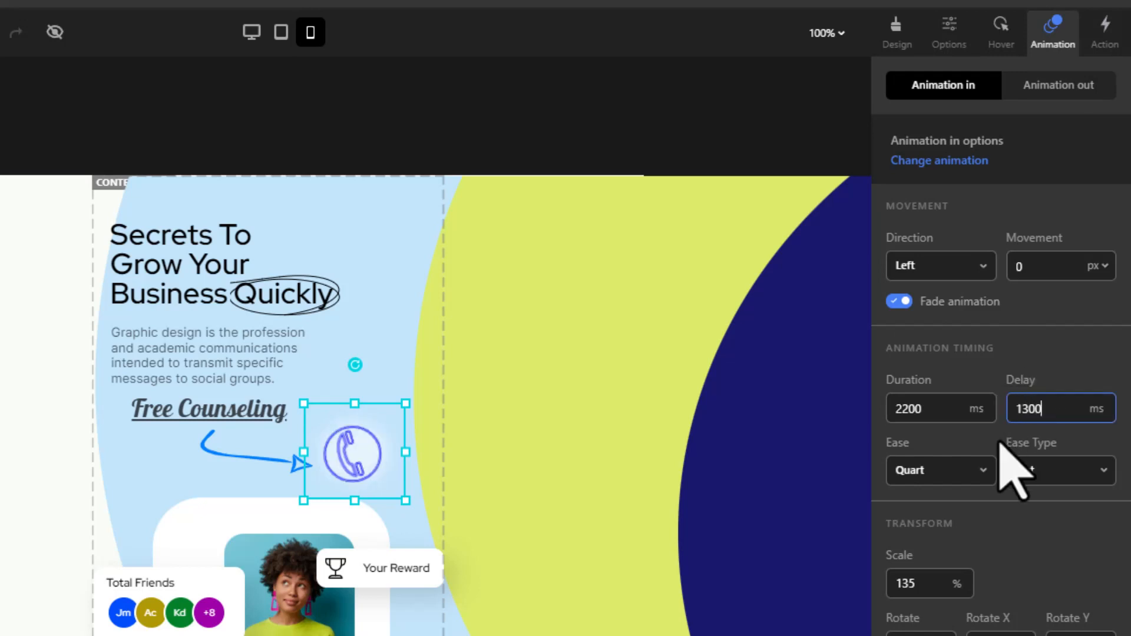
click(939, 161)
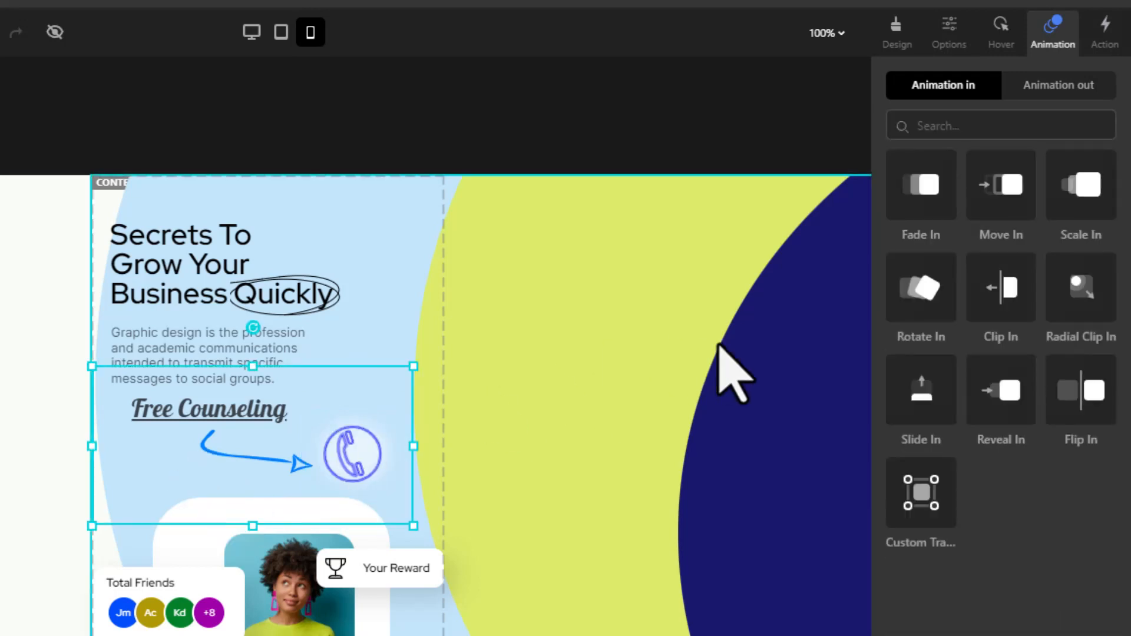
click(1080, 287)
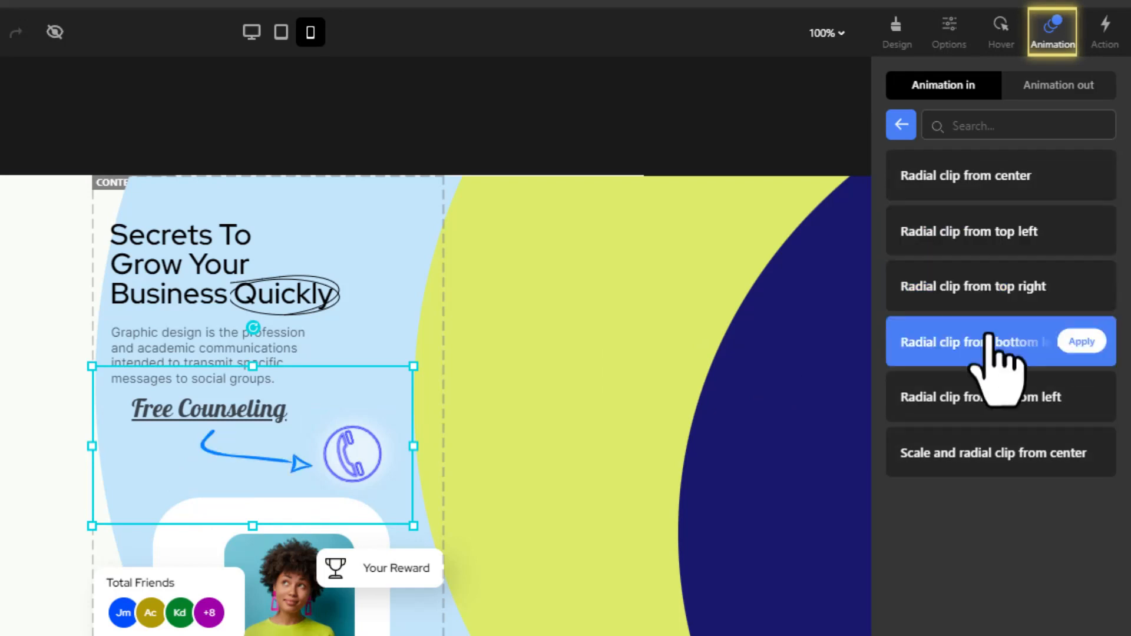
click(1082, 342)
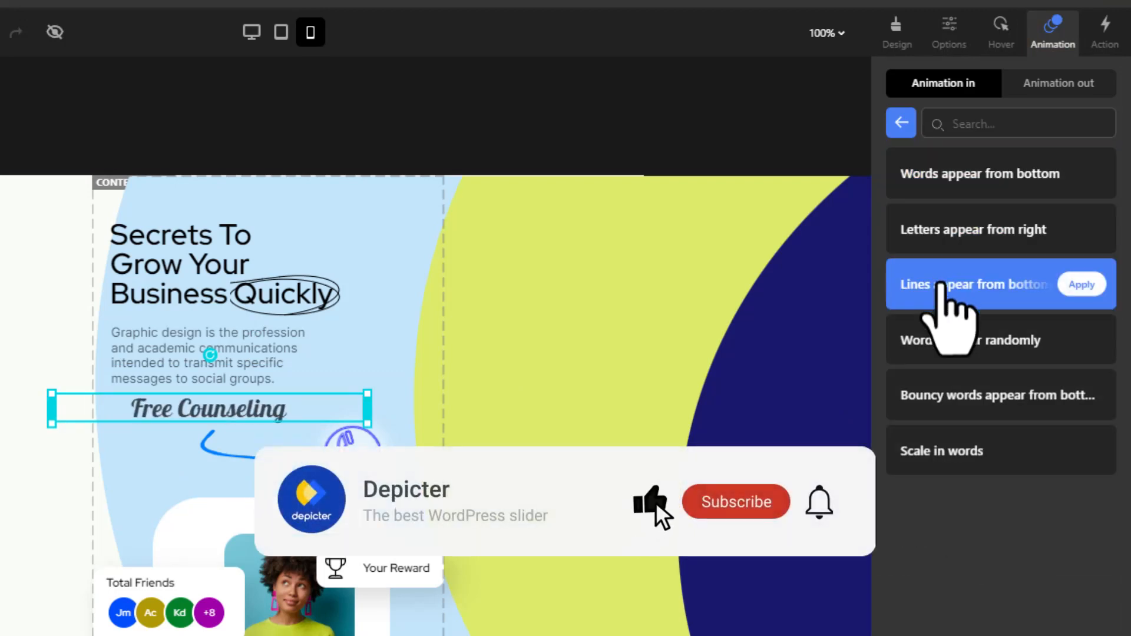
click(1082, 284)
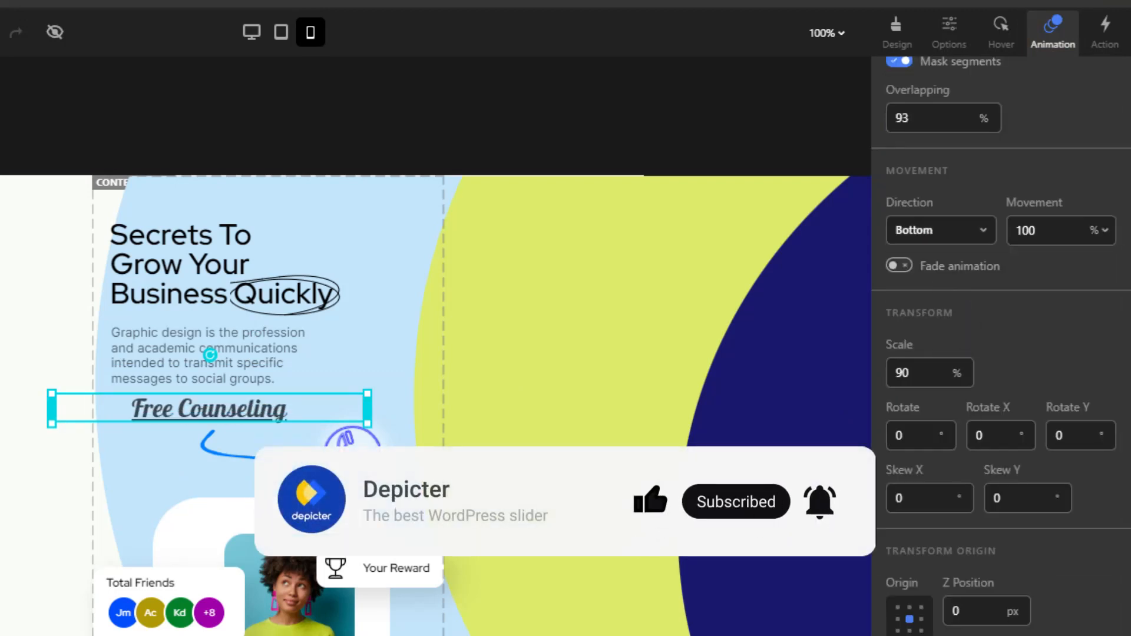
scroll(down, 3)
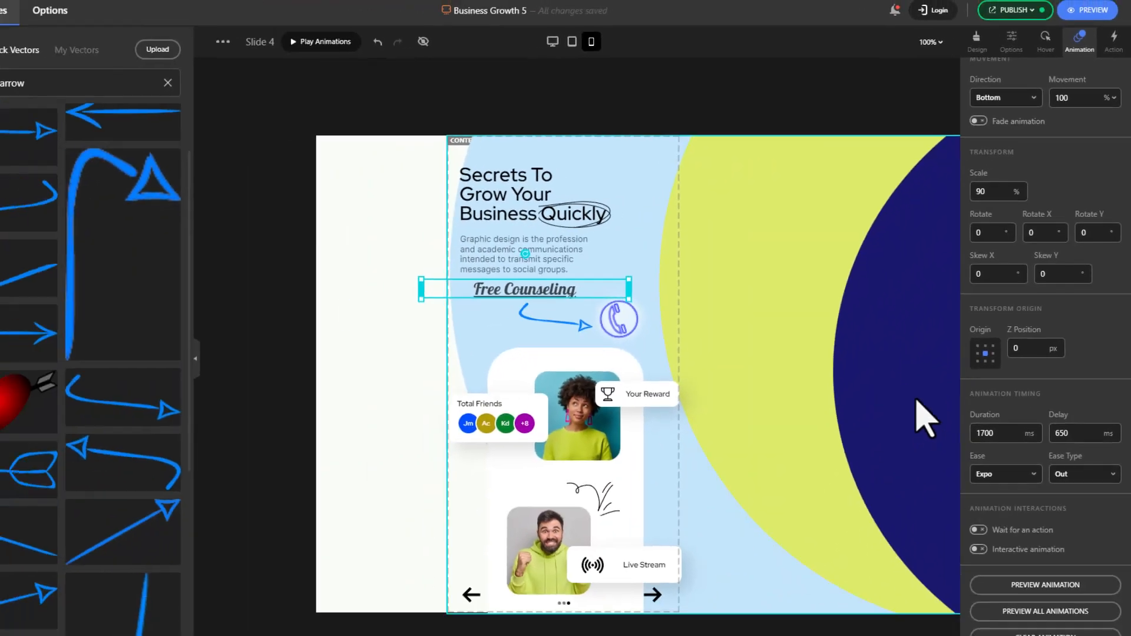
Publish the slider's changes
click(1040, 14)
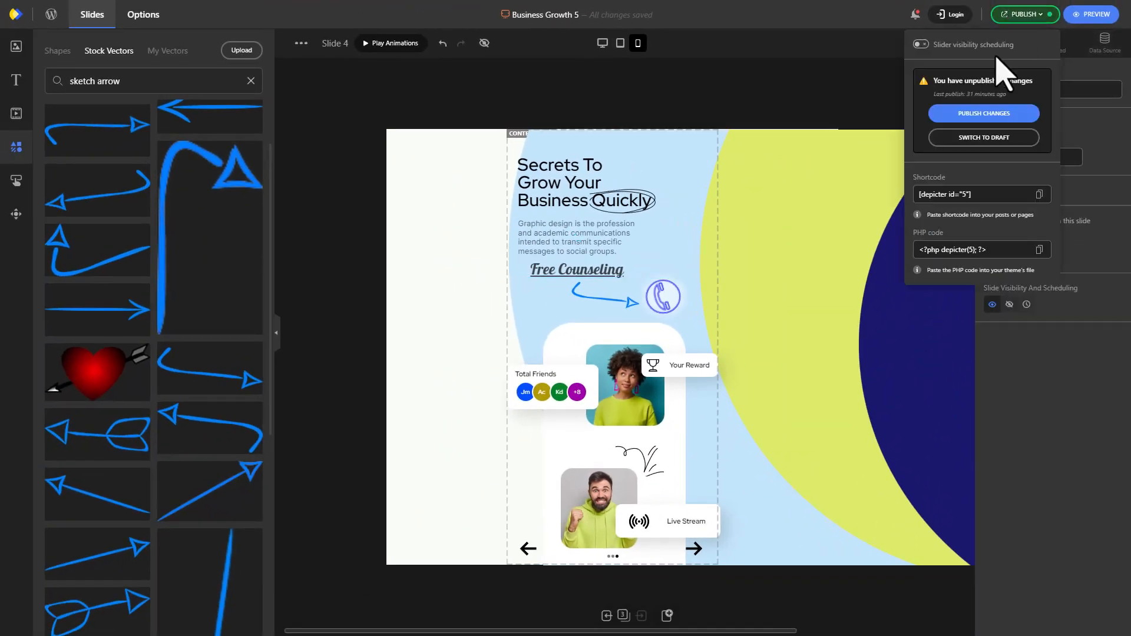
click(983, 113)
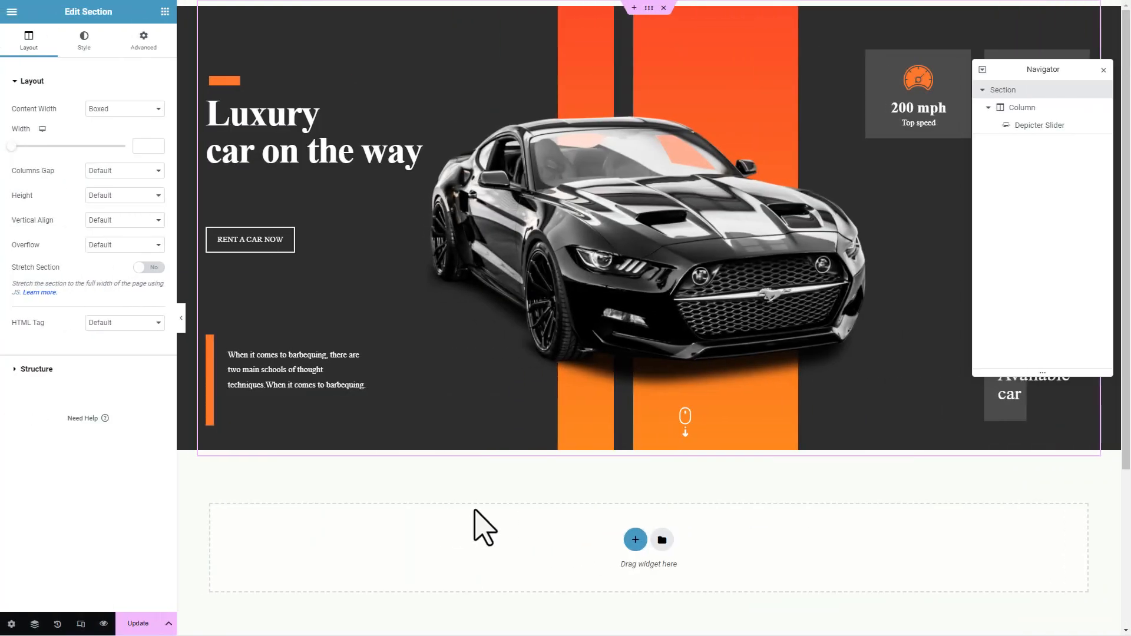
mouse_move(482, 293)
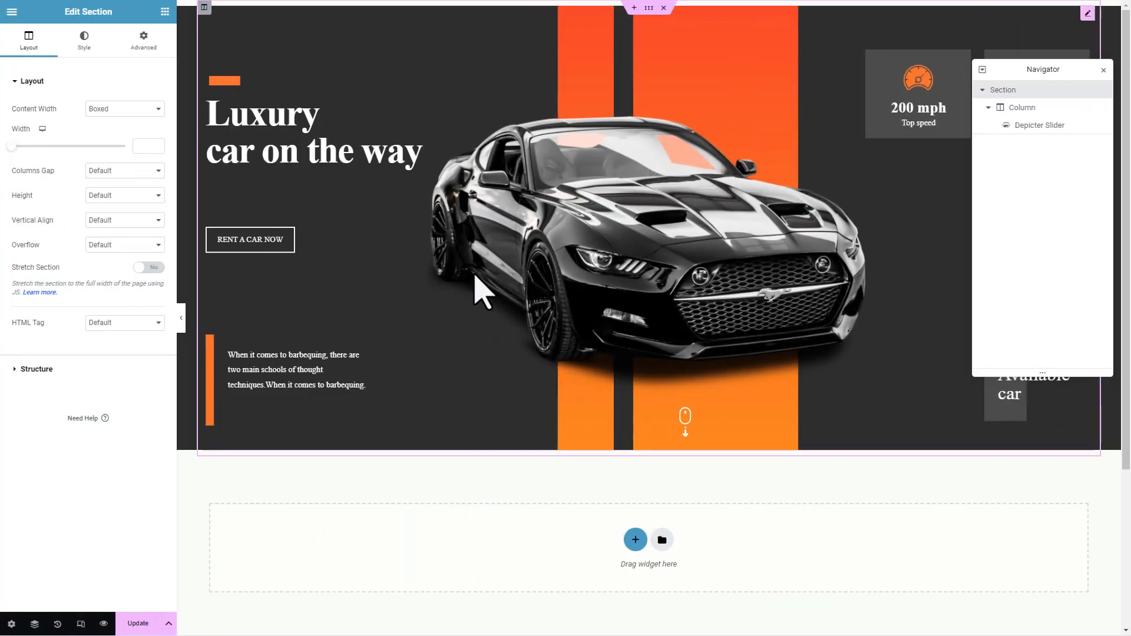
Show the Business Growth 5 slider in the Depicter Slider widget and advance through two slides
click(1037, 125)
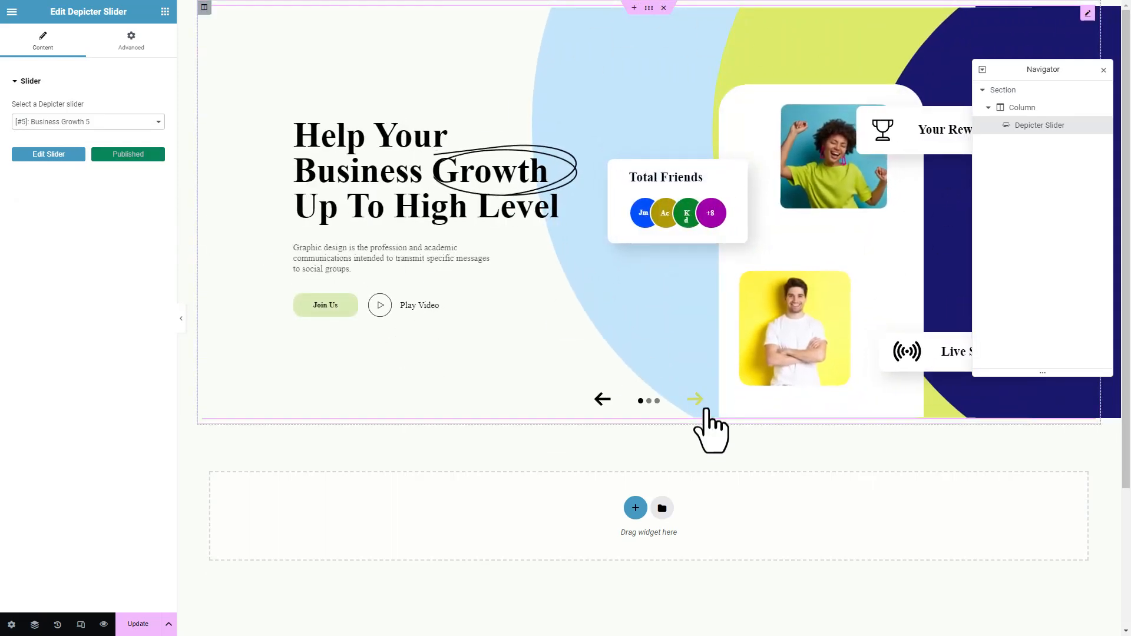
click(695, 399)
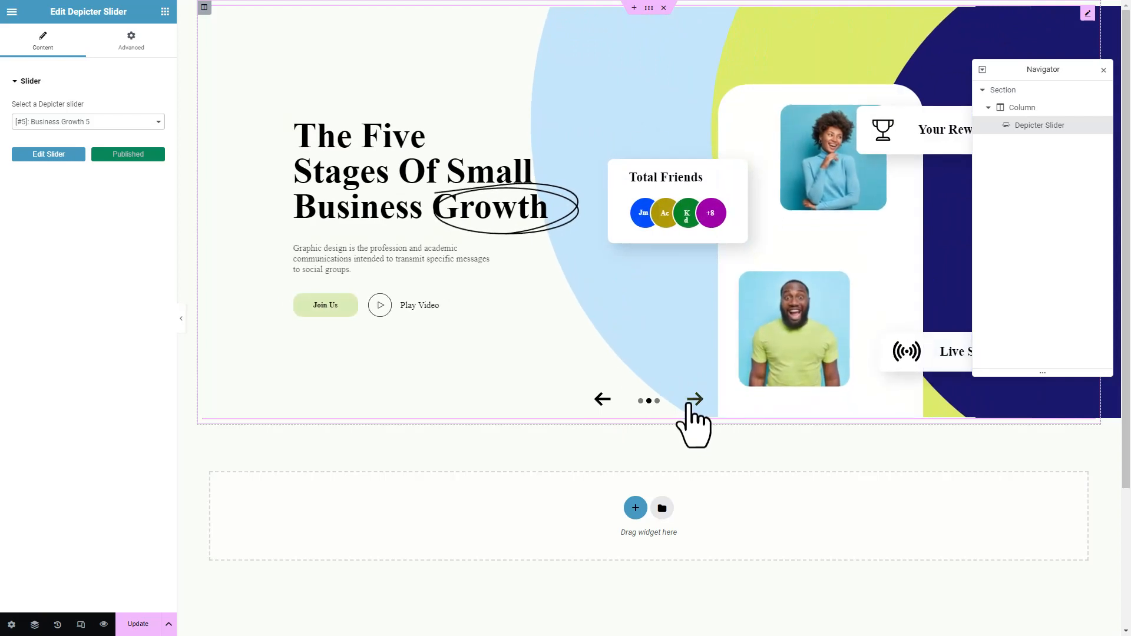
click(695, 399)
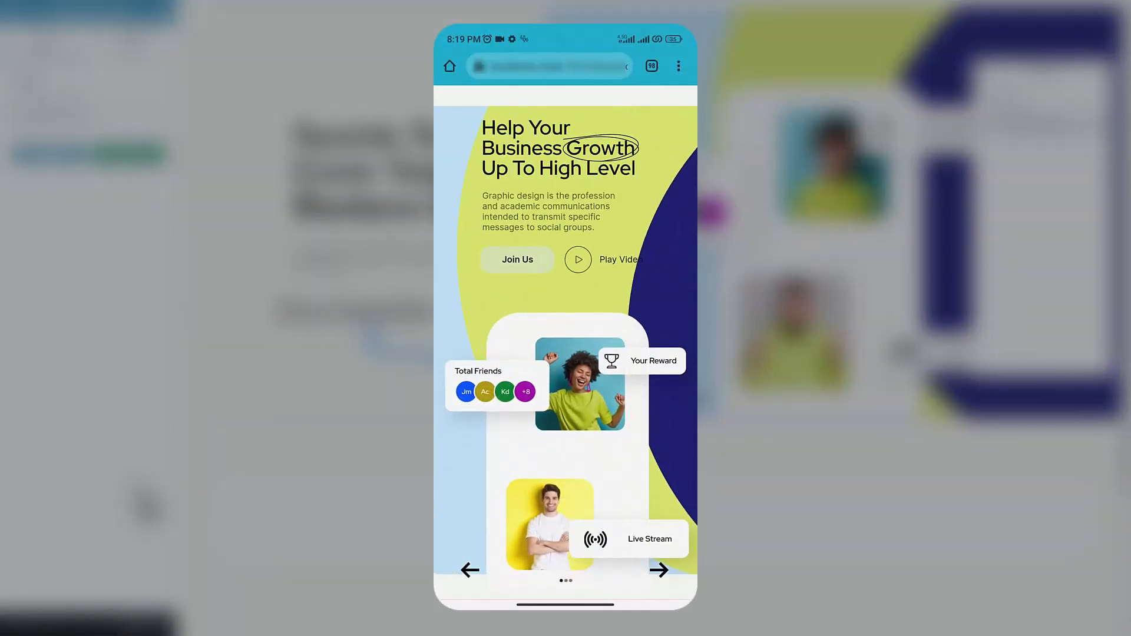
click(657, 570)
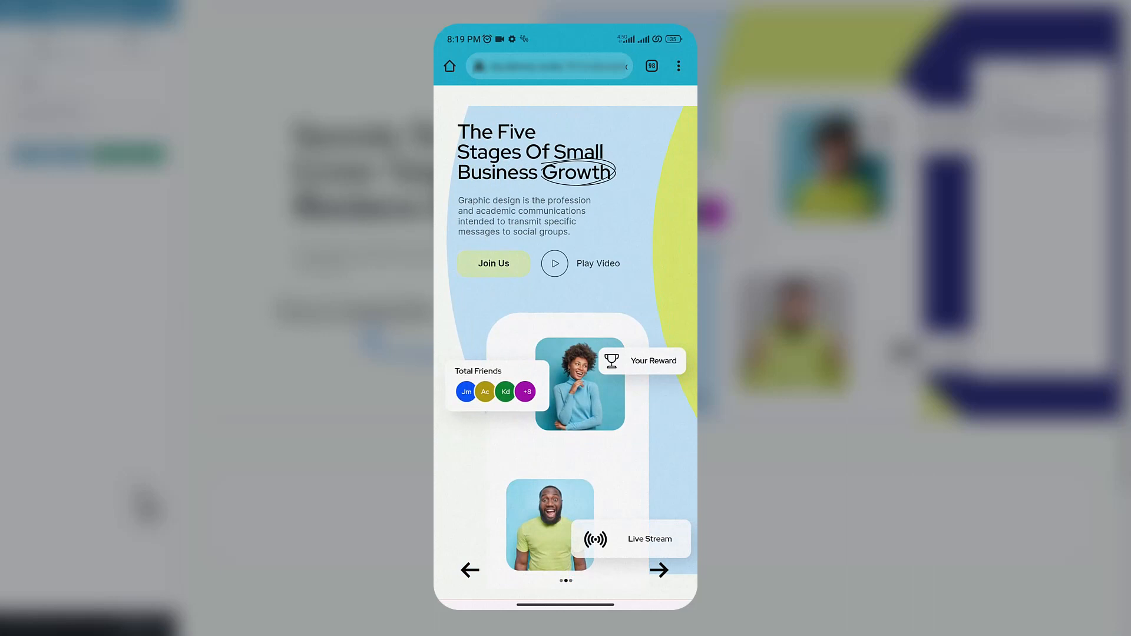
click(658, 570)
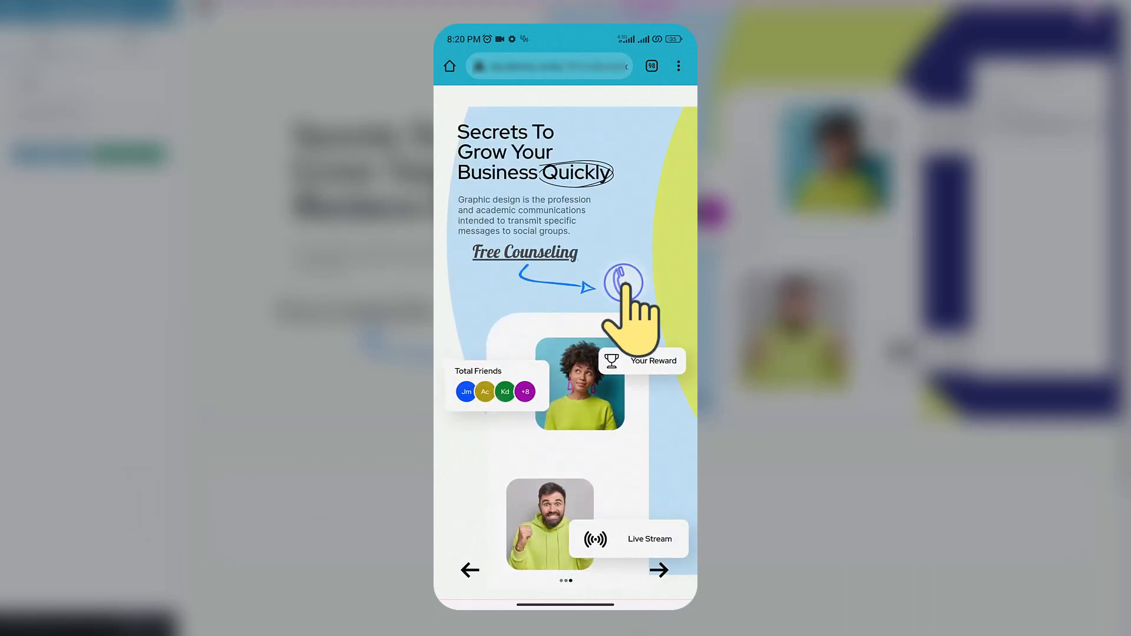
click(622, 281)
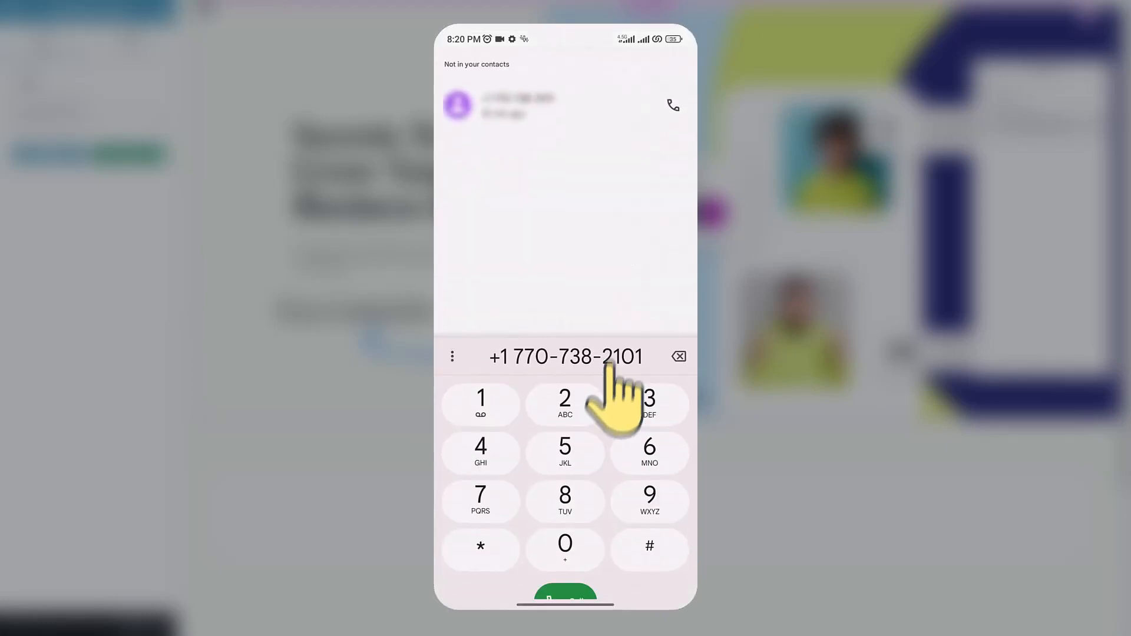
click(565, 599)
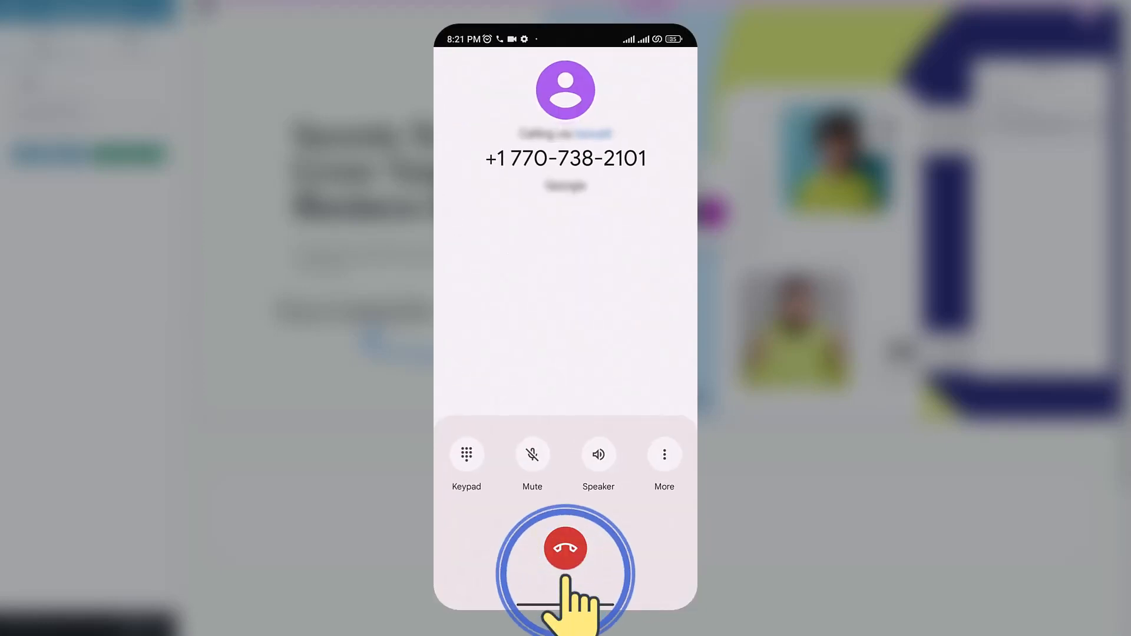